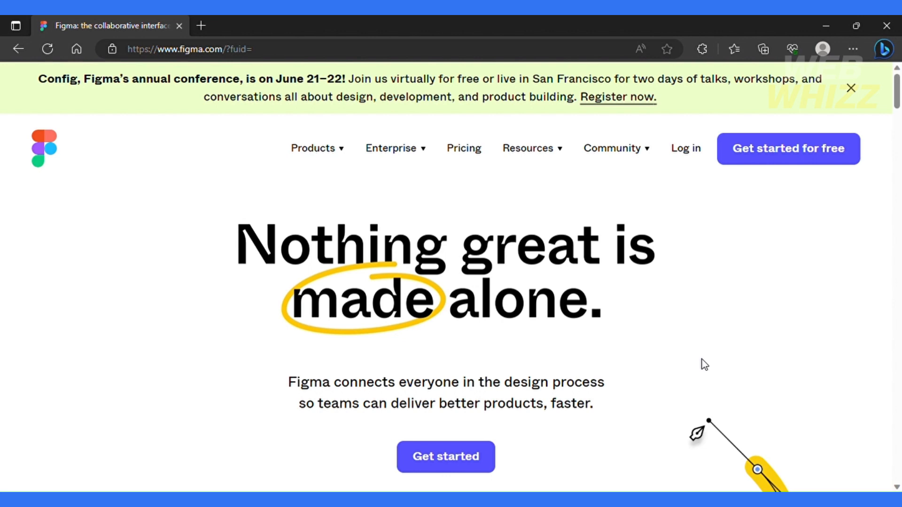
mouse_move(171, 204)
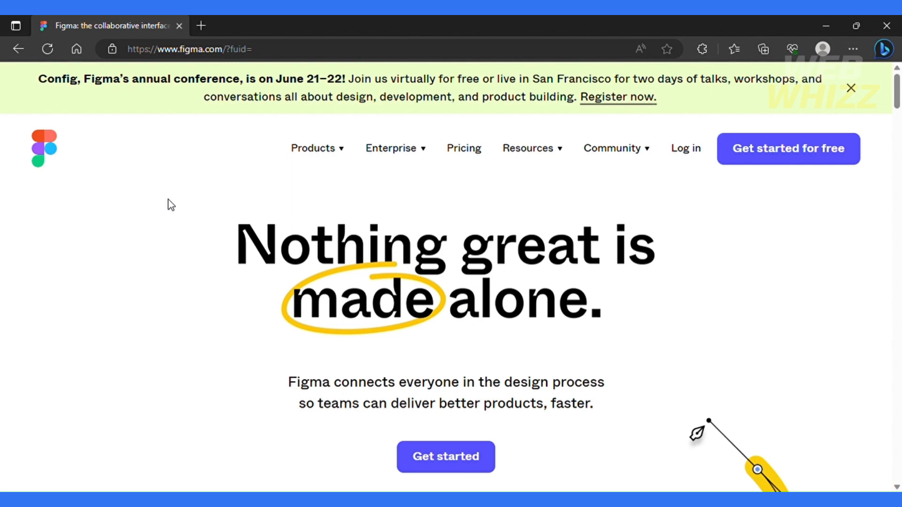
mouse_move(245, 253)
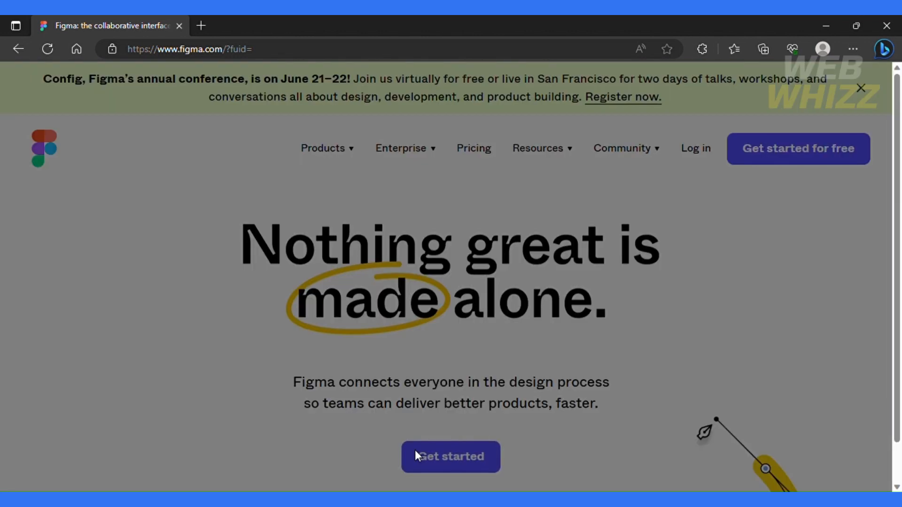
- Go from the Figma homepage into the Recently viewed file browser via Get started
click(450, 456)
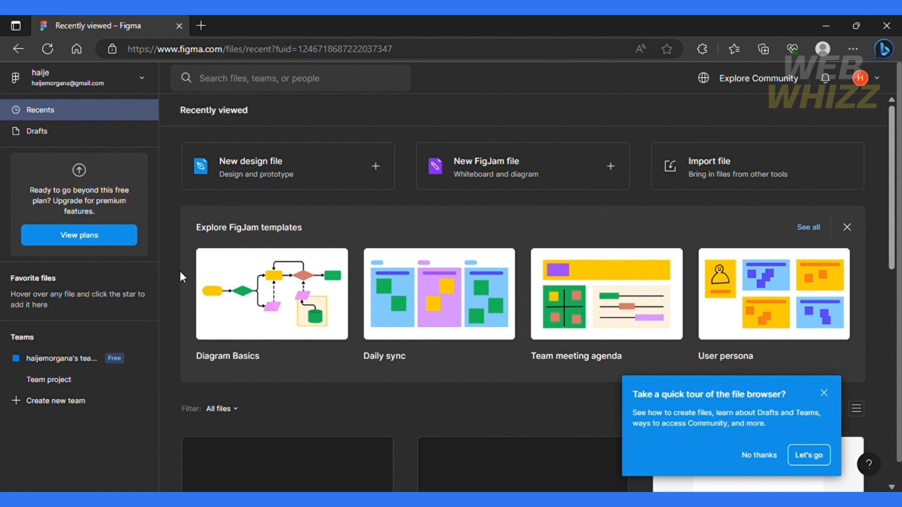
- Create a new blank design file and rename it 'Web whizz IG post design'
click(249, 166)
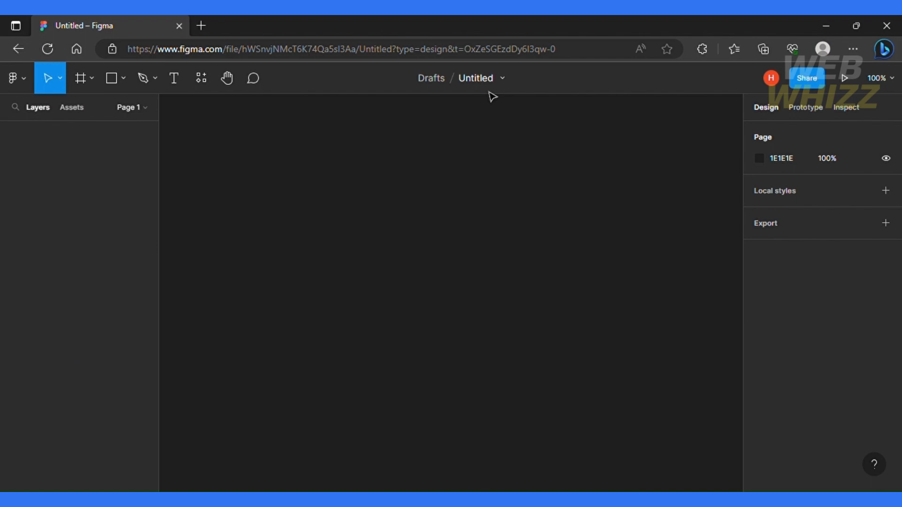
double_click(475, 78)
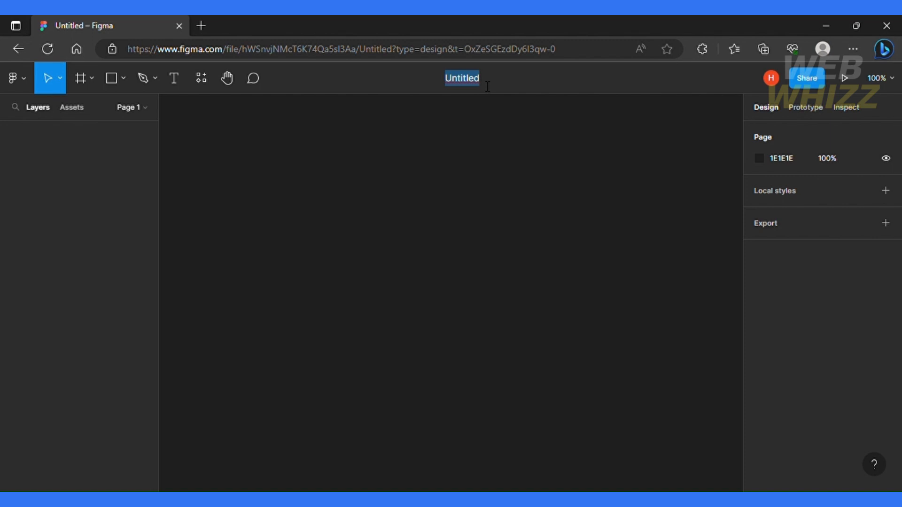
text(Web whizz IG post design)
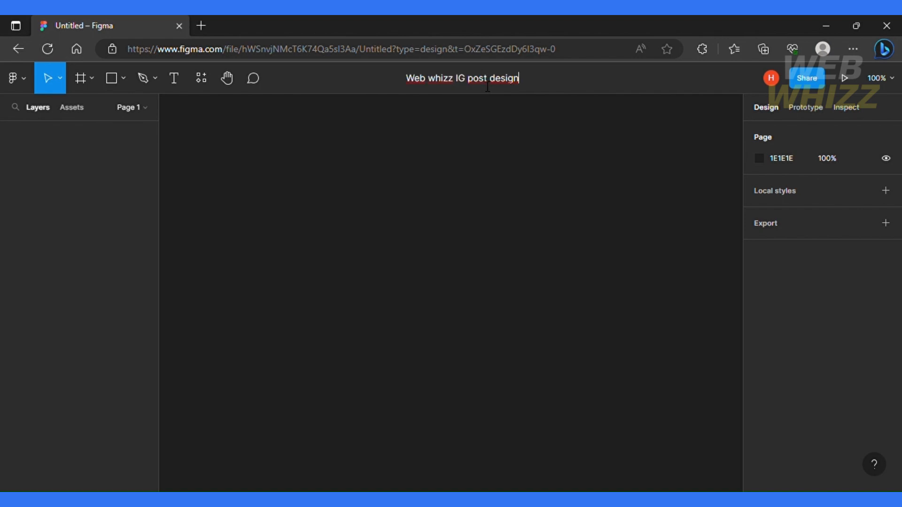
key(Enter)
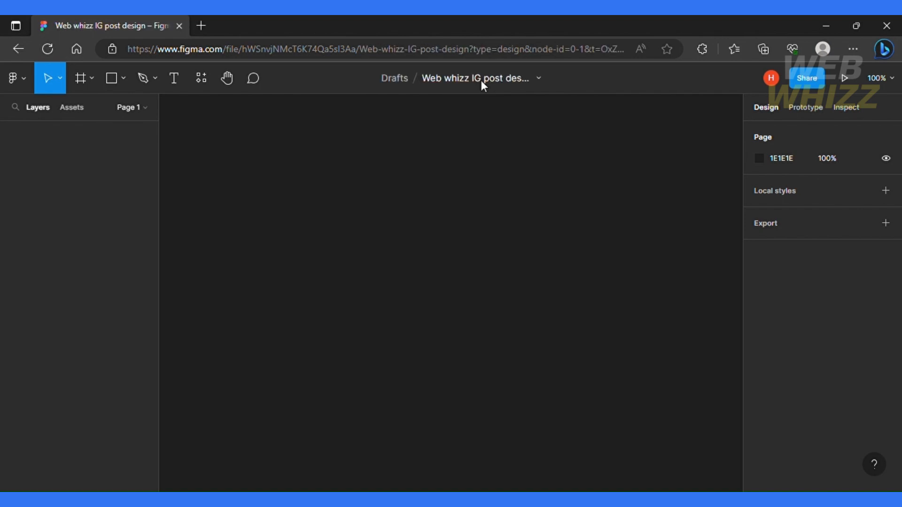
mouse_move(417, 234)
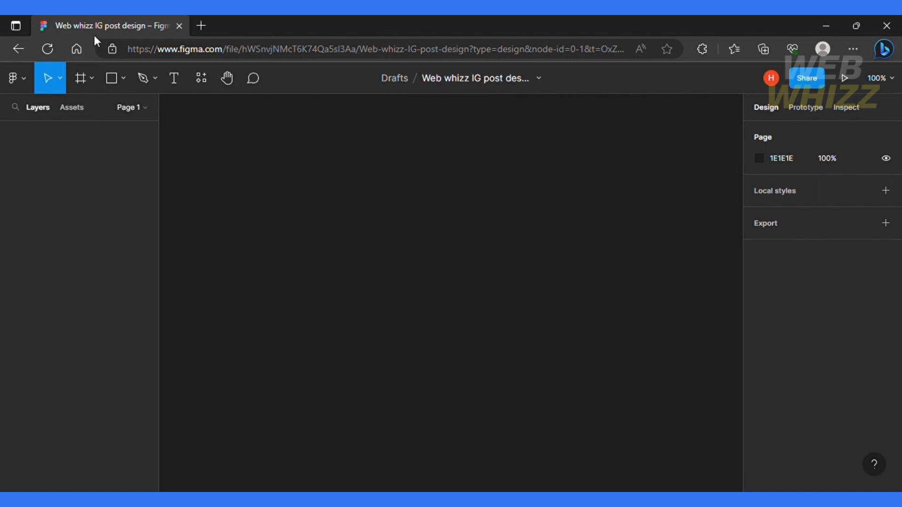
mouse_move(81, 78)
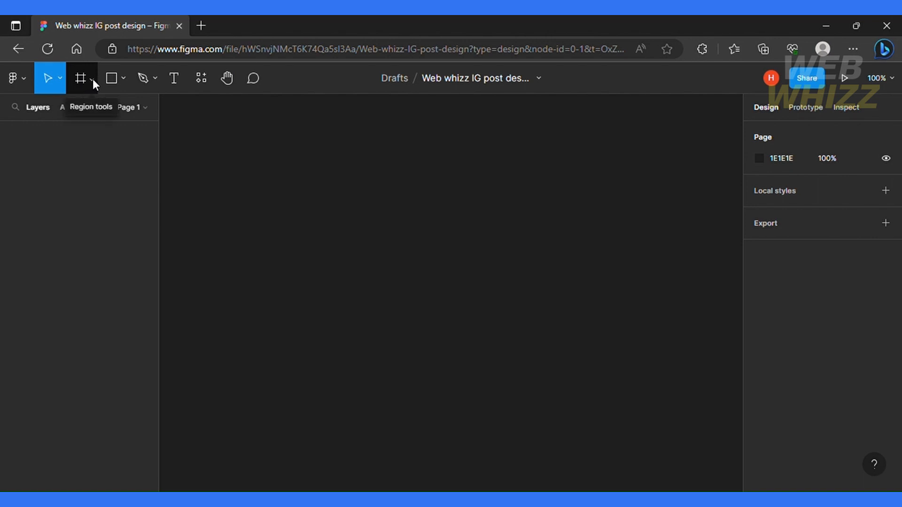
- Show the Frame tool's preset list and expand the Social media sizes
click(91, 78)
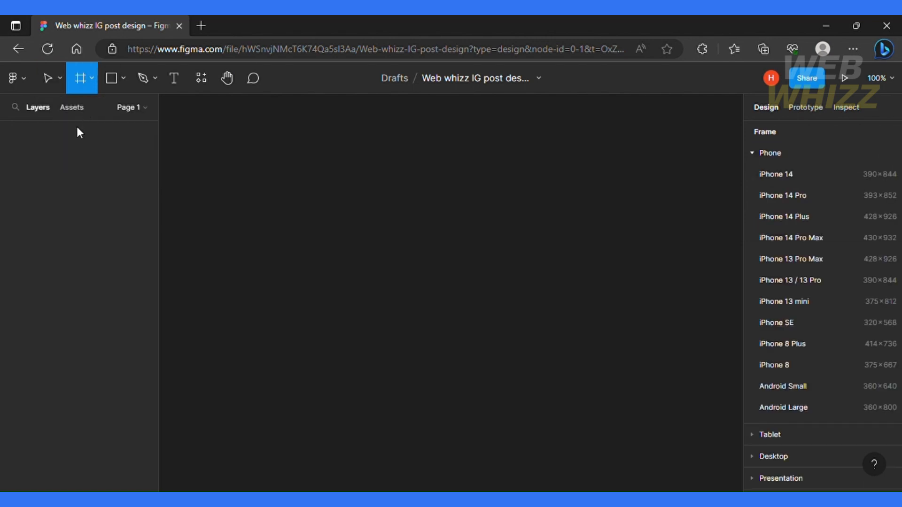
scroll(down, 3)
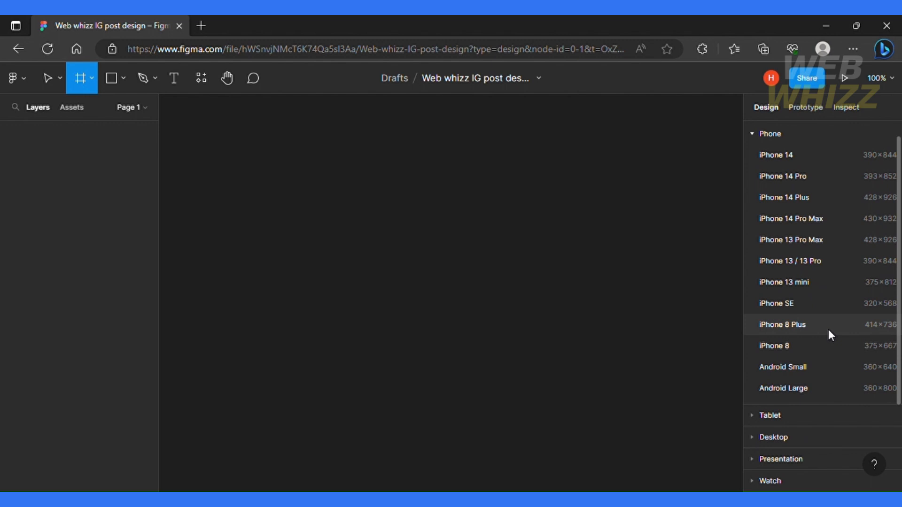
scroll(down, 3)
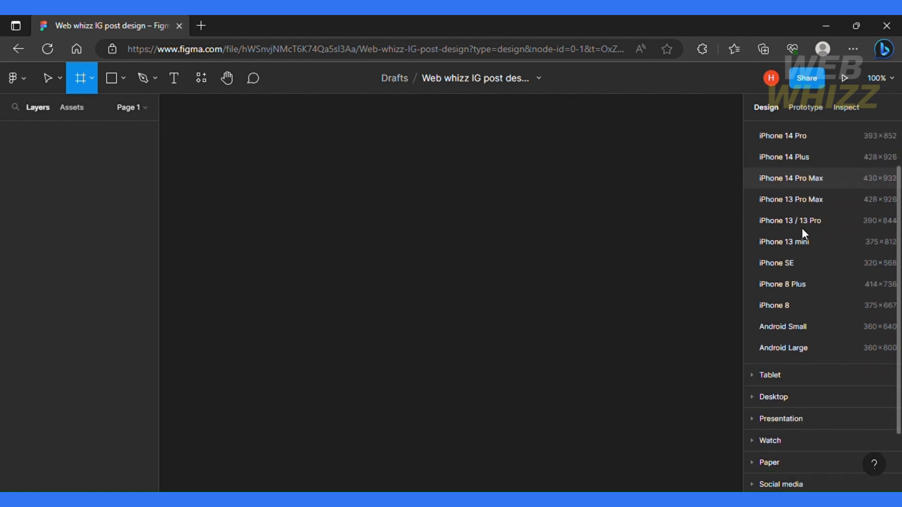
scroll(down, 3)
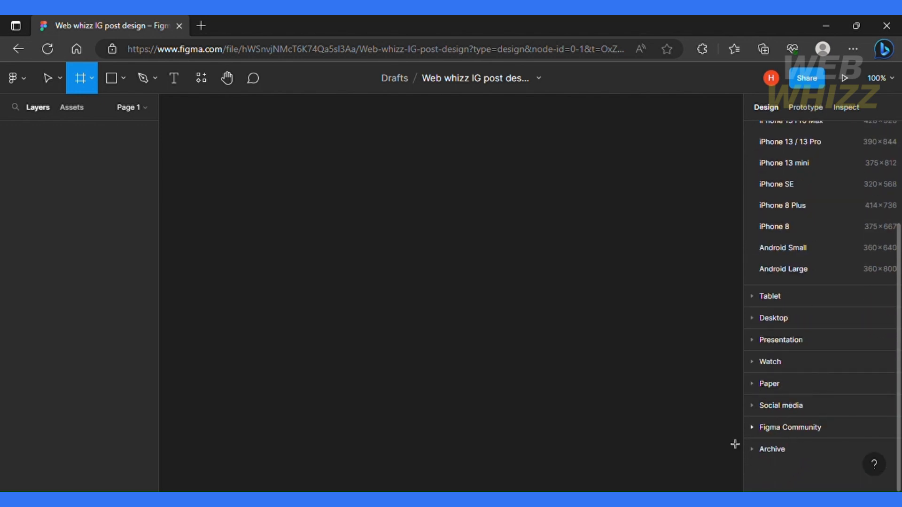
click(781, 404)
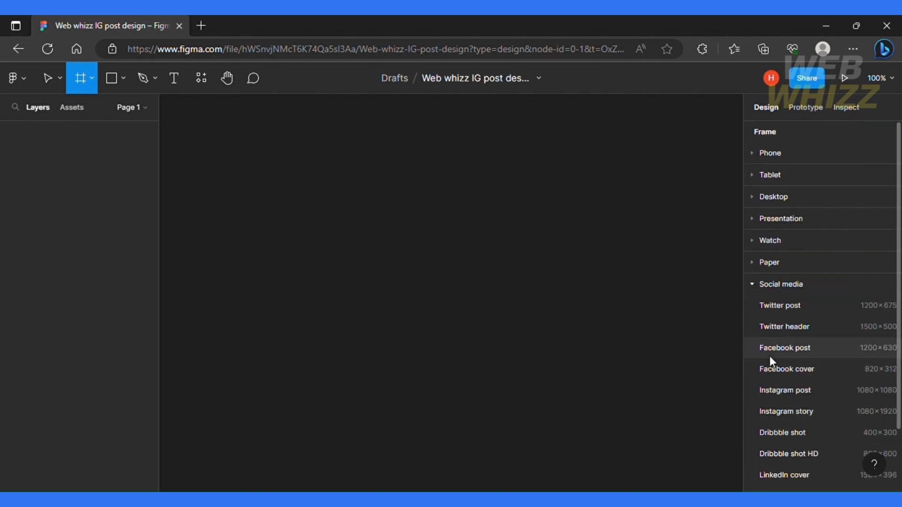
scroll(down, 3)
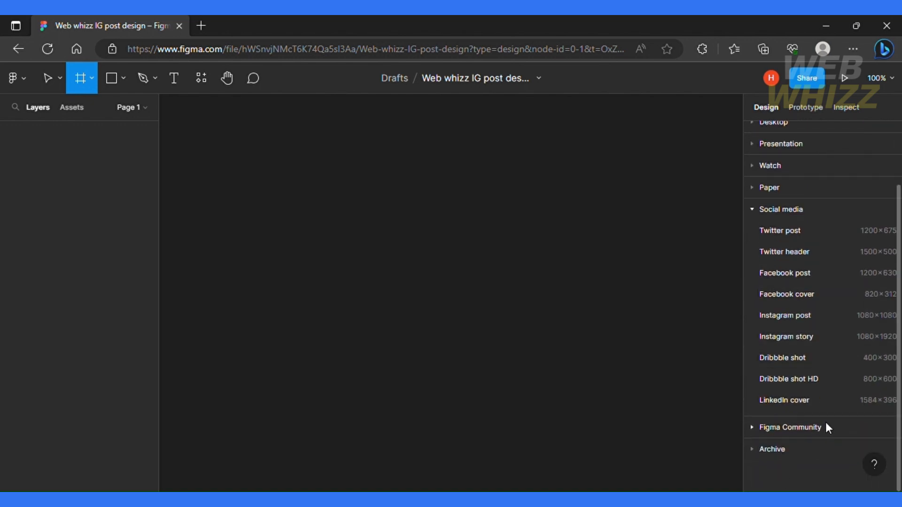
mouse_move(822, 445)
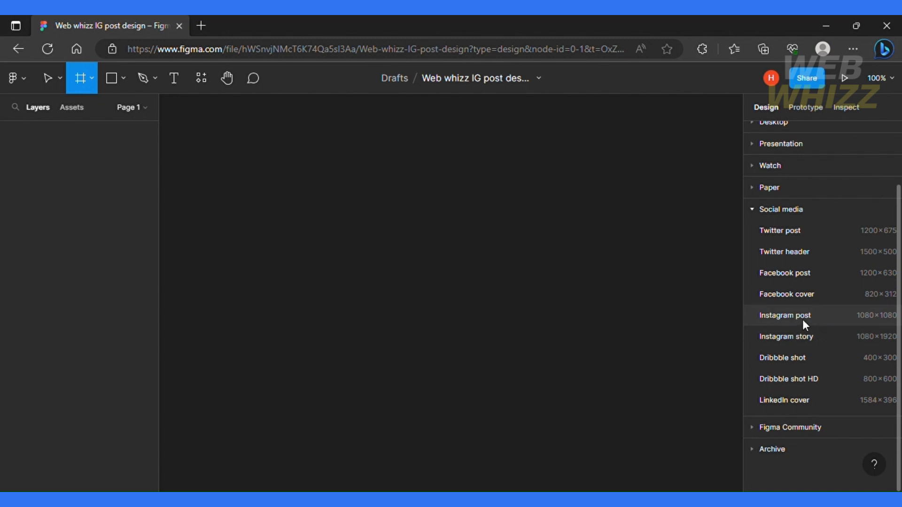
- Create a 1080×1080 Instagram post frame from the preset and fit it in view
click(784, 315)
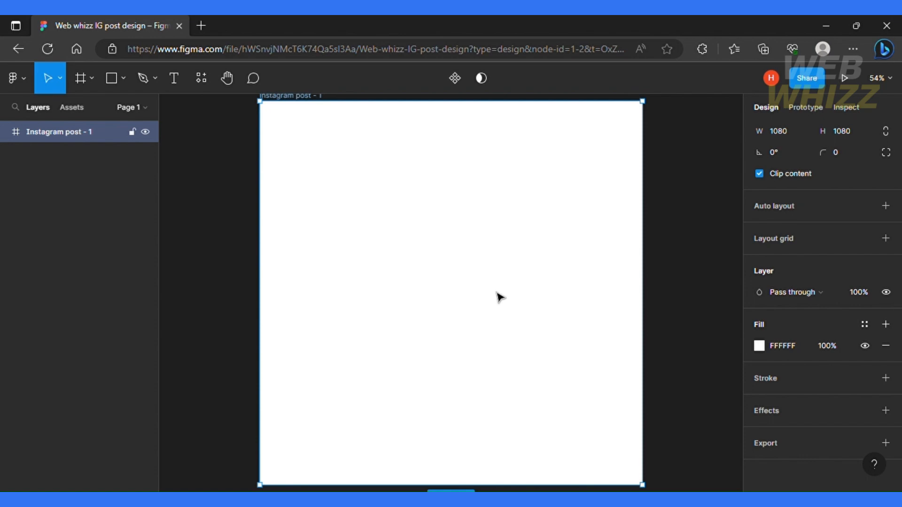
mouse_move(305, 281)
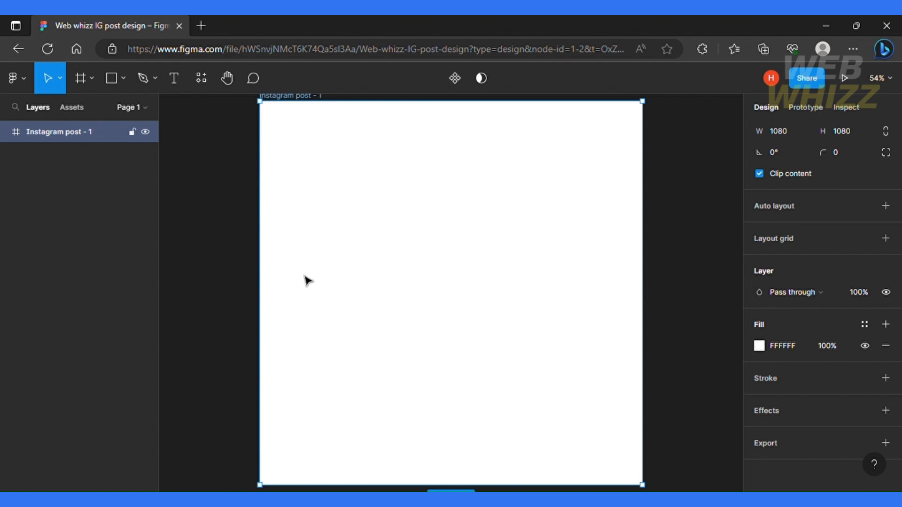
mouse_move(121, 117)
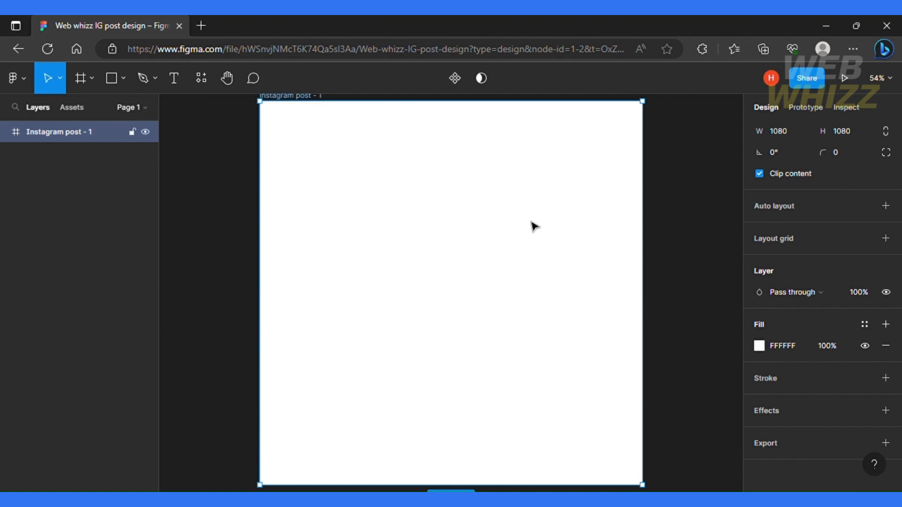
mouse_move(809, 127)
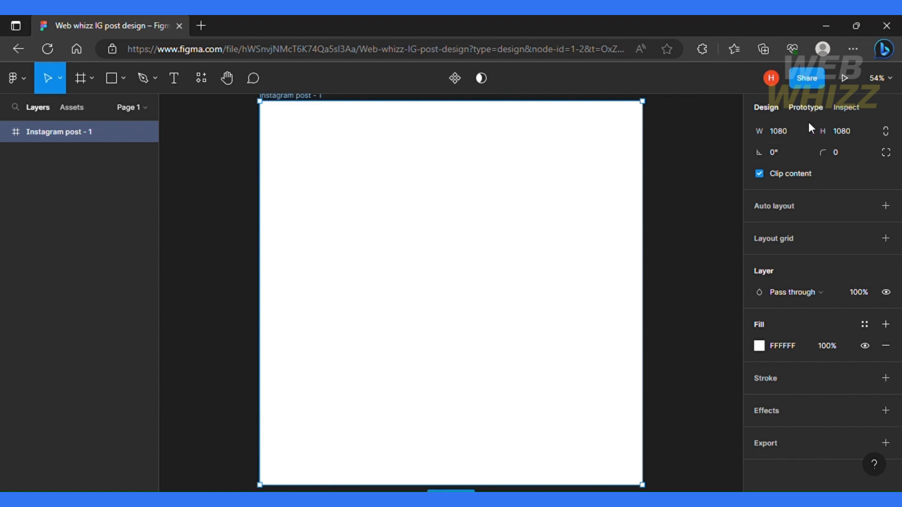
mouse_move(727, 181)
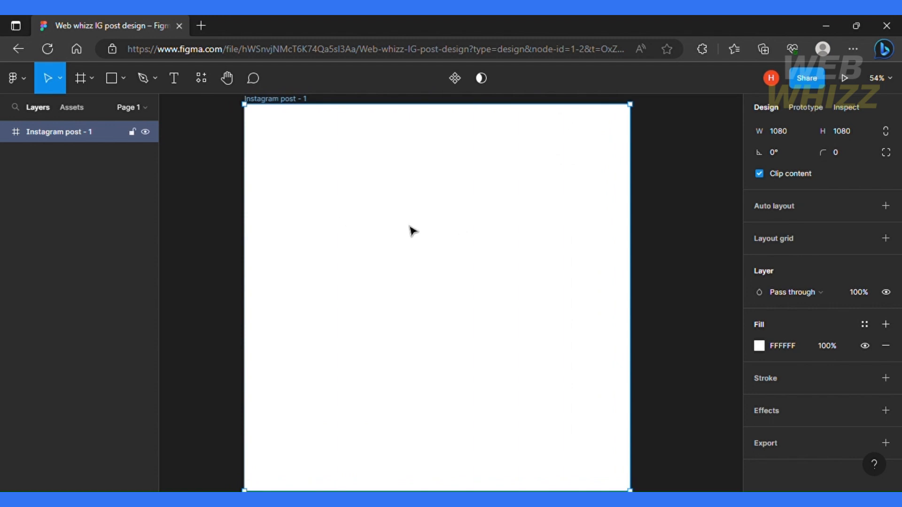
mouse_move(422, 233)
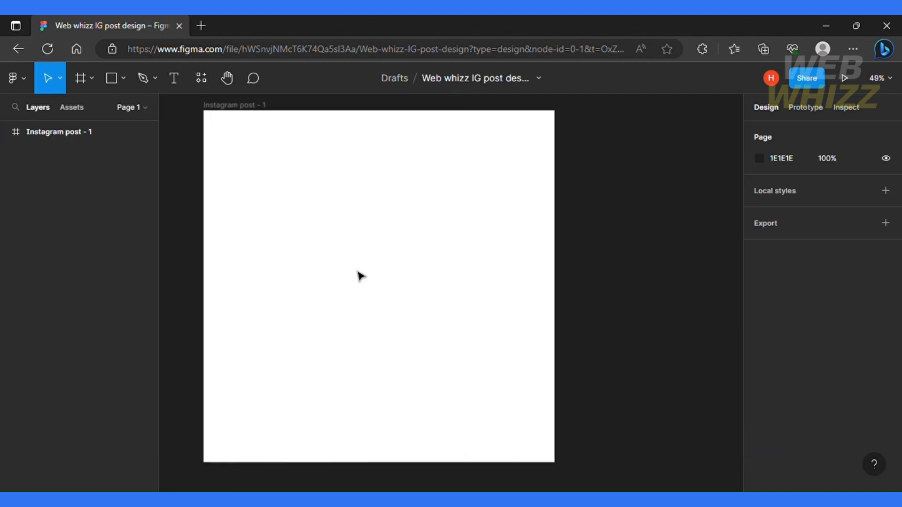
scroll(down, 3)
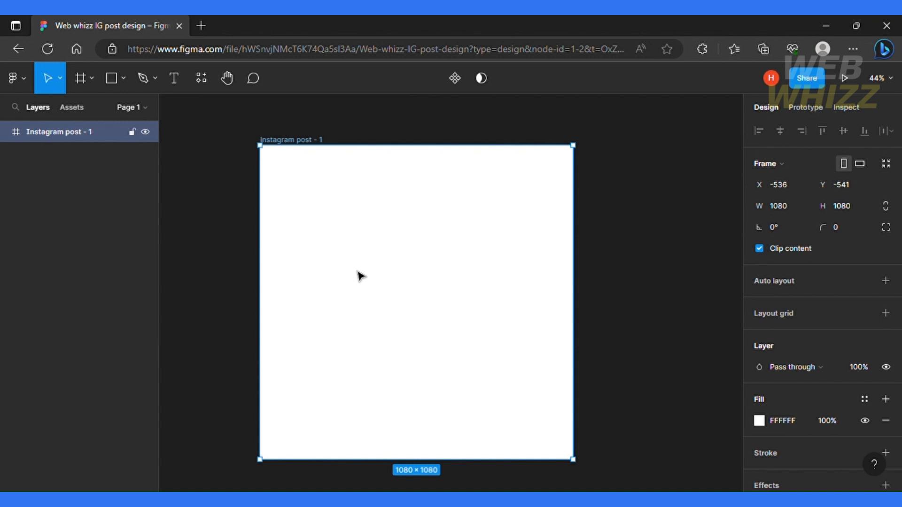
mouse_move(682, 411)
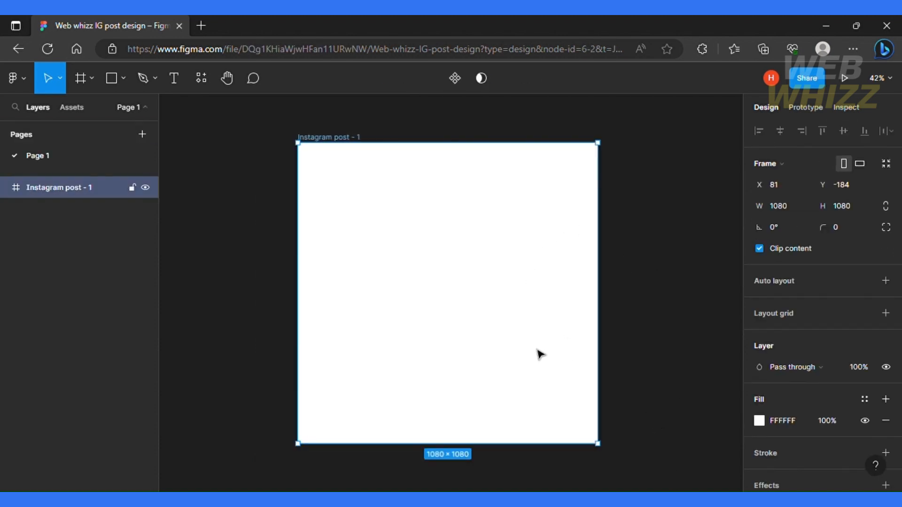
mouse_move(556, 378)
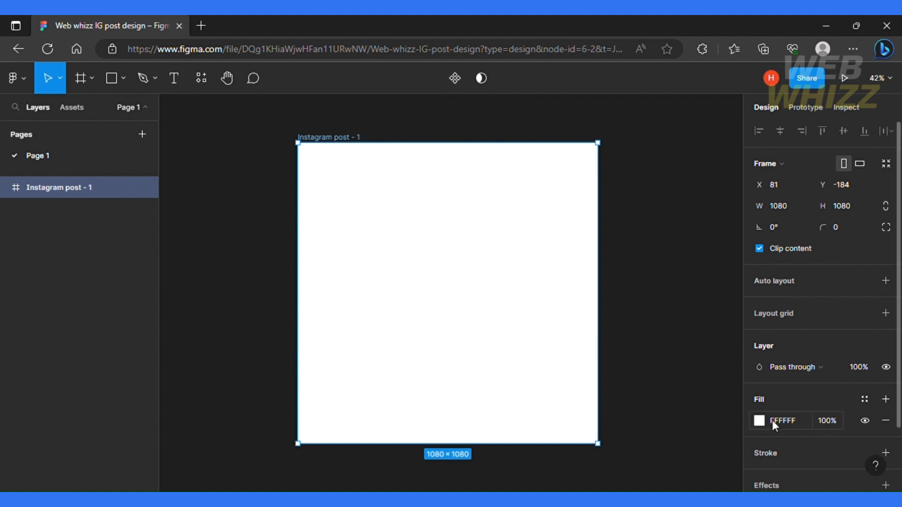
- Fill the Instagram post frame with the vivid purple colour DA35DD
scroll(down, 3)
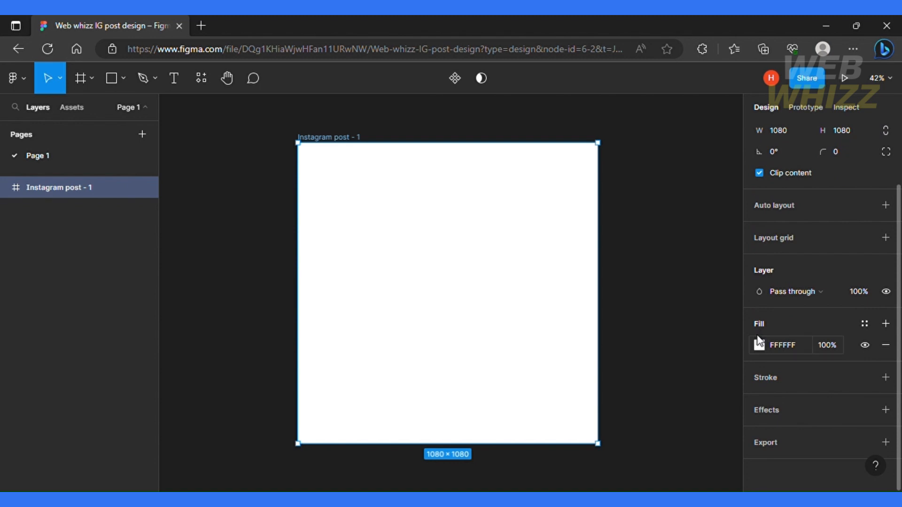
click(759, 344)
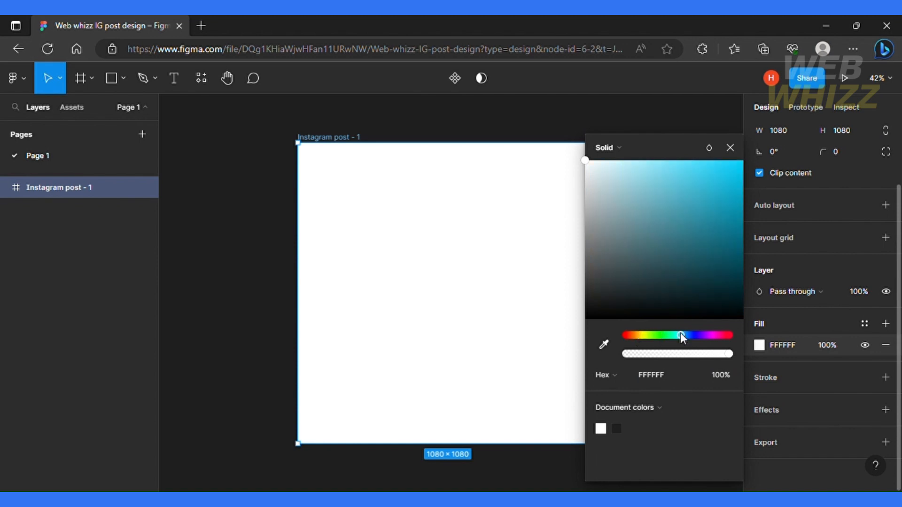
drag(680, 336, 701, 335)
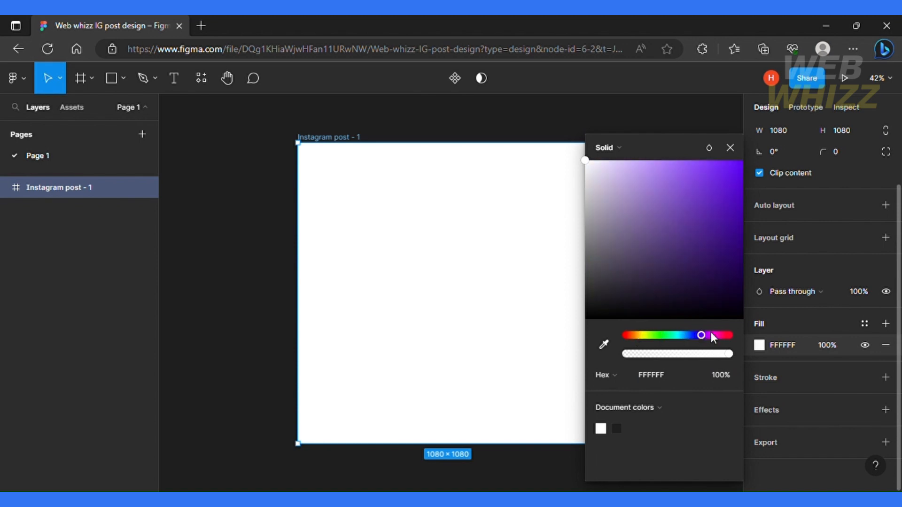
drag(700, 335, 714, 335)
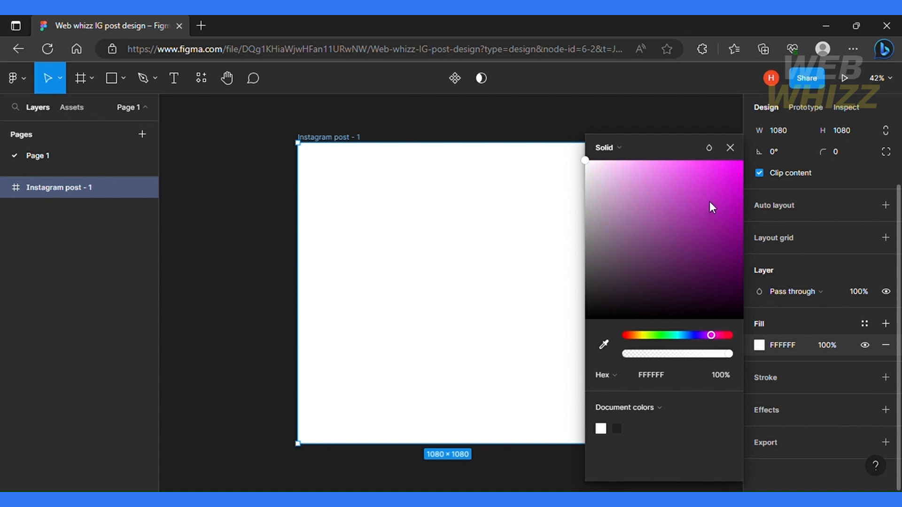
click(709, 198)
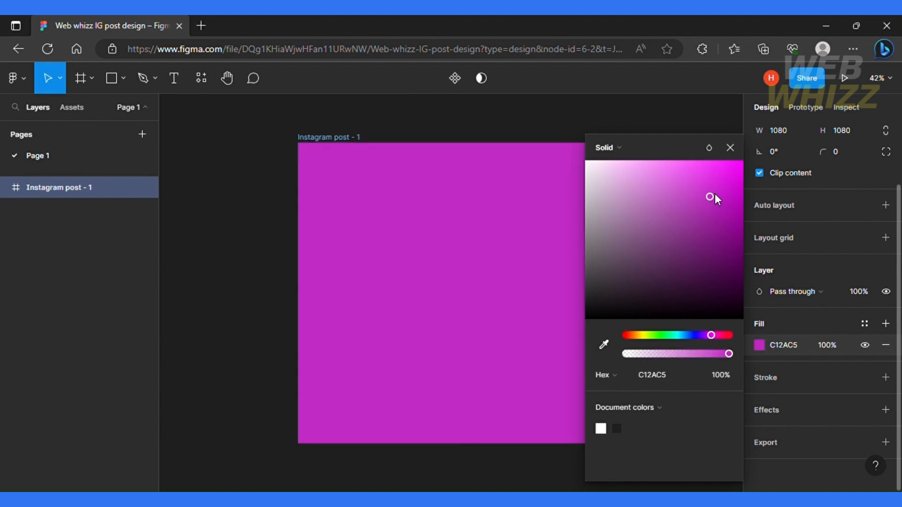
drag(710, 196, 703, 174)
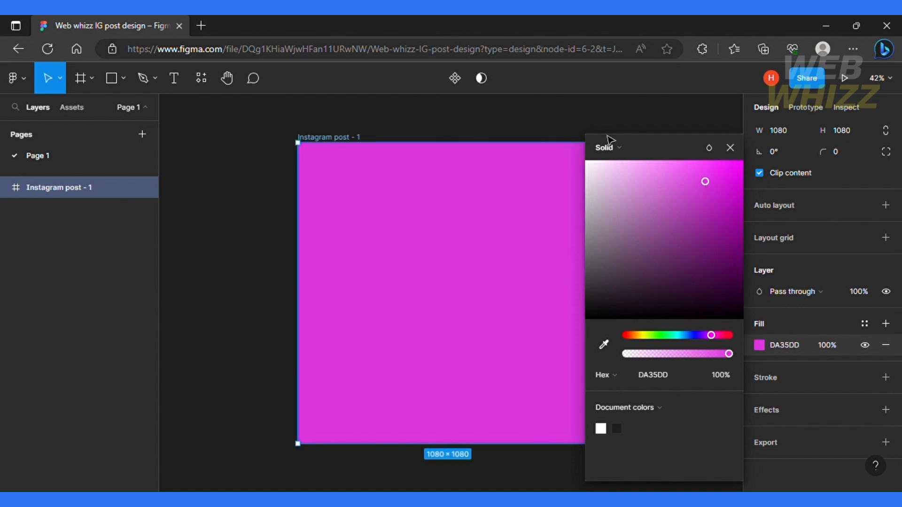
- Change the purple fill from Solid to a Diamond gradient fading outward
click(605, 148)
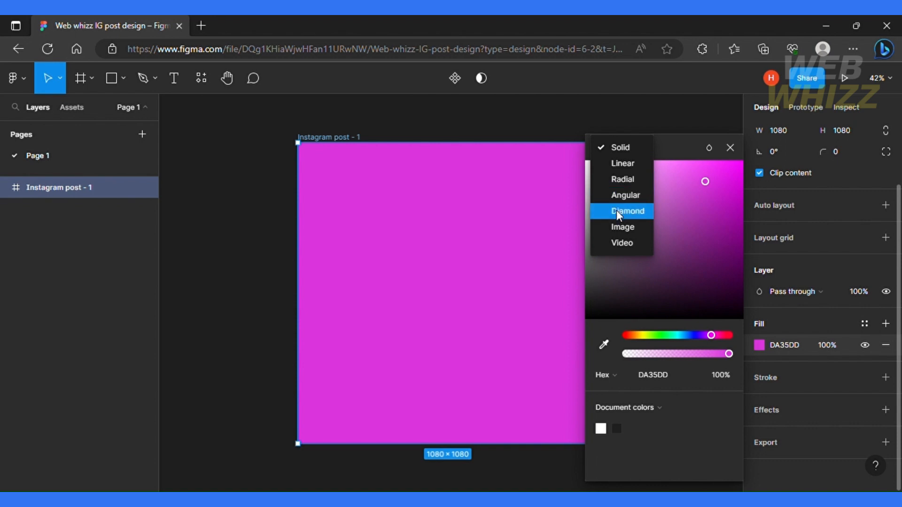
mouse_move(621, 226)
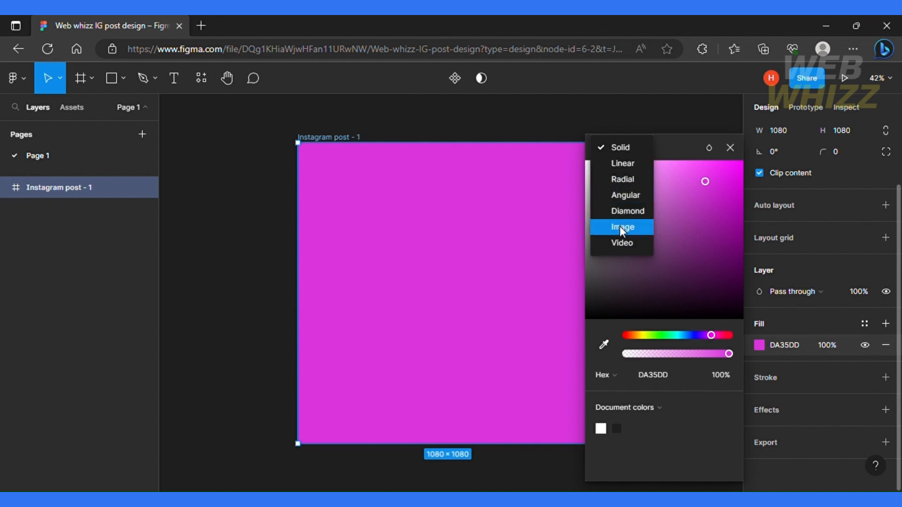
click(627, 211)
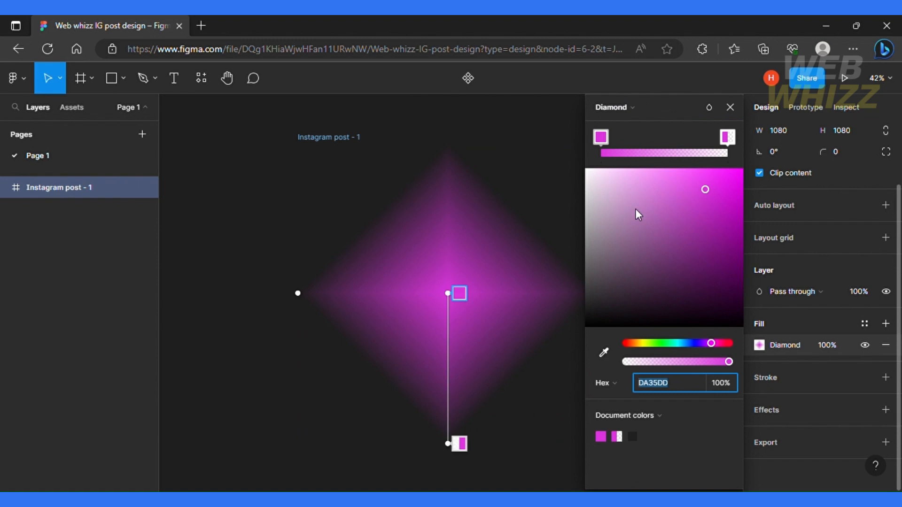
mouse_move(722, 113)
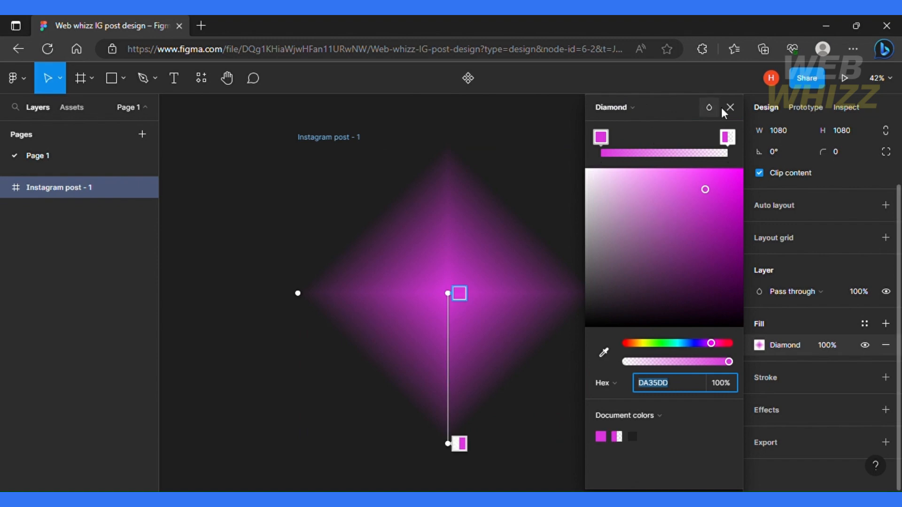
click(729, 107)
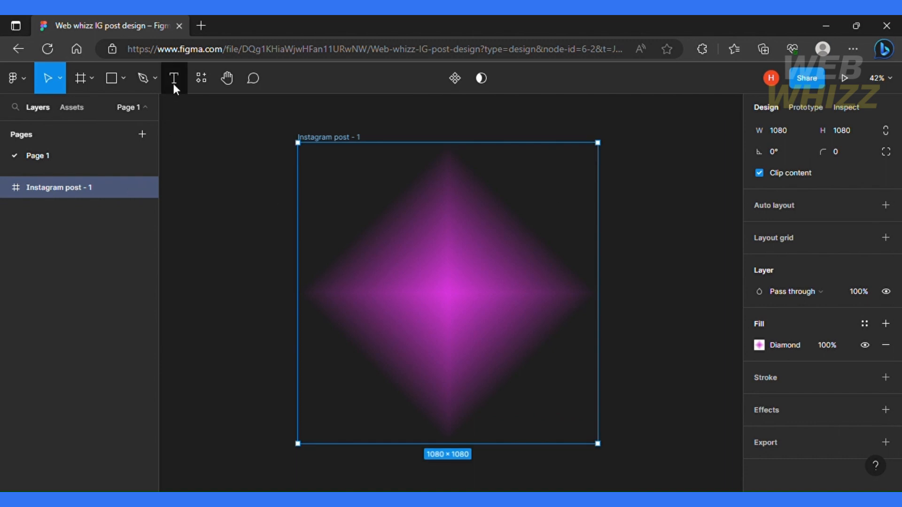
- Draw a text box near the post's top-left and begin typing the channel name
click(174, 78)
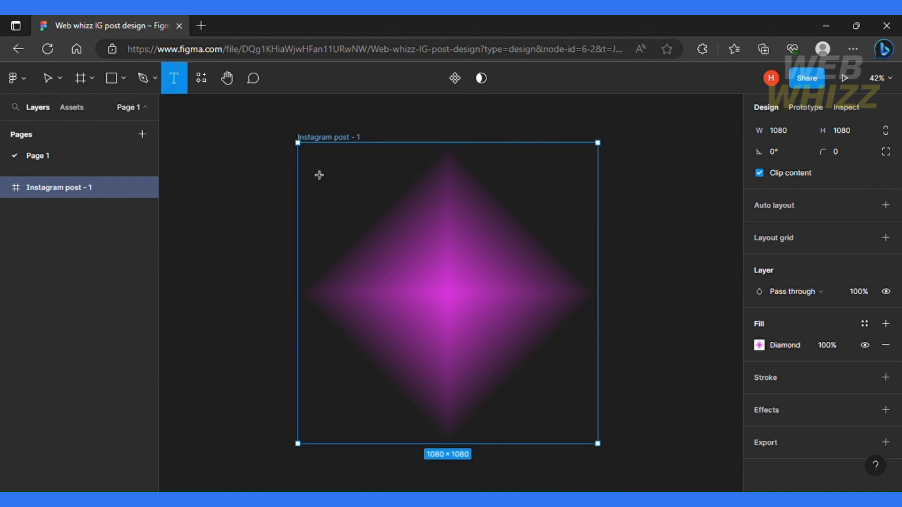
drag(305, 160, 399, 223)
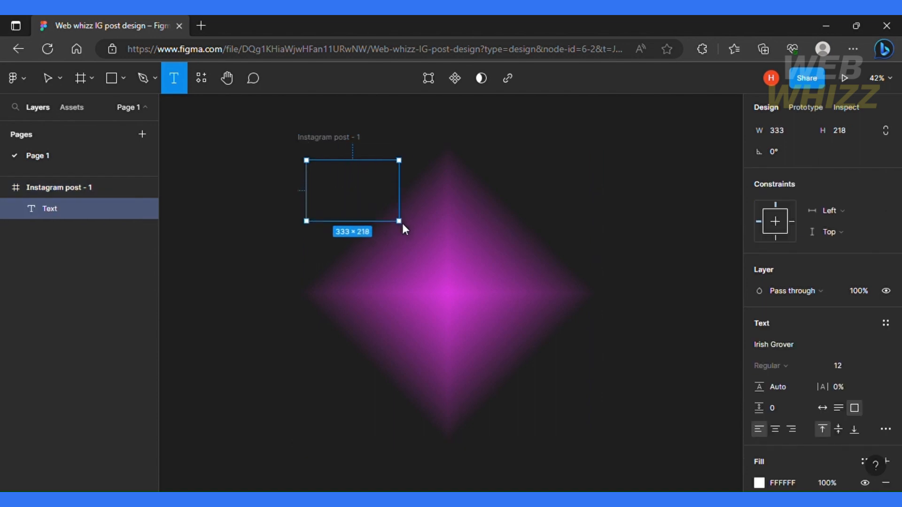
drag(399, 223, 434, 241)
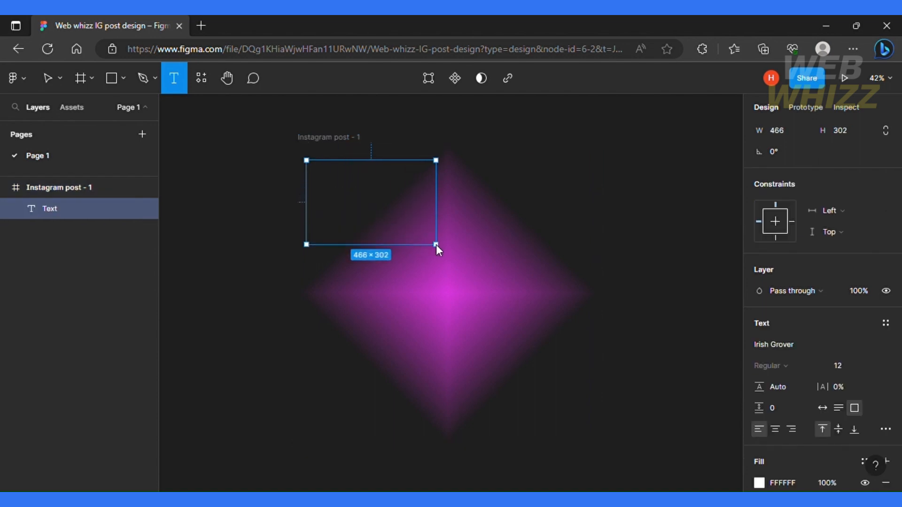
drag(434, 243, 439, 245)
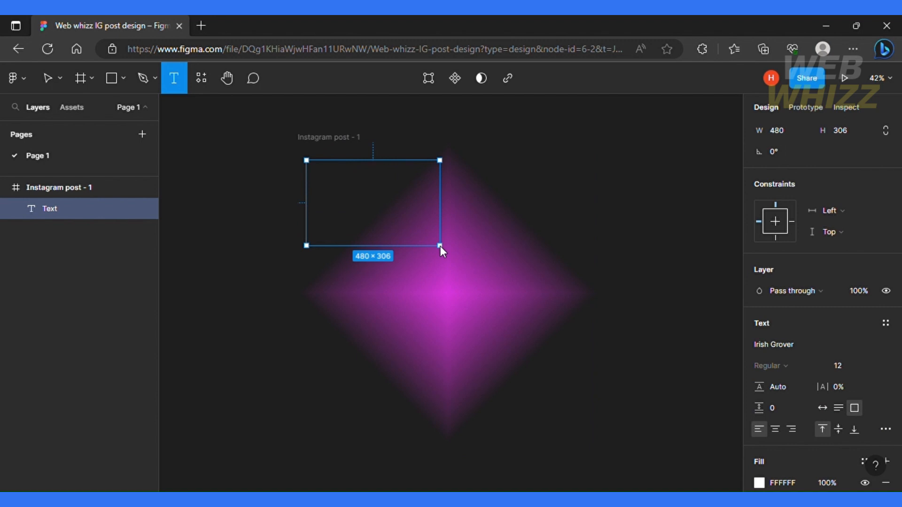
click(49, 78)
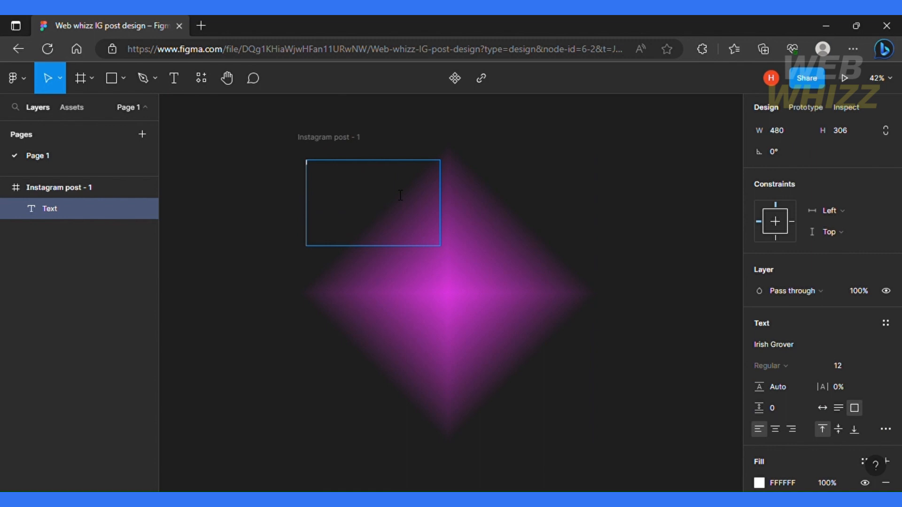
text(Web Whizz Channe)
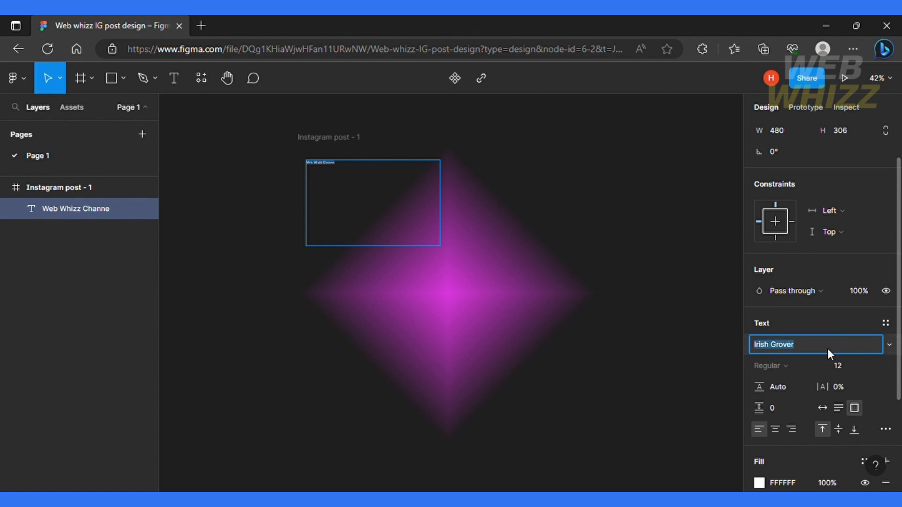
- Set the heading to Inika Bold at size 80 and complete 'Web Whizz Channel'
click(813, 343)
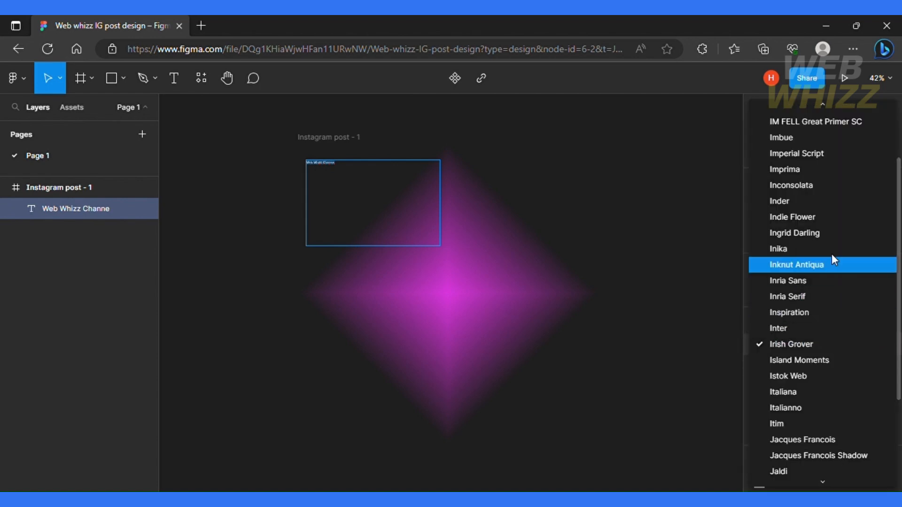
click(778, 248)
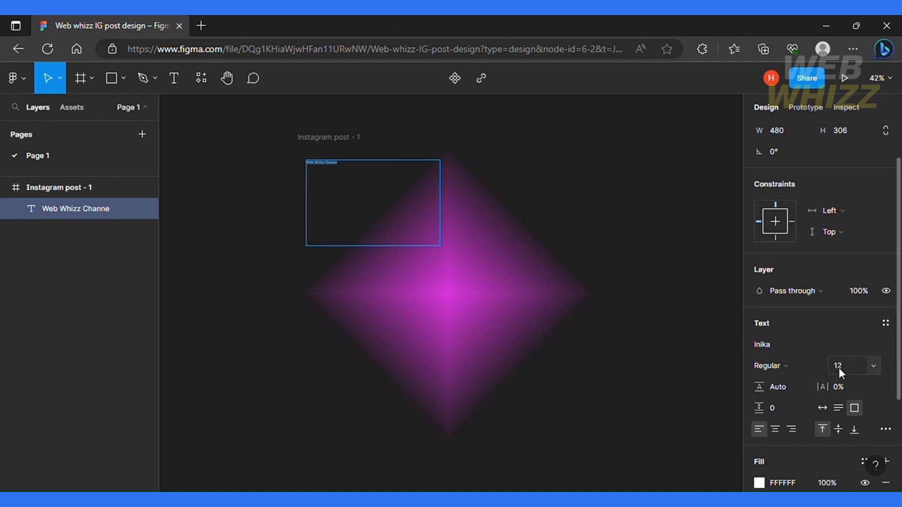
click(769, 366)
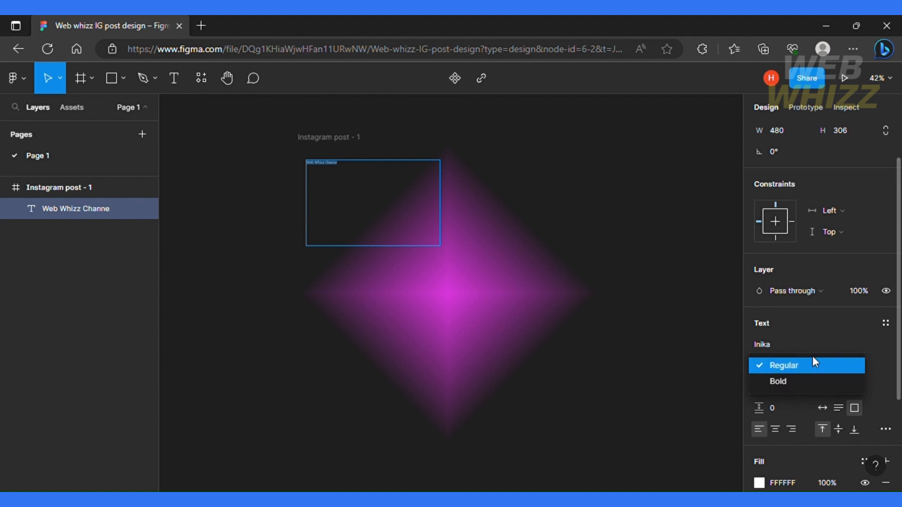
mouse_move(798, 382)
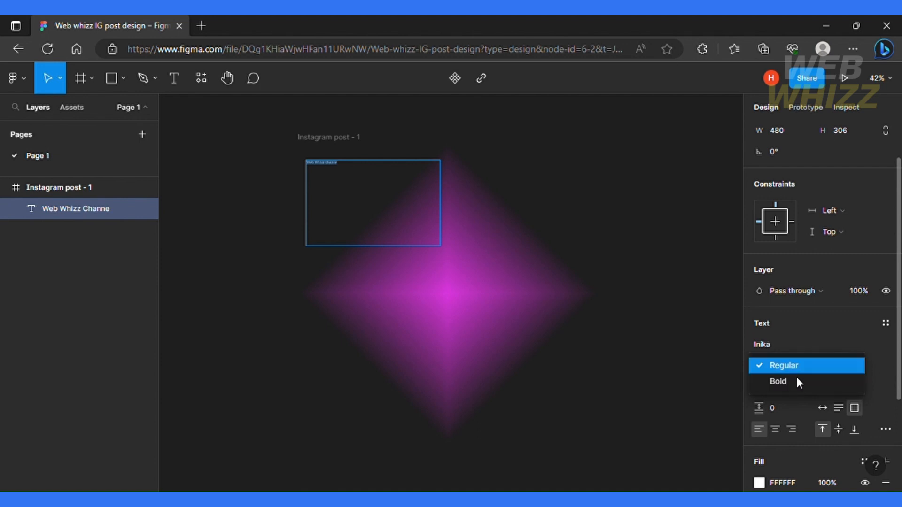
click(778, 382)
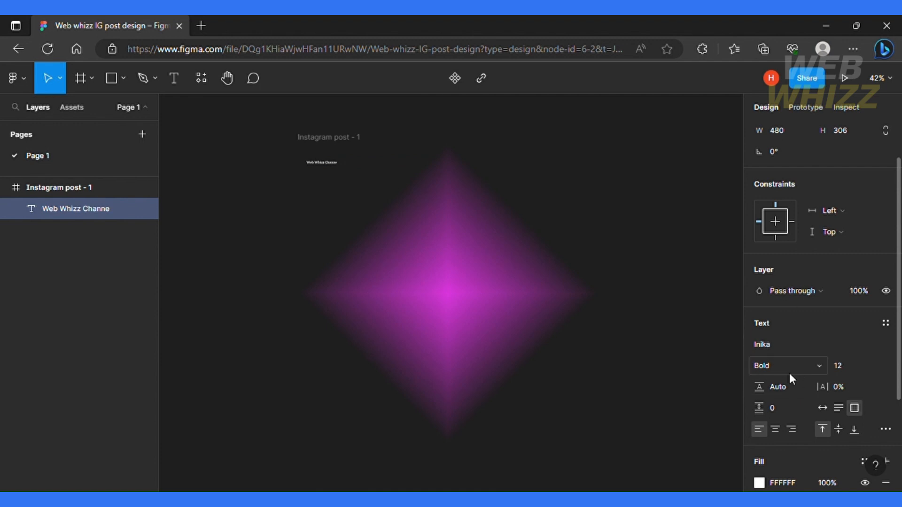
click(846, 366)
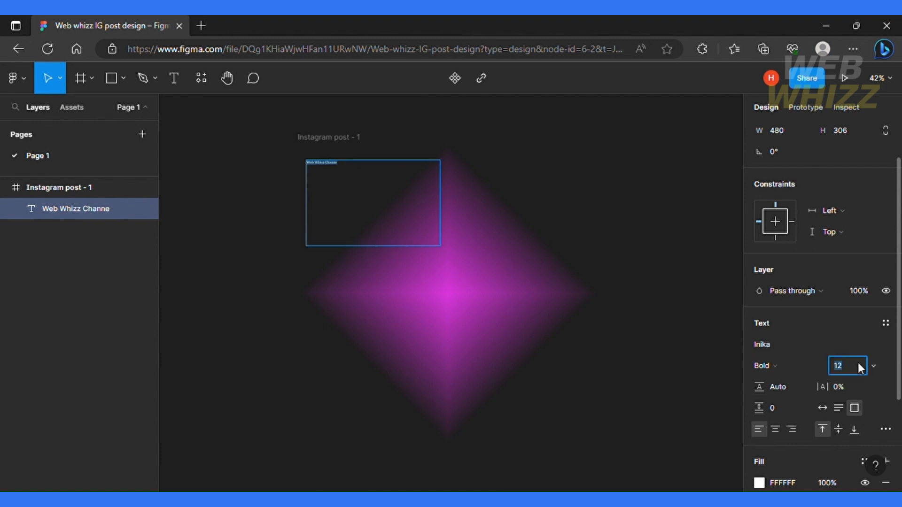
text(80)
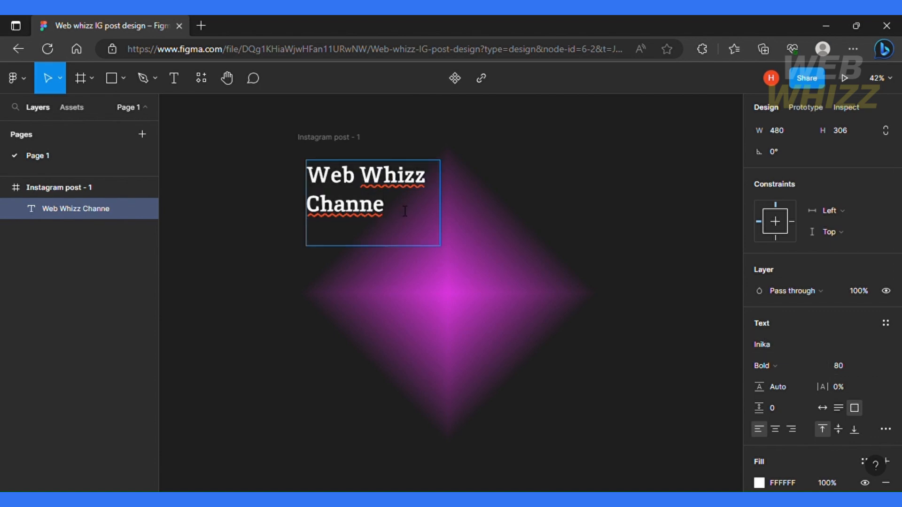
text(l)
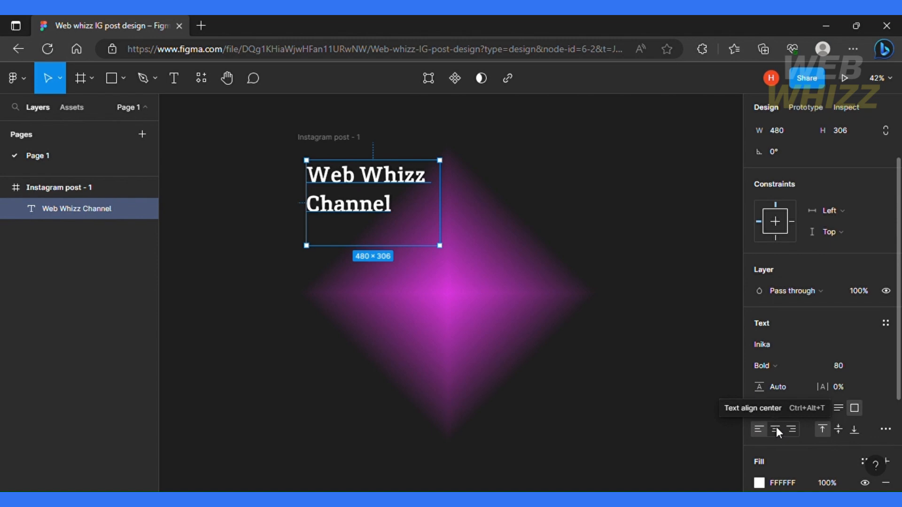
click(774, 429)
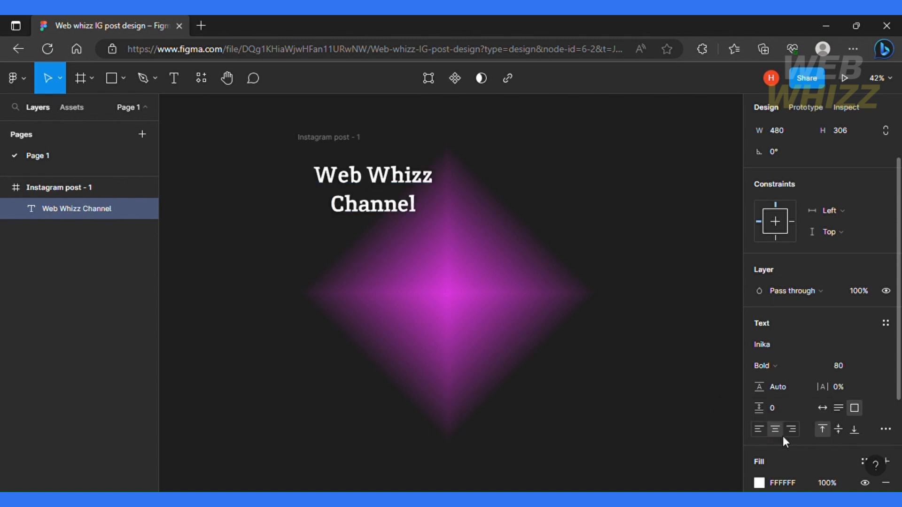
click(791, 429)
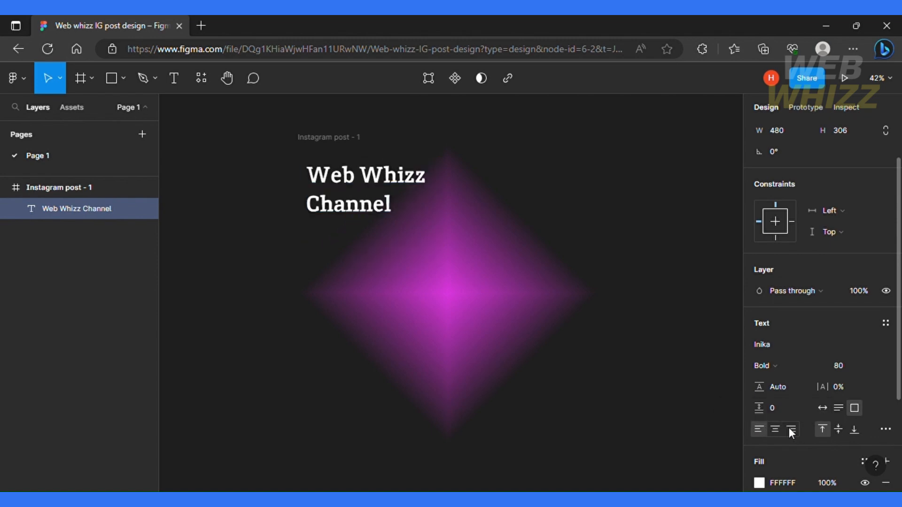
click(790, 429)
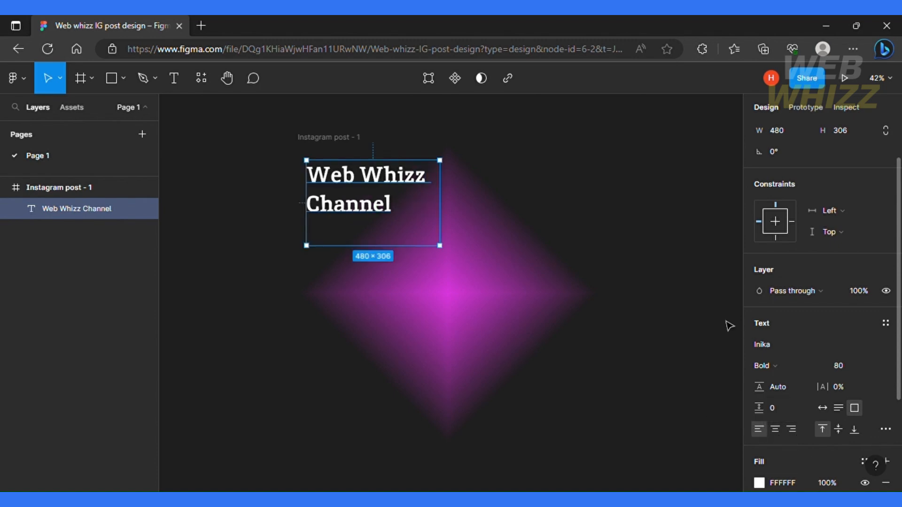
mouse_move(662, 297)
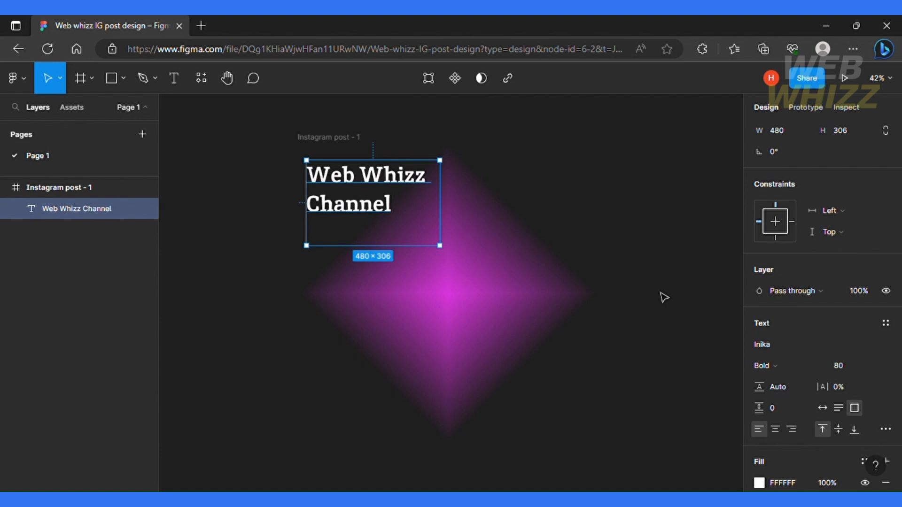
mouse_move(457, 252)
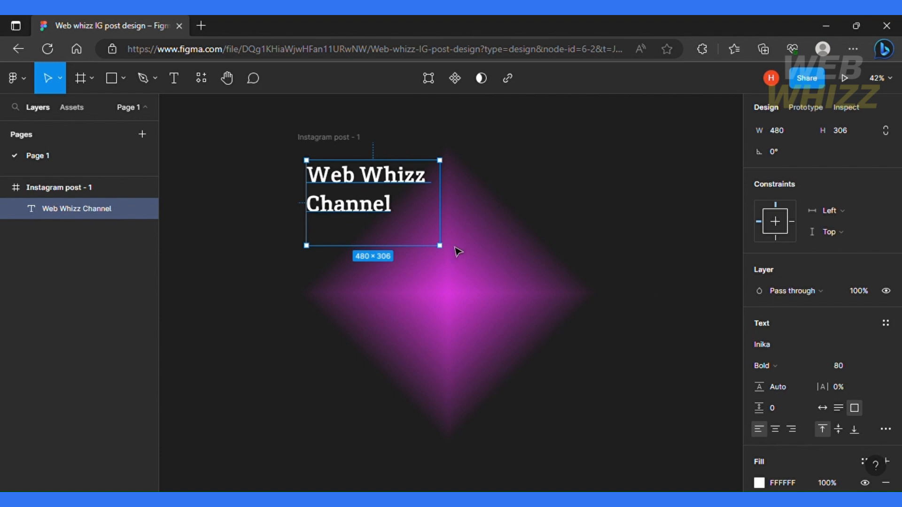
mouse_move(519, 251)
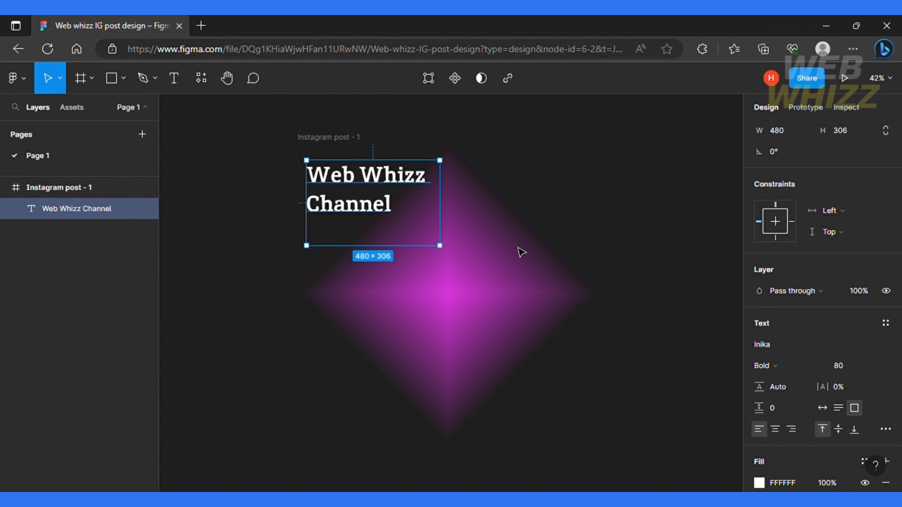
double_click(372, 203)
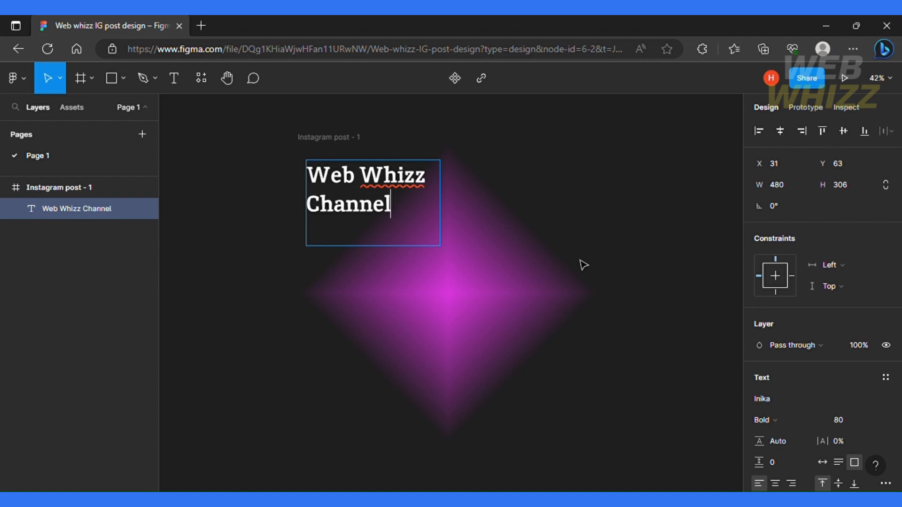
mouse_move(295, 214)
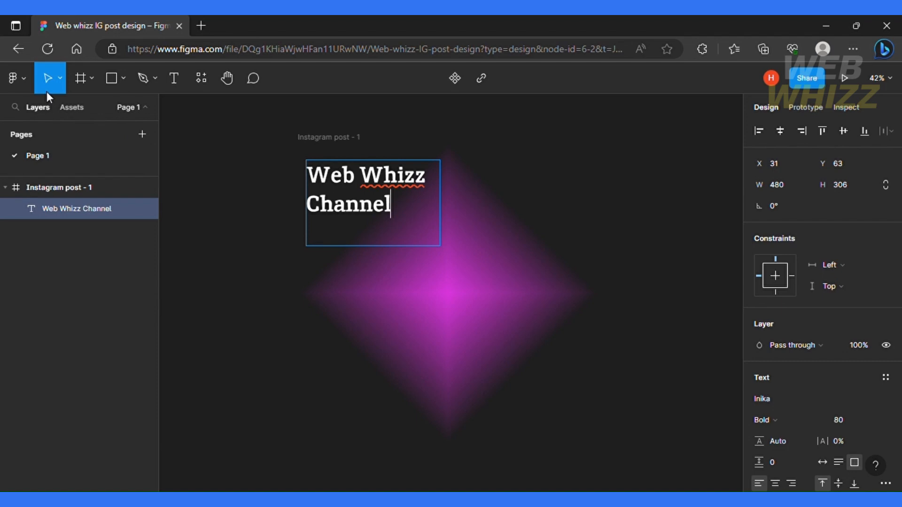
- Open Figma's plugin browser through the main menu's Find more plugins
click(12, 78)
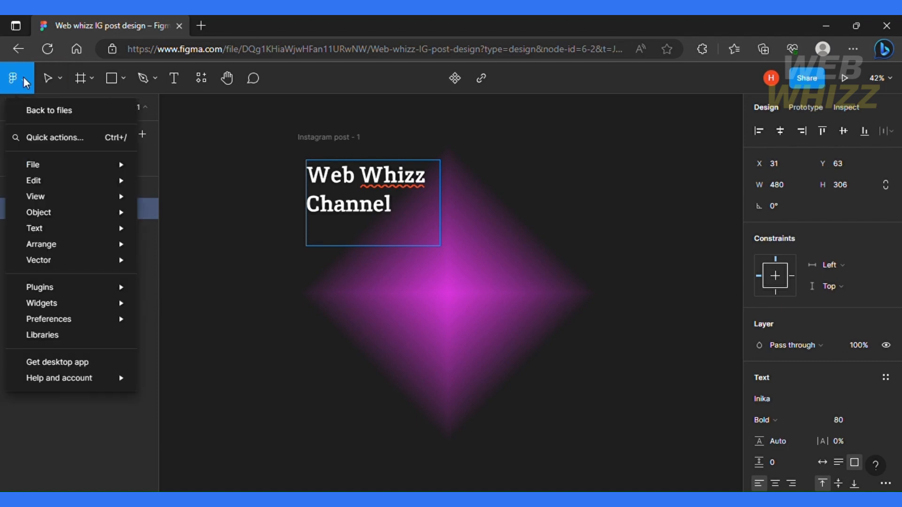
mouse_move(39, 288)
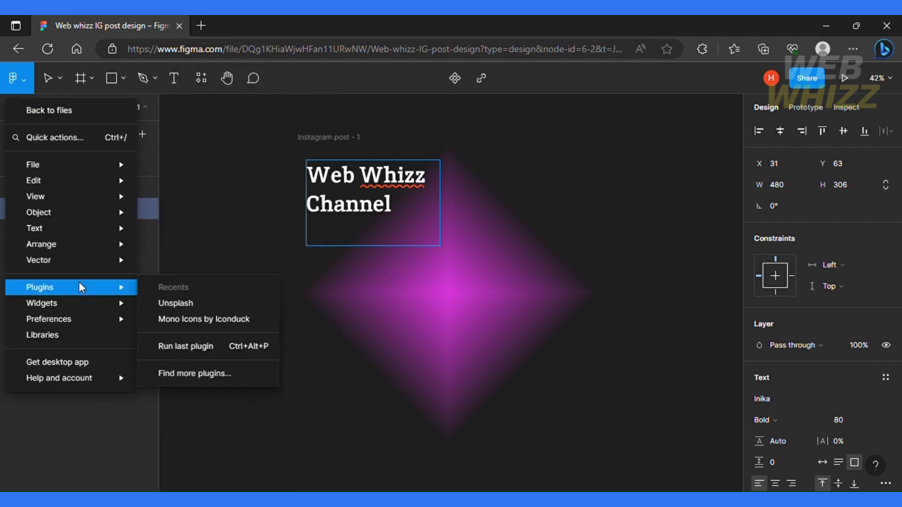
mouse_move(114, 286)
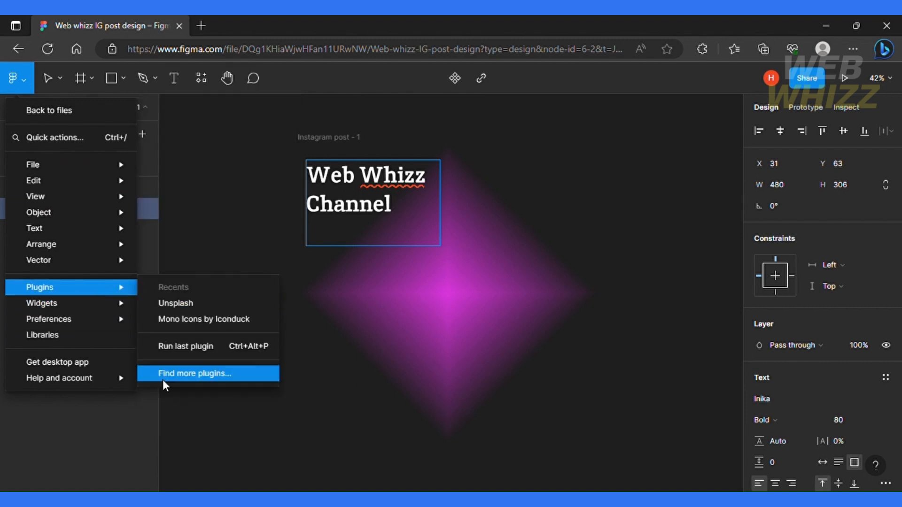
mouse_move(214, 379)
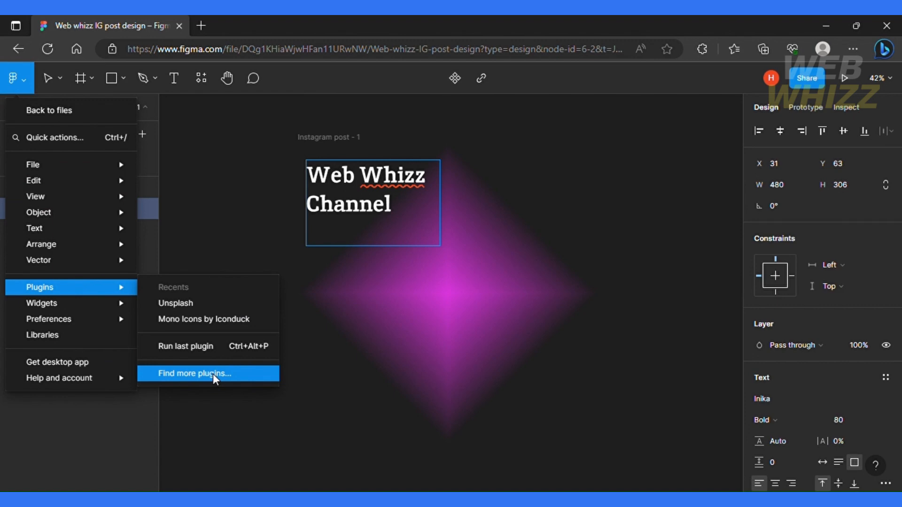
click(195, 373)
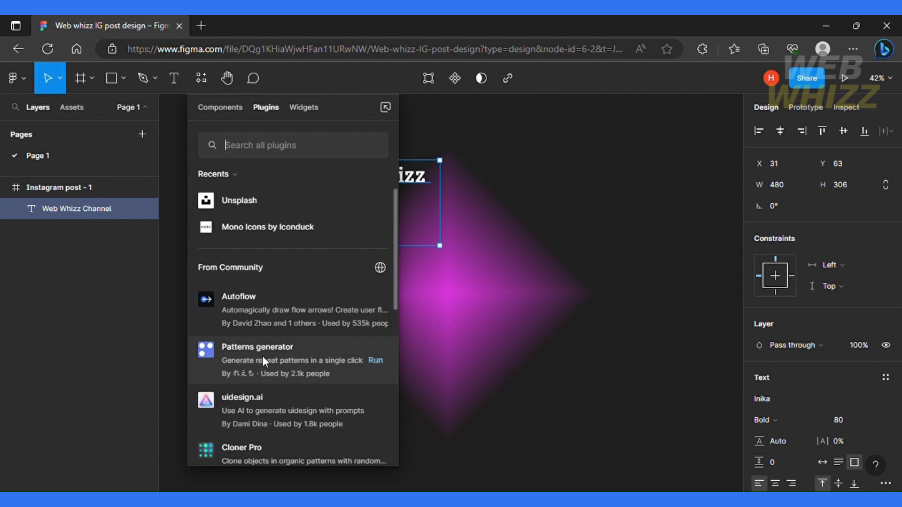
mouse_move(304, 280)
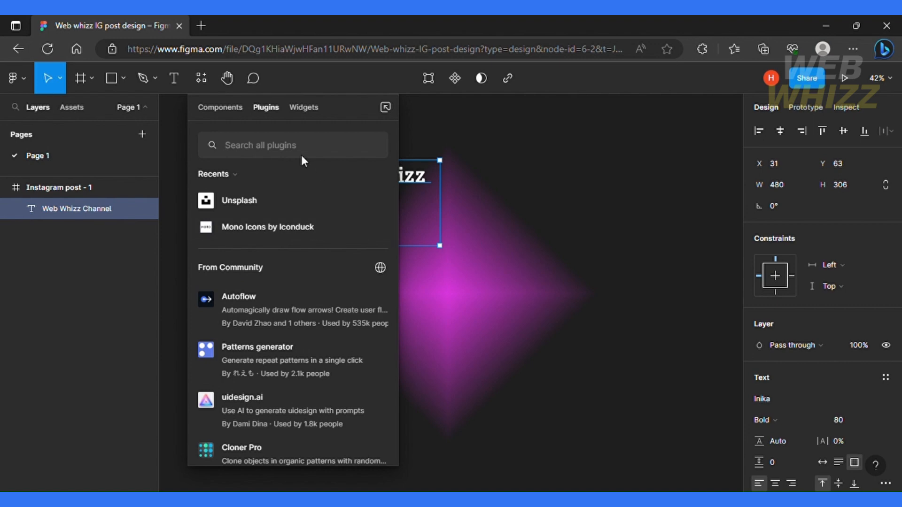
mouse_move(230, 241)
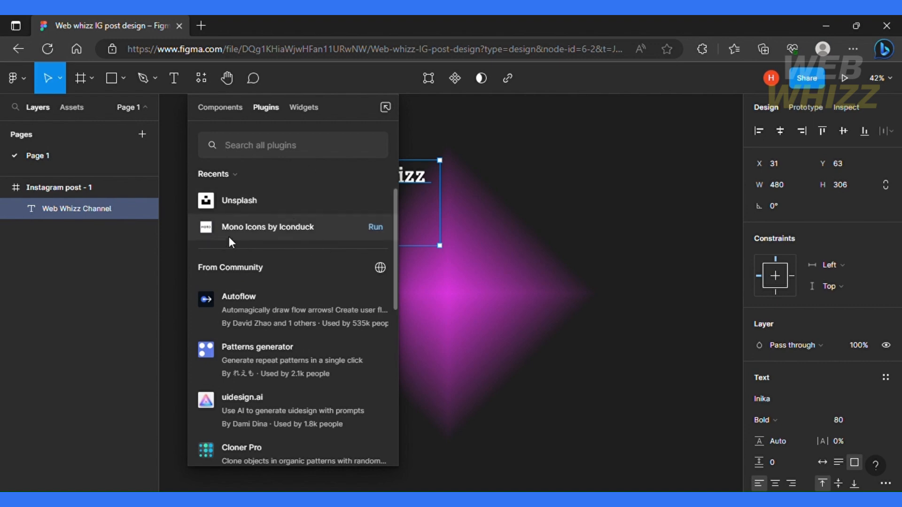
mouse_move(337, 235)
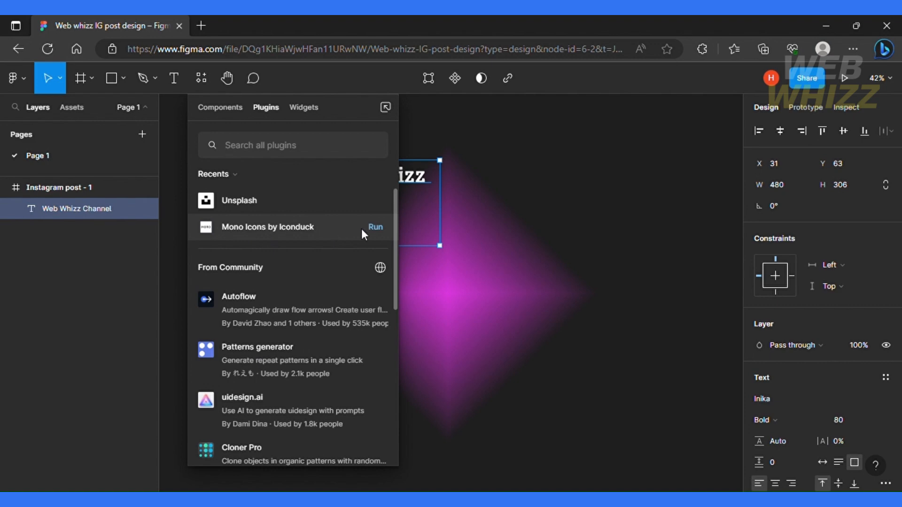
mouse_move(378, 233)
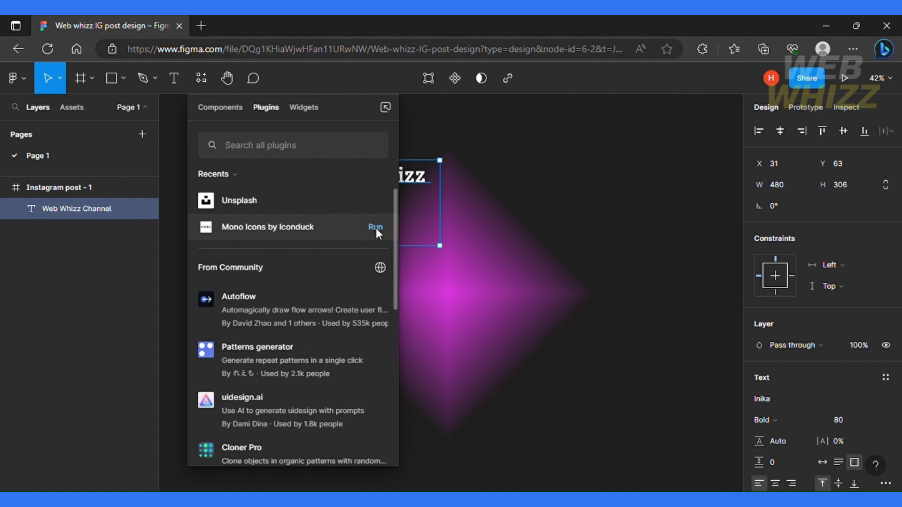
- Run the Mono Icons by Iconduck plugin from Recents
click(374, 227)
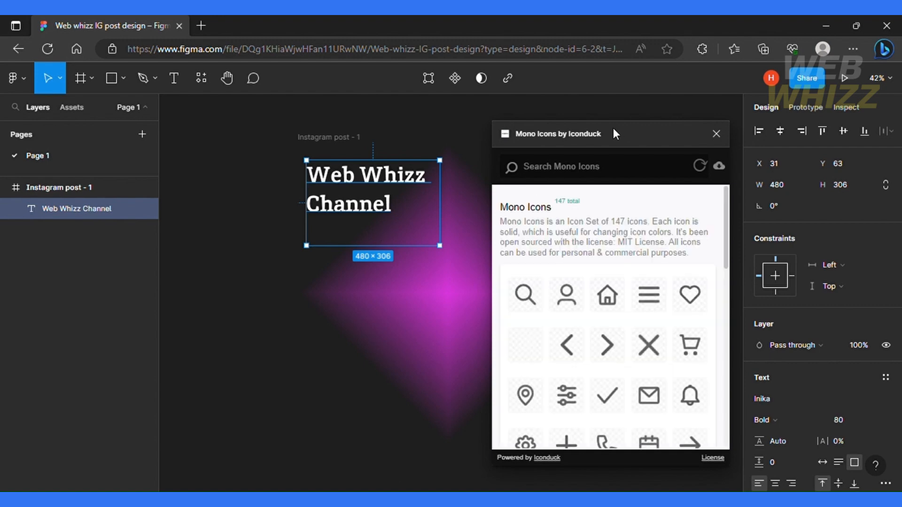
- Scroll the Mono Icons grid and insert the camera icon into the post frame
drag(610, 134, 569, 126)
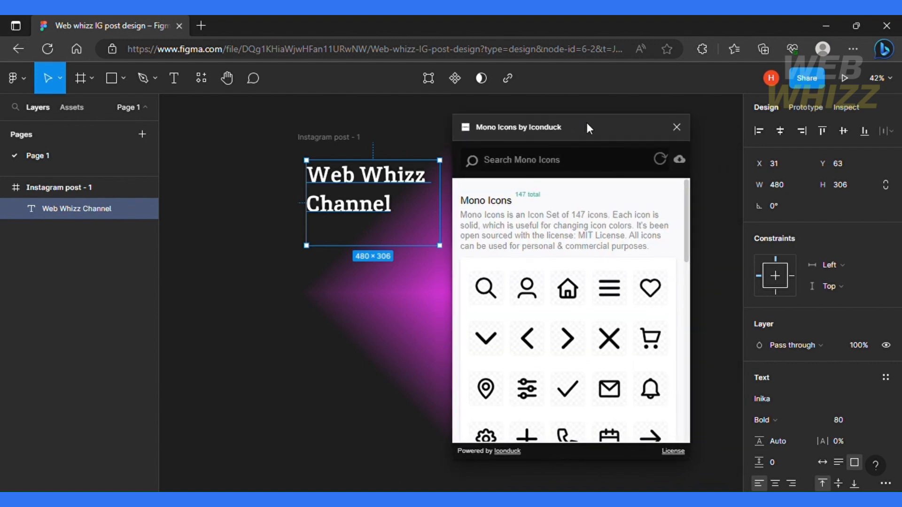
scroll(down, 3)
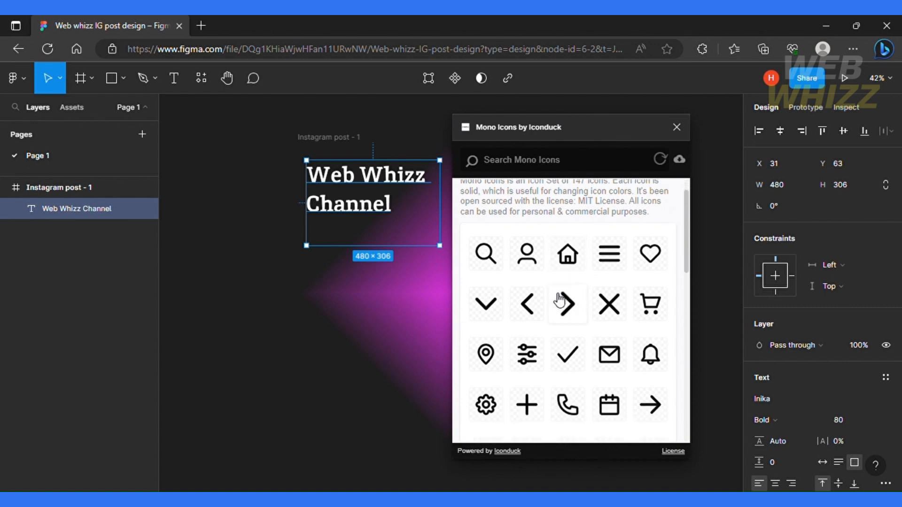
scroll(down, 3)
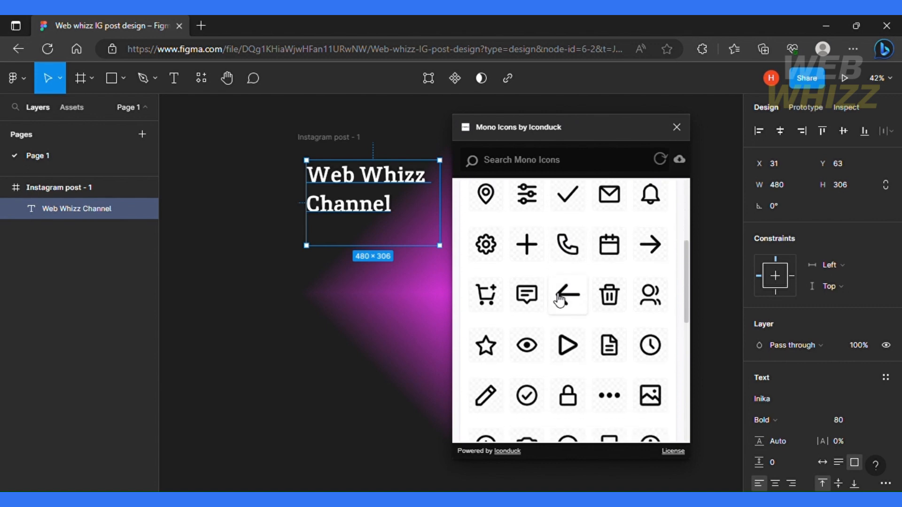
scroll(down, 3)
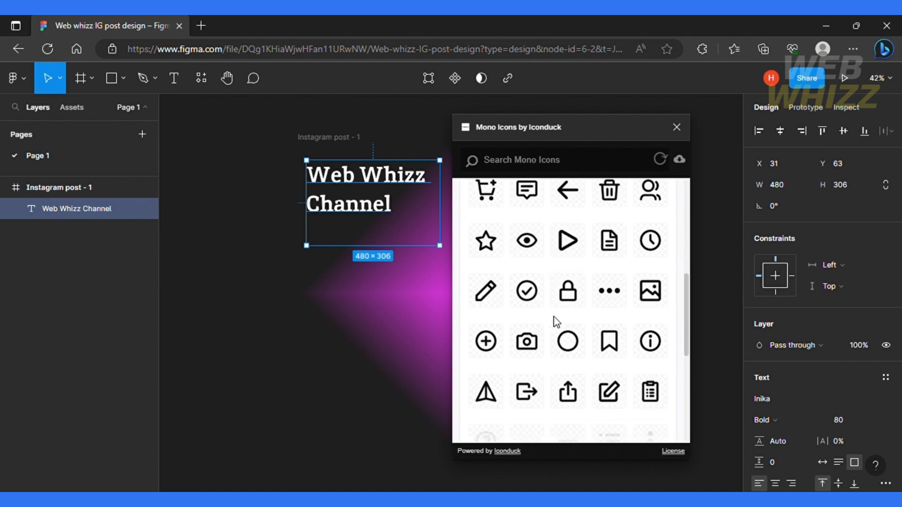
scroll(down, 3)
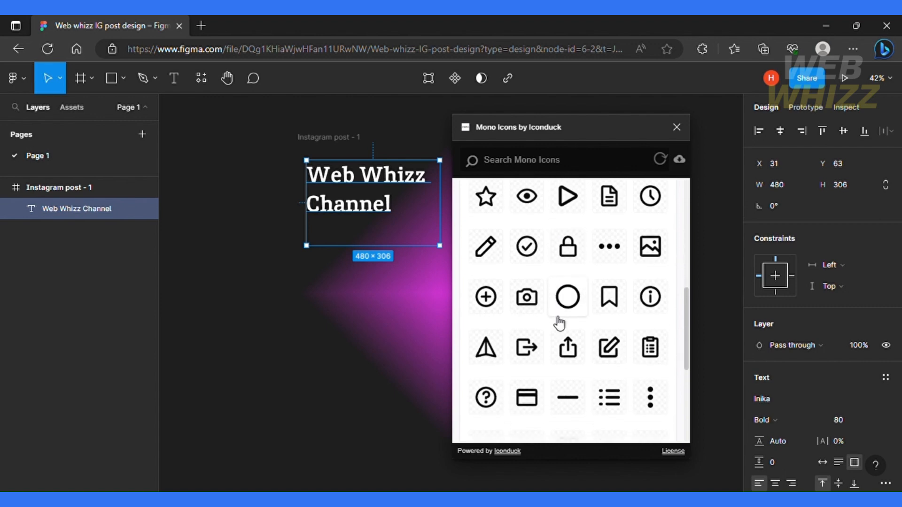
scroll(down, 3)
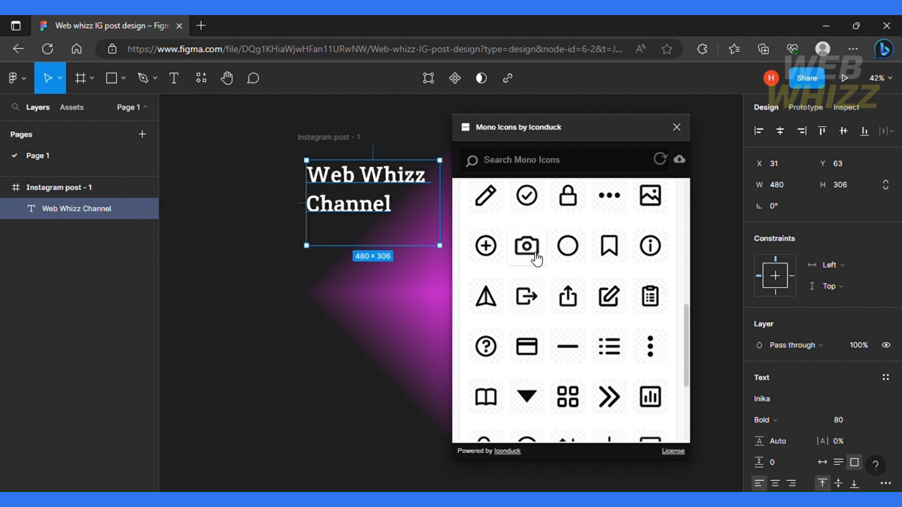
scroll(down, 3)
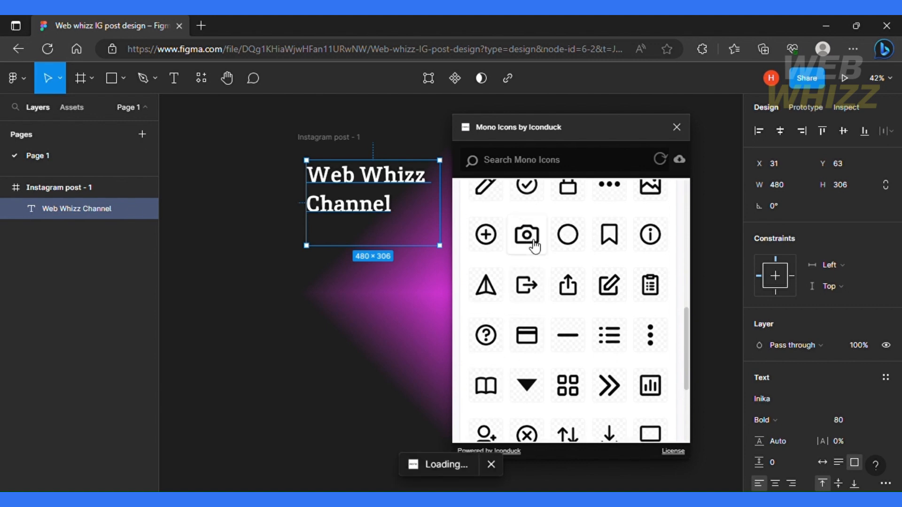
click(525, 235)
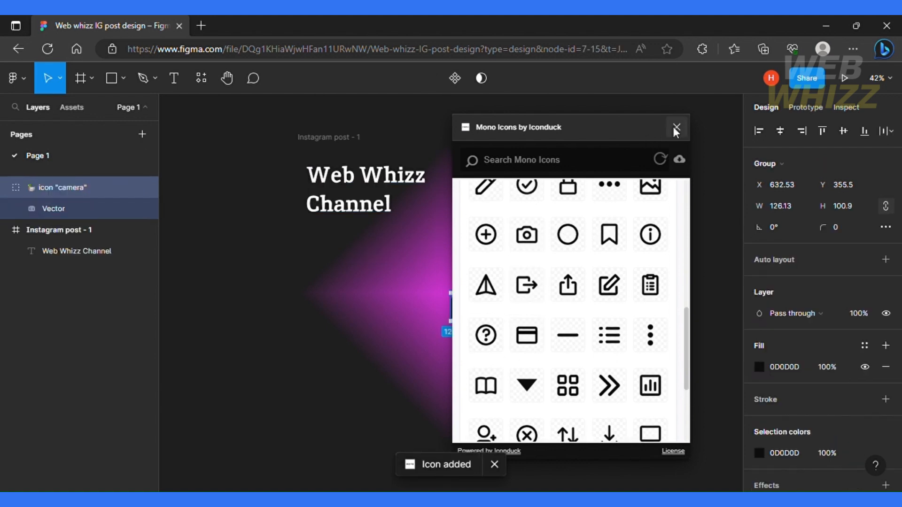
- Close the plugin, then move and enlarge the camera icon to 165 × 121 on the diamond's centre
click(676, 127)
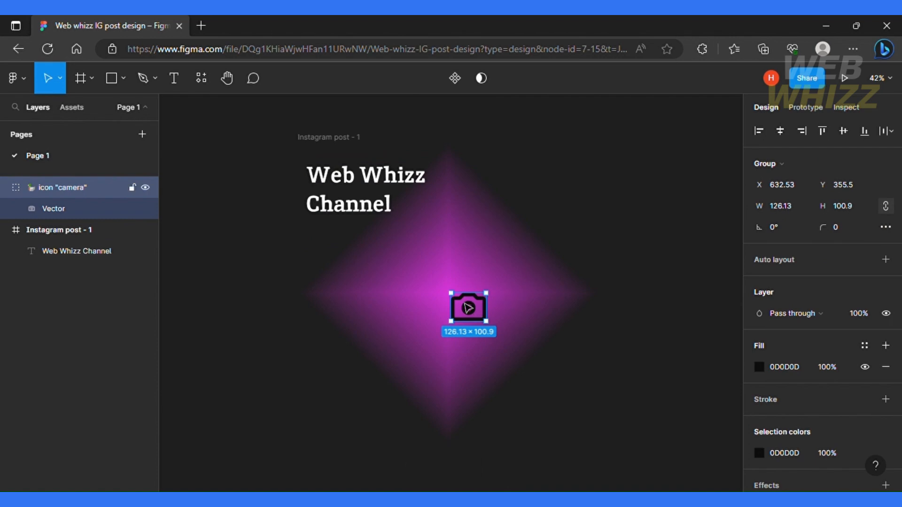
drag(468, 308, 447, 293)
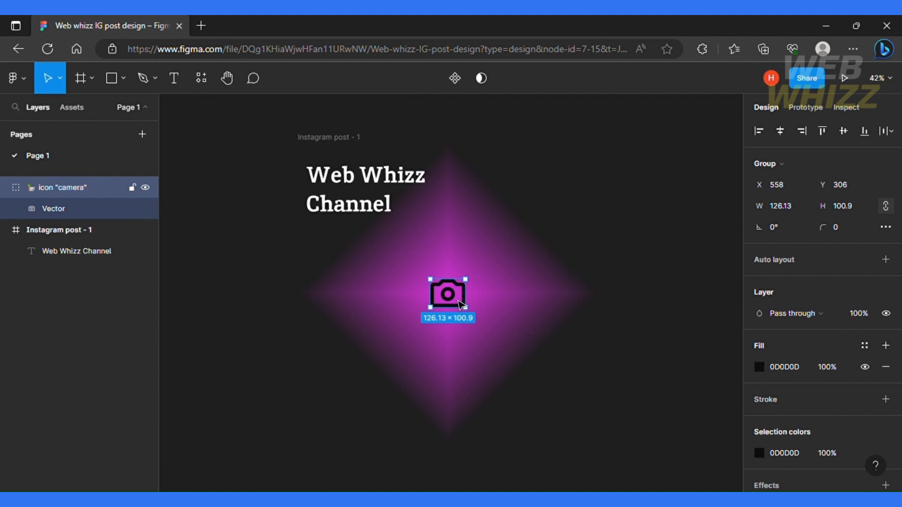
drag(447, 294, 447, 281)
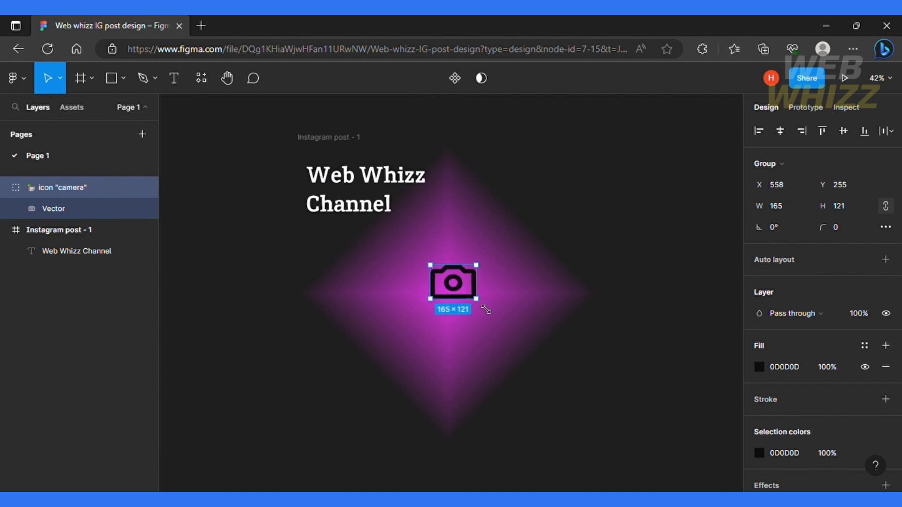
drag(453, 282, 447, 283)
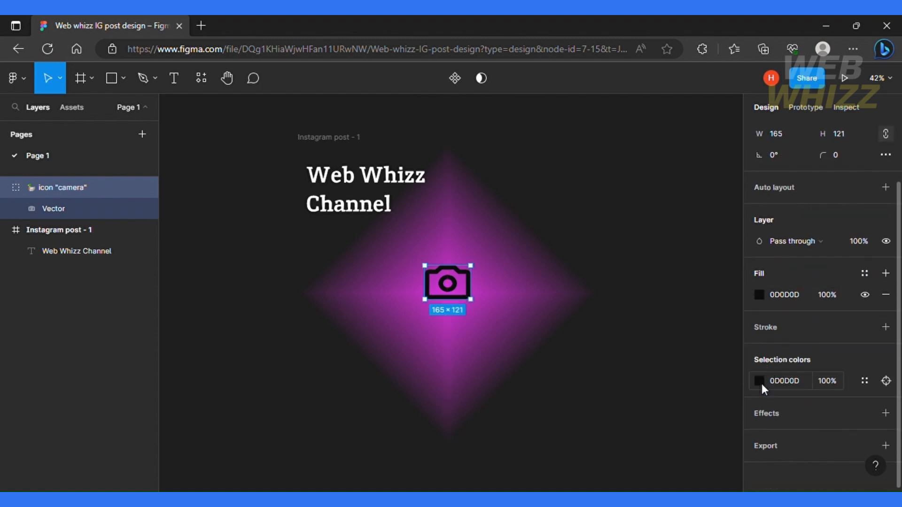
- Set the camera icon's fill to white FFFFFF at about 21% opacity
click(759, 381)
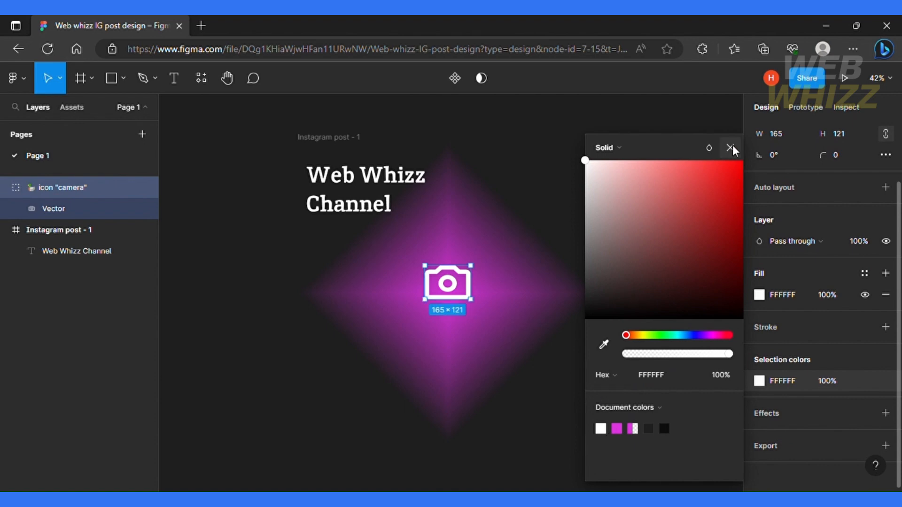
click(731, 147)
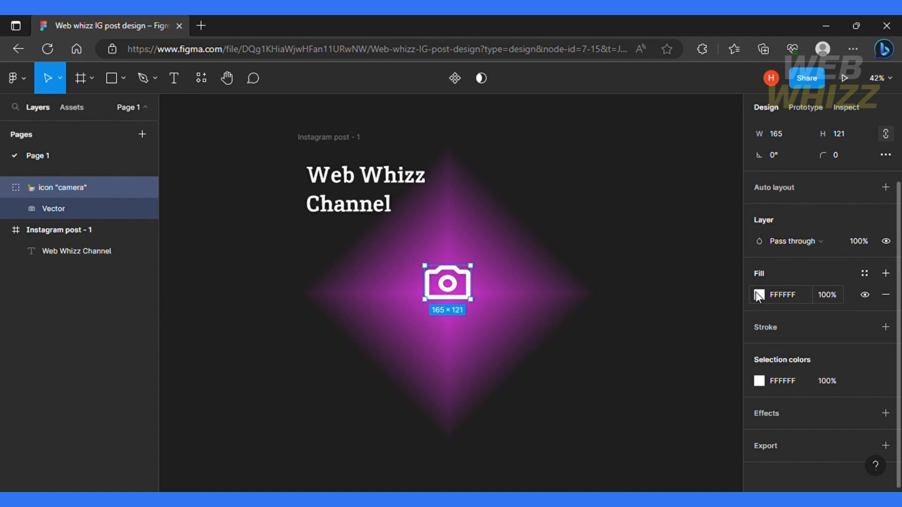
click(758, 294)
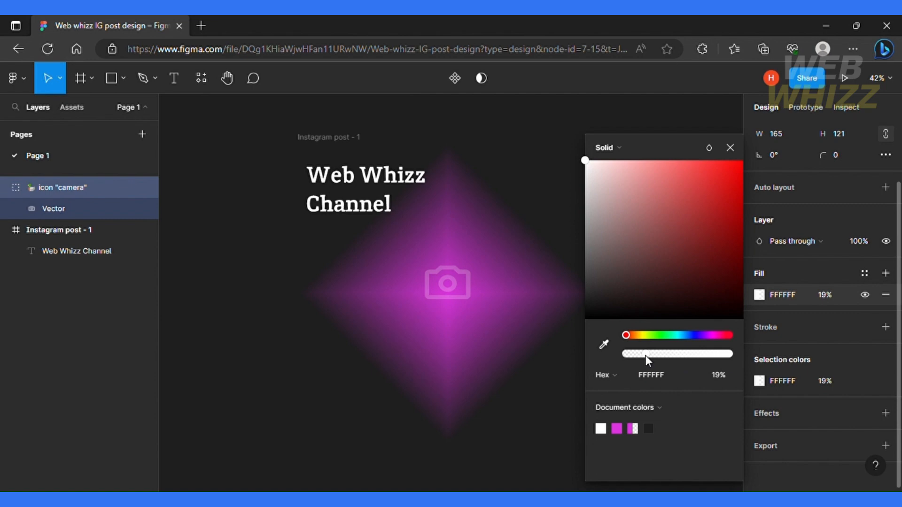
drag(644, 354, 664, 354)
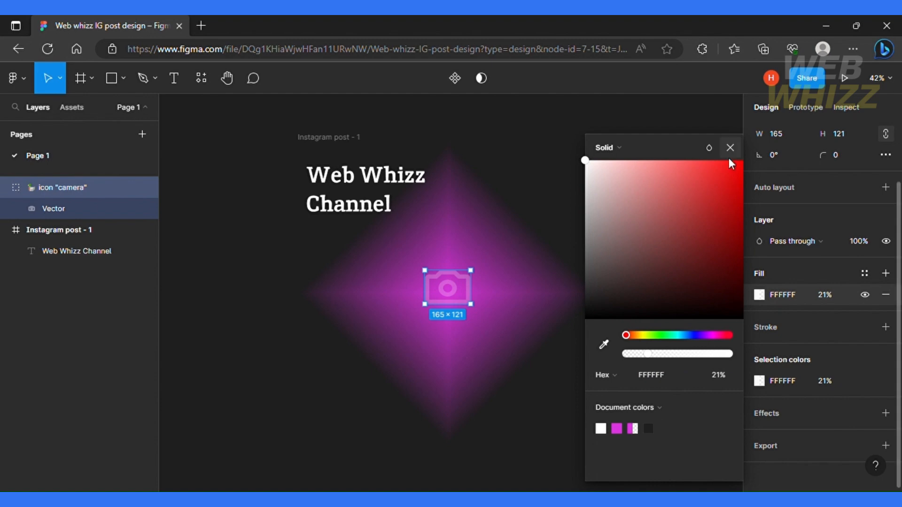
click(728, 147)
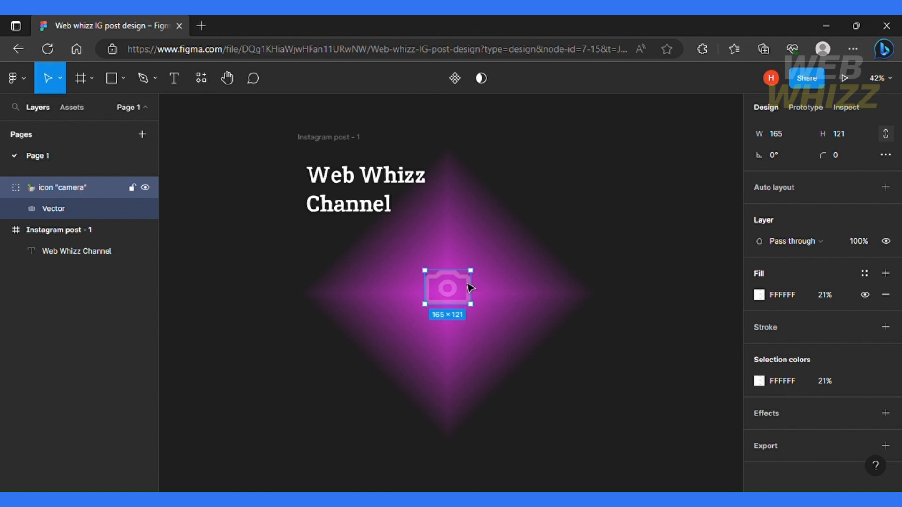
- Draw a vertical line about 592 long down the right side of the diamond with the Line tool
click(110, 78)
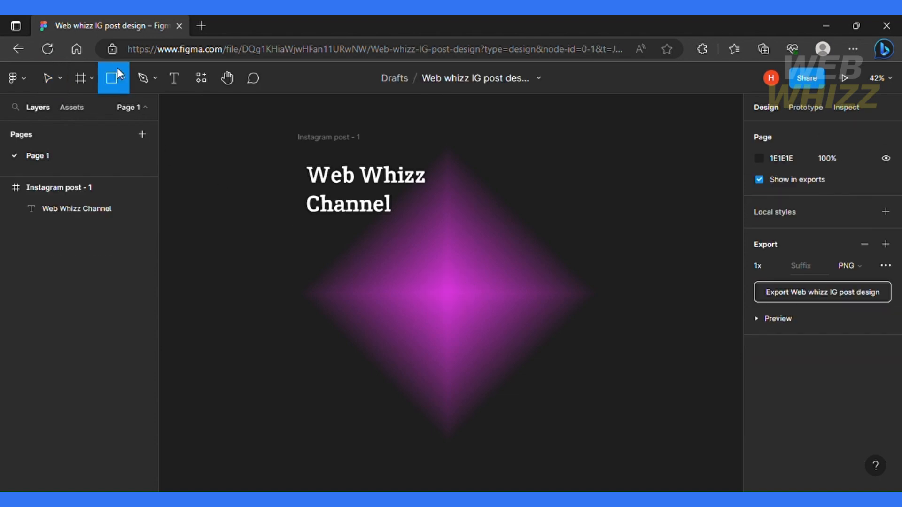
click(126, 78)
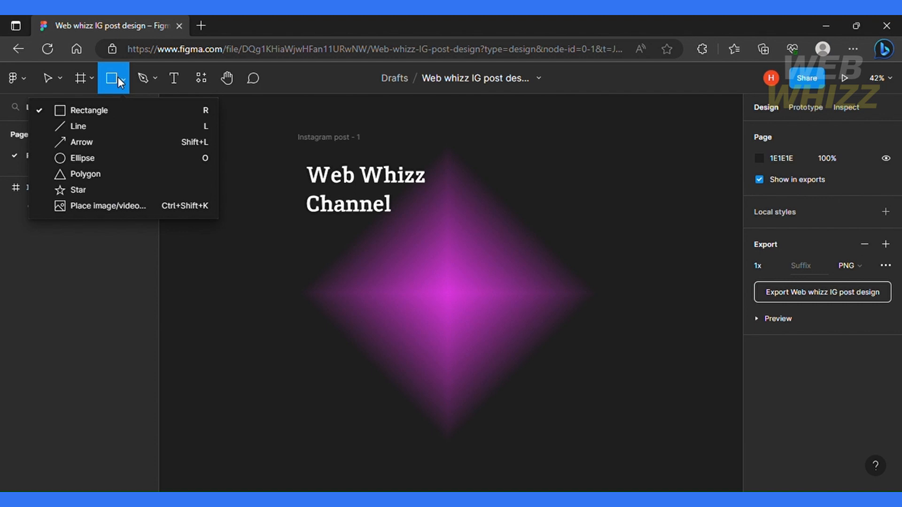
mouse_move(118, 157)
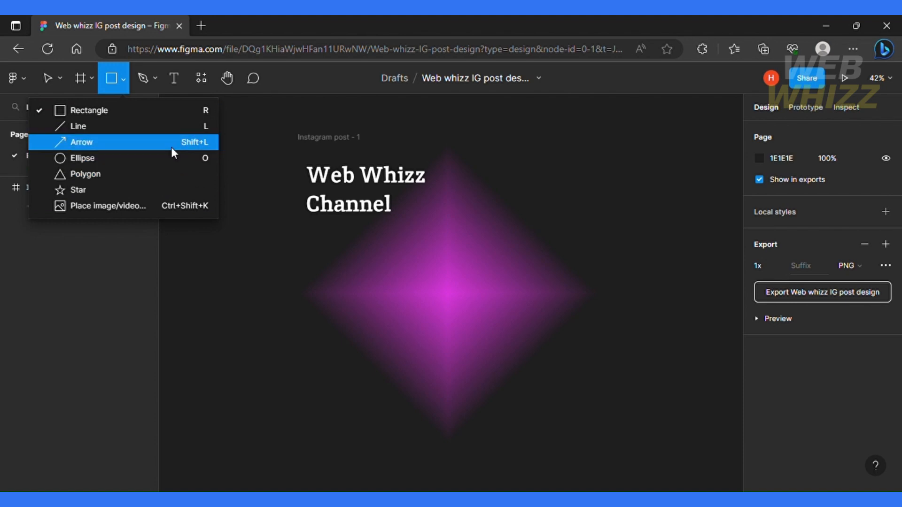
mouse_move(78, 126)
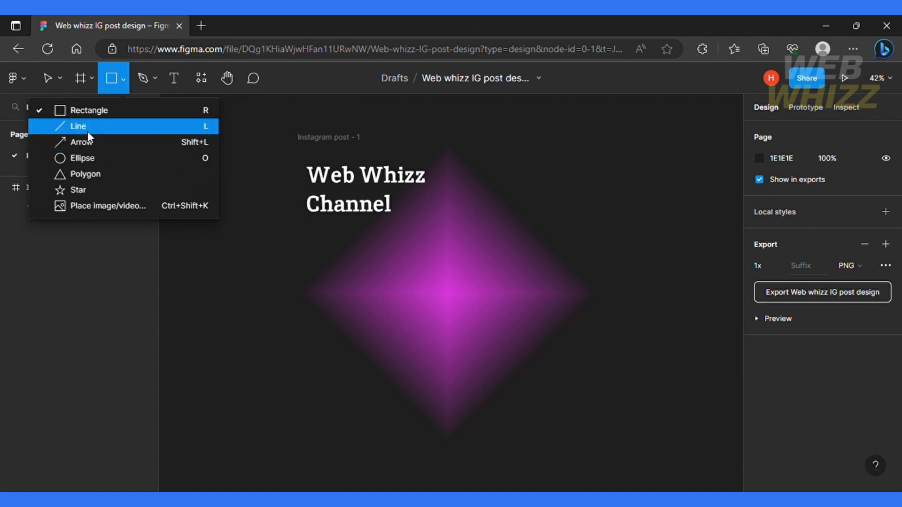
click(78, 126)
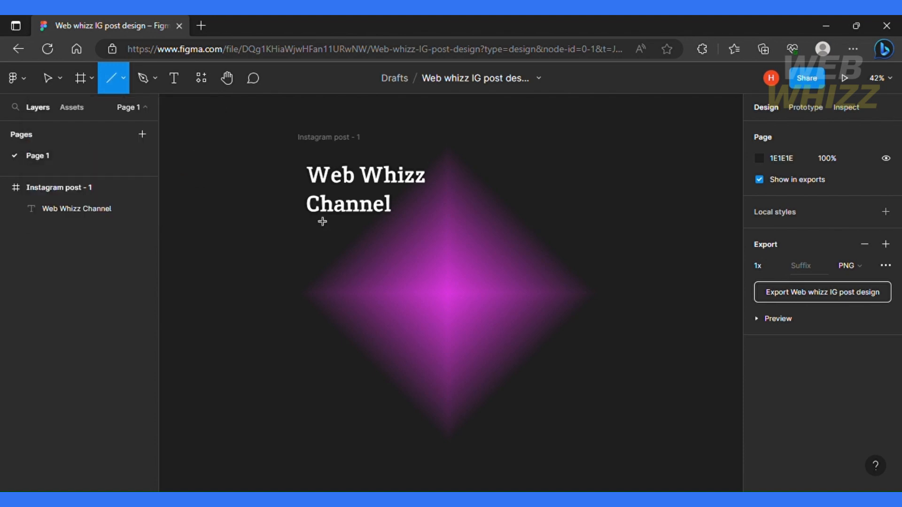
mouse_move(520, 212)
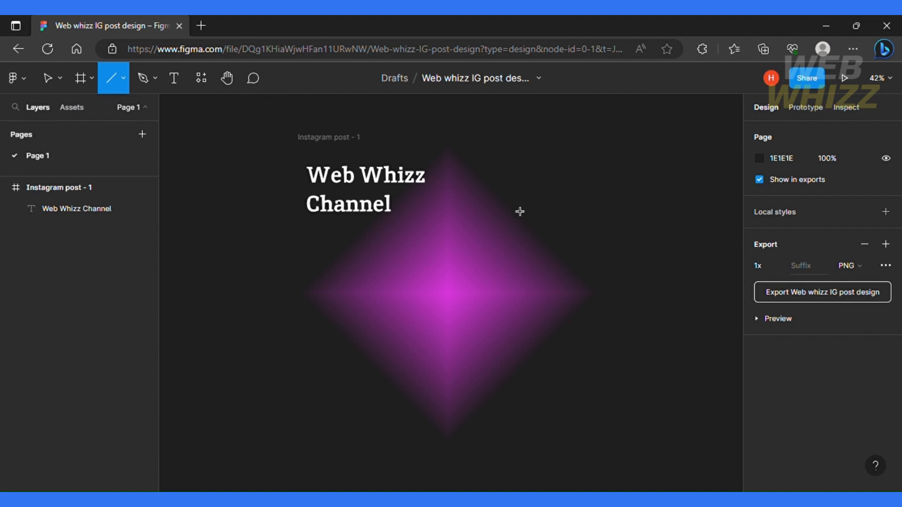
mouse_move(517, 186)
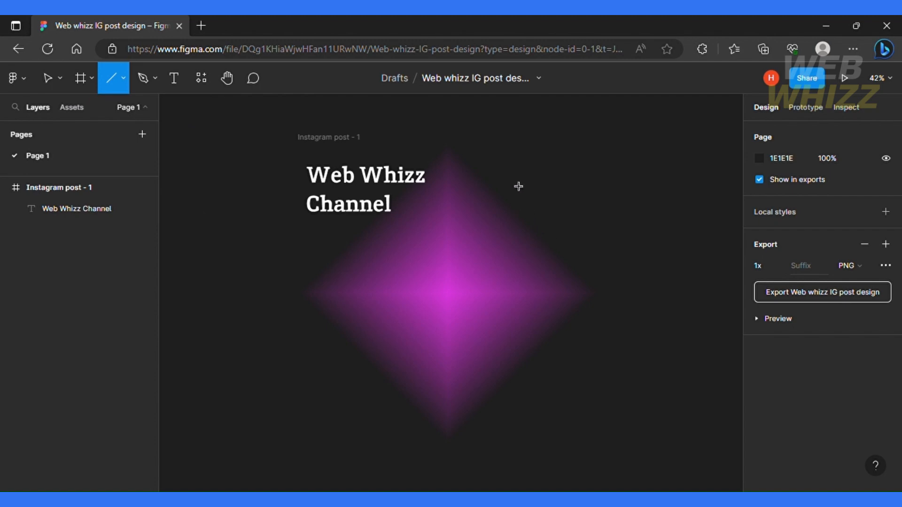
mouse_move(520, 183)
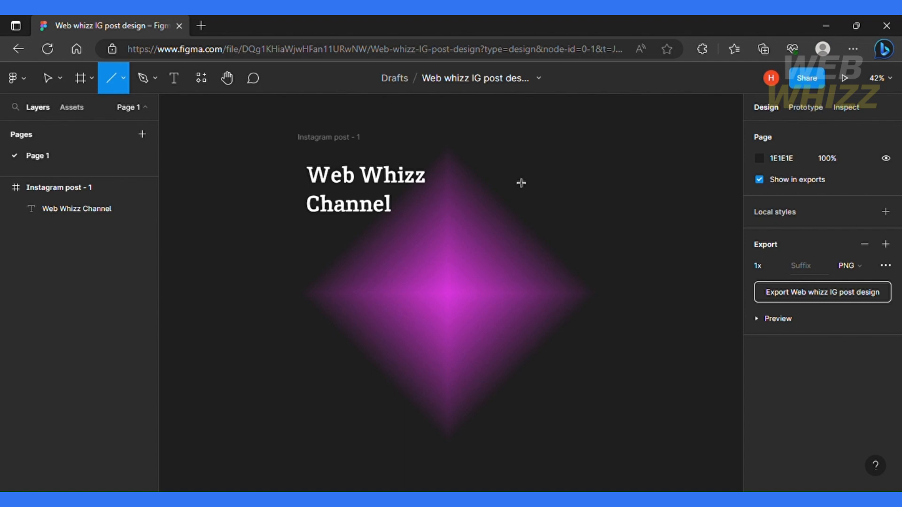
drag(515, 175, 529, 327)
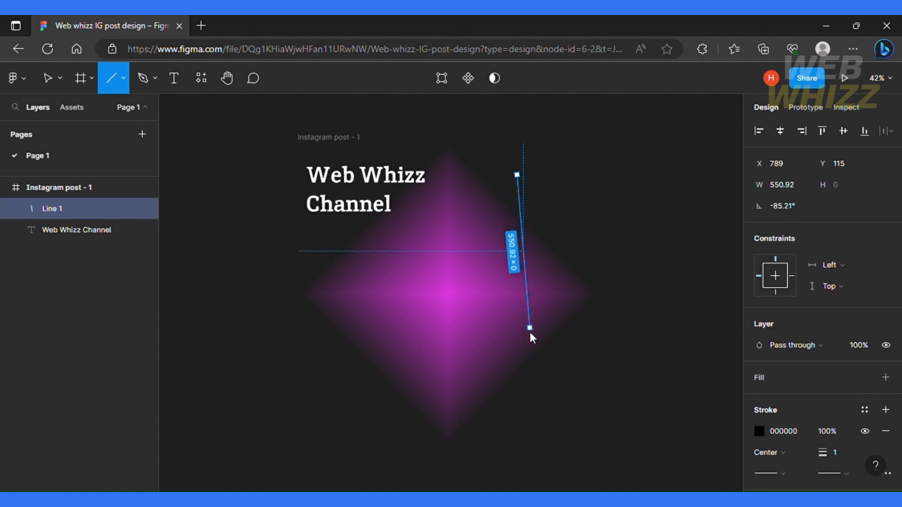
drag(528, 327, 518, 339)
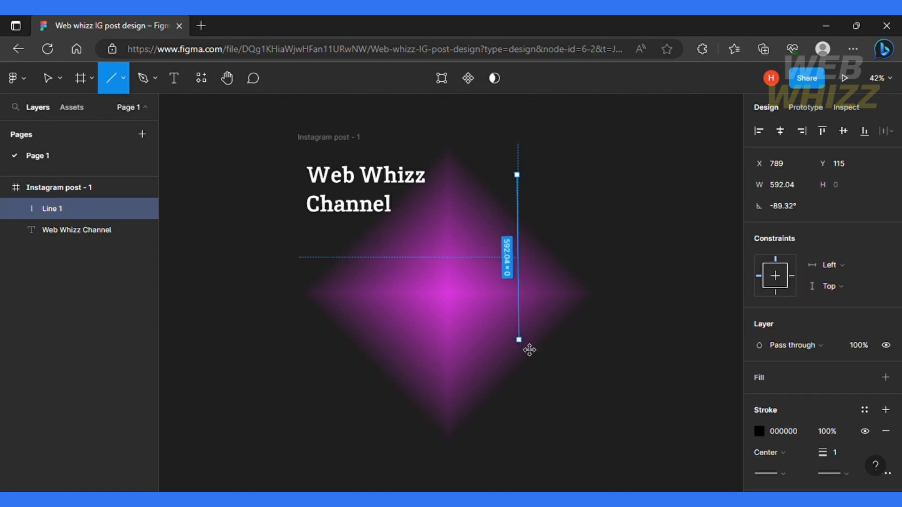
click(48, 78)
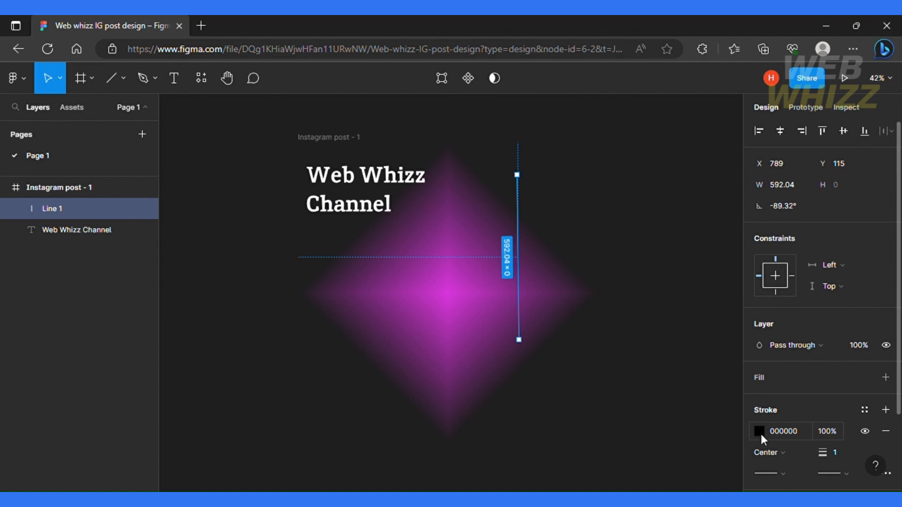
- Make the line white FFFFFF and place a duplicate white line left of the heading inside the frame
click(759, 431)
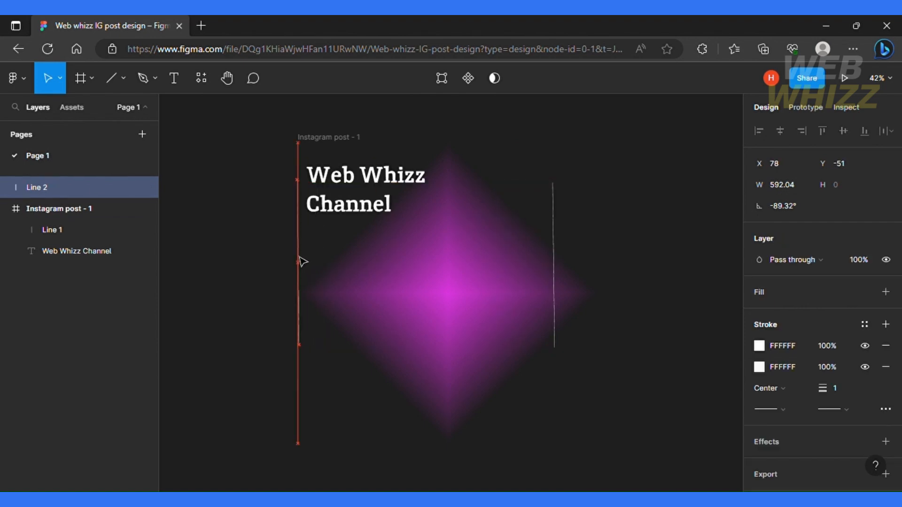
drag(298, 262, 305, 265)
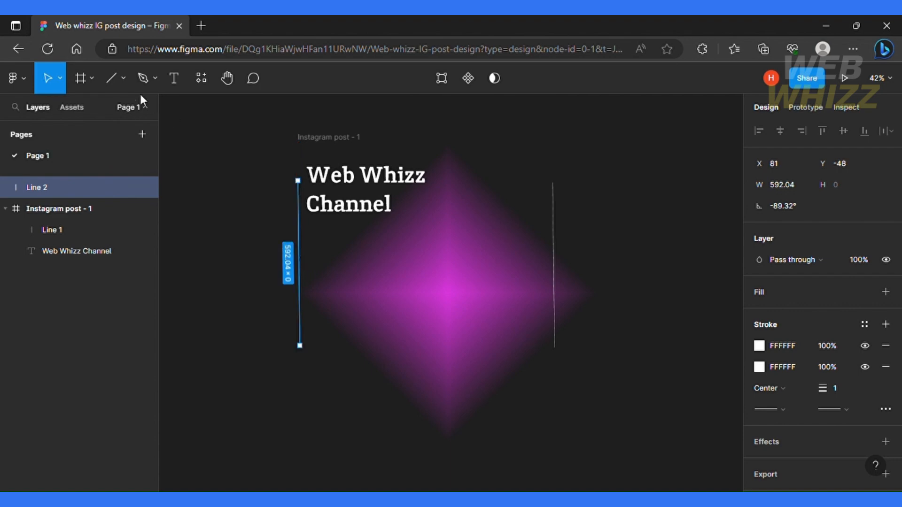
click(92, 78)
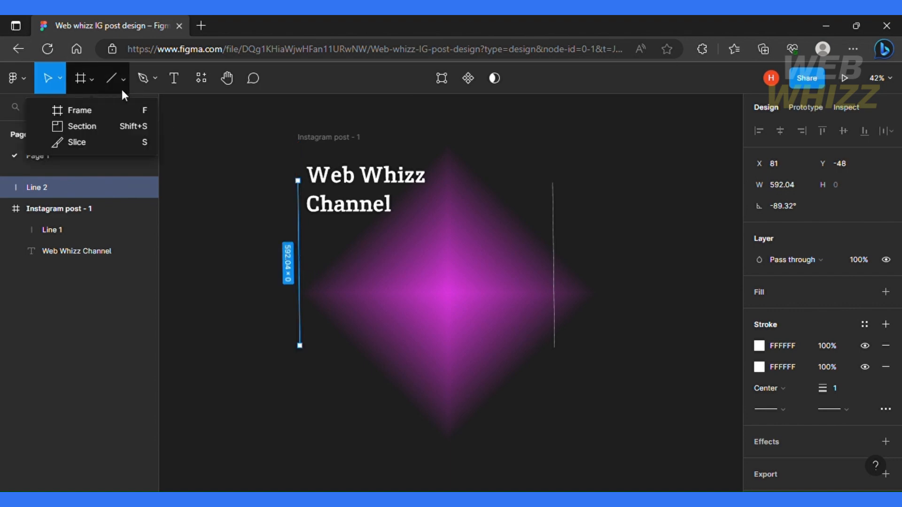
click(79, 78)
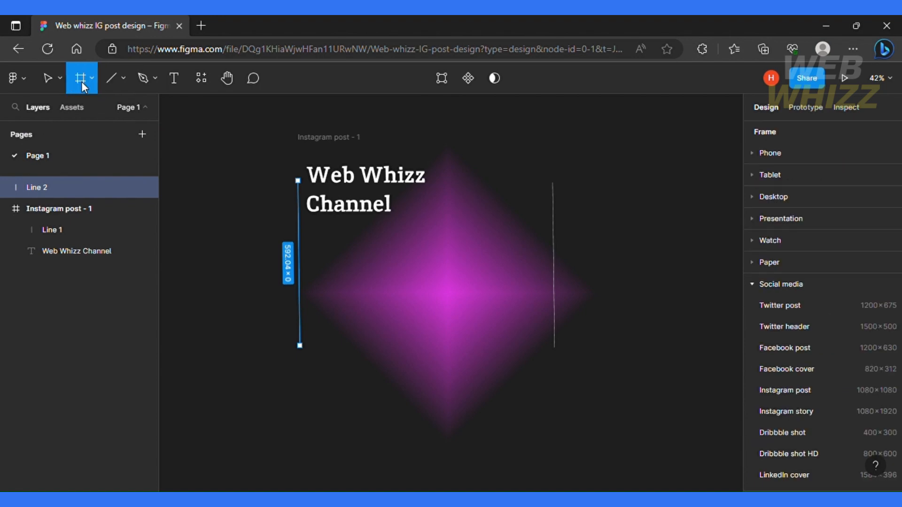
click(49, 78)
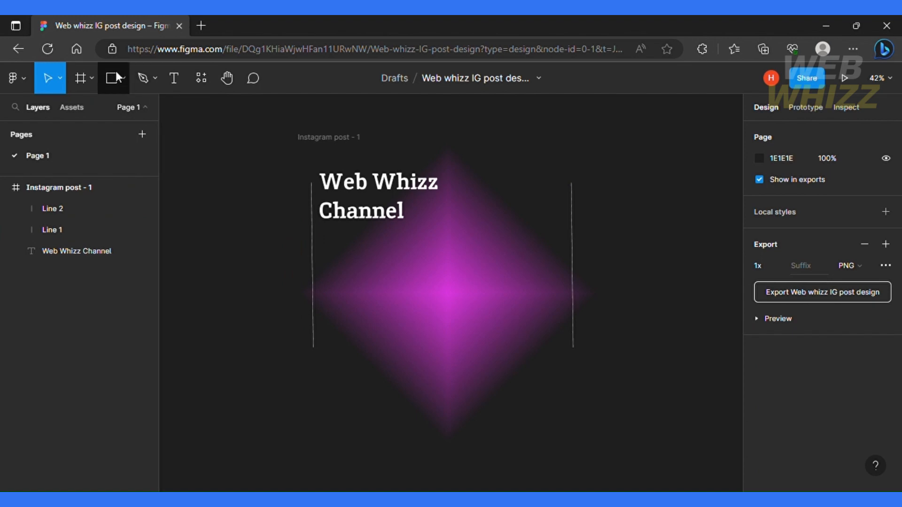
- Draw a light grey 348 × 84 rectangle below the heading and a 'Get demo' text box beneath it
click(121, 78)
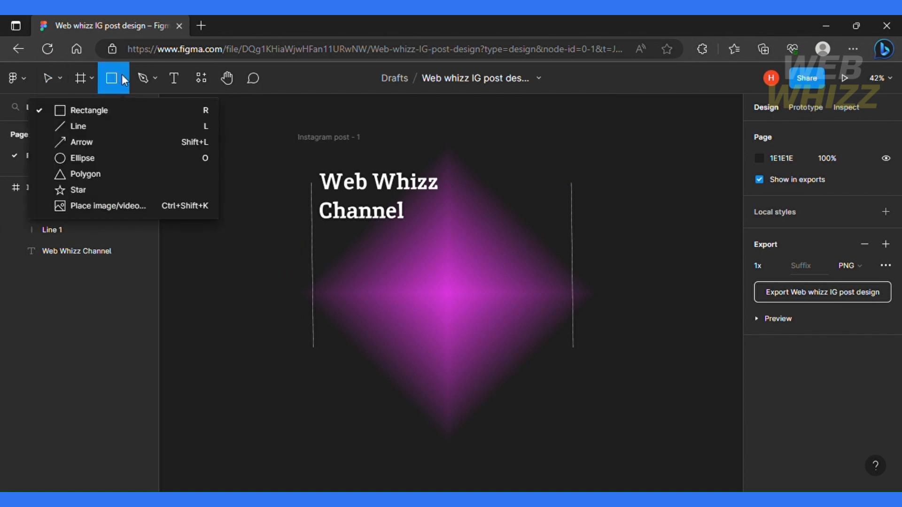
mouse_move(128, 107)
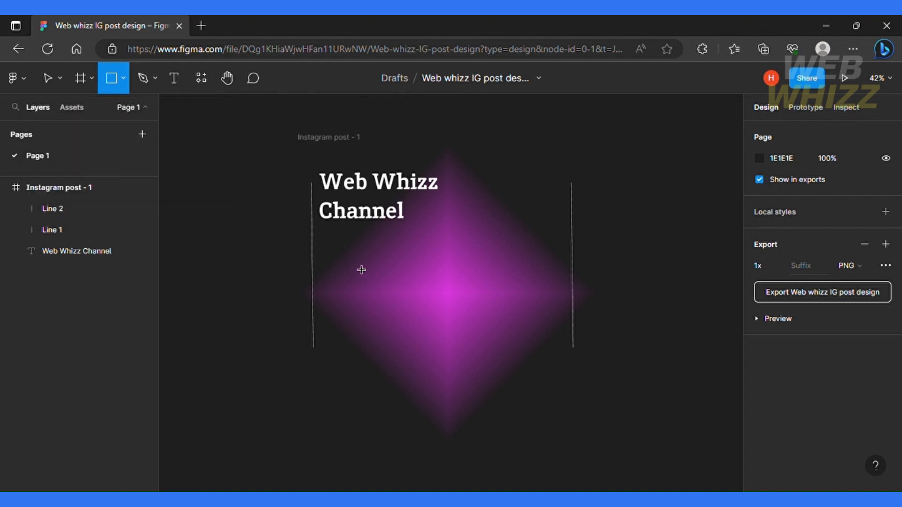
drag(349, 259, 448, 284)
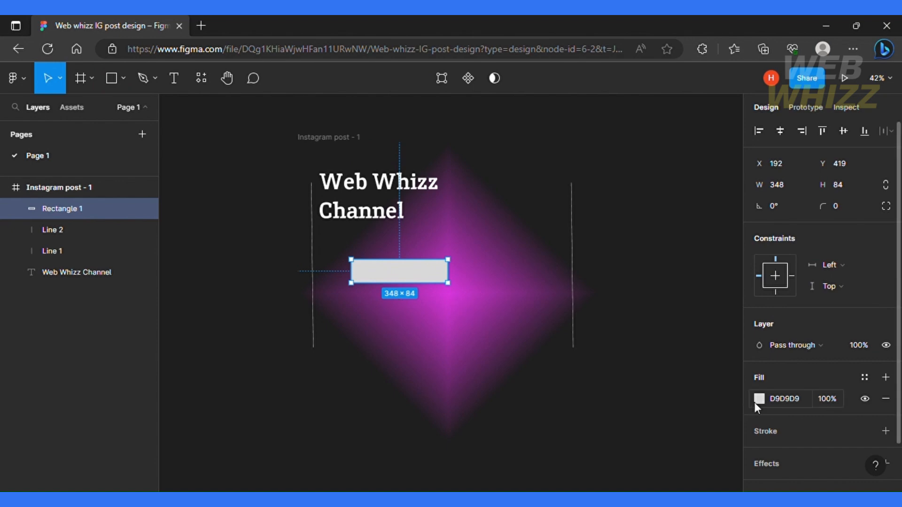
click(759, 398)
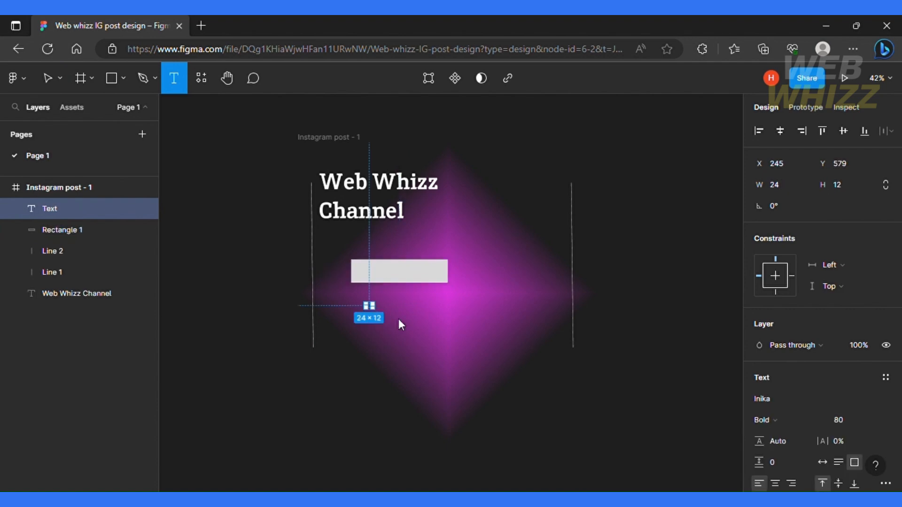
drag(365, 304, 472, 325)
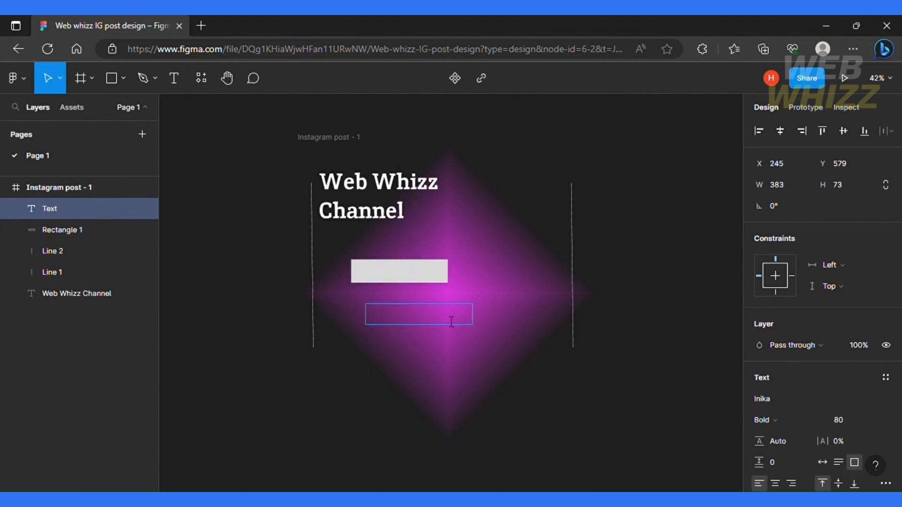
text(Get)
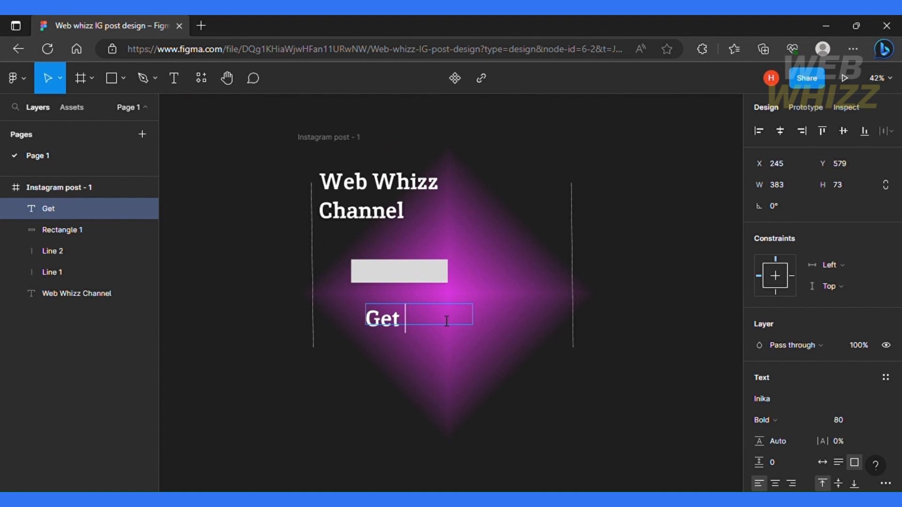
text(demo)
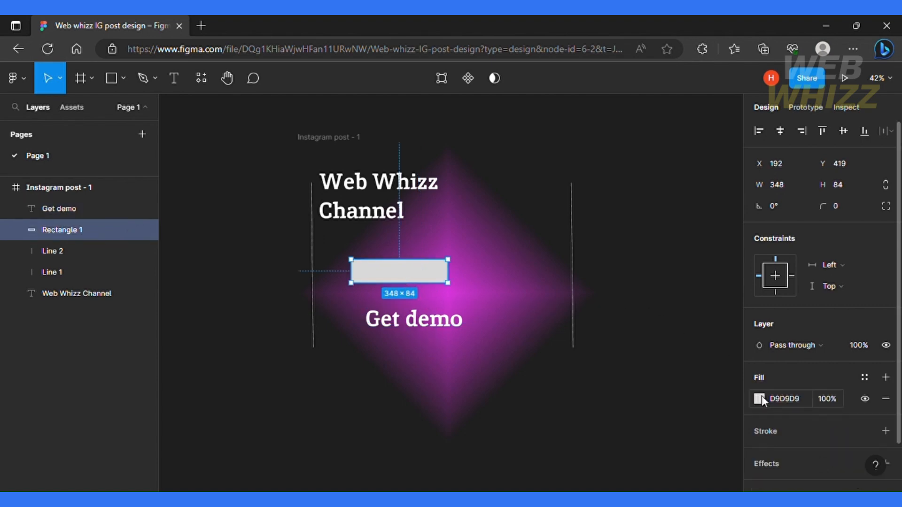
- Fill the rectangle with 1E1E1E, lower it slightly, and round its corners to radius 230
click(759, 398)
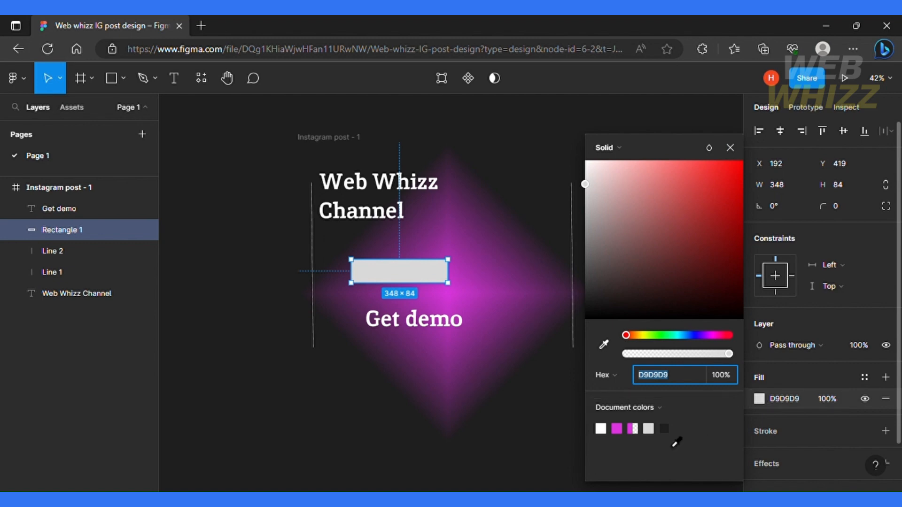
text(1E1E1E)
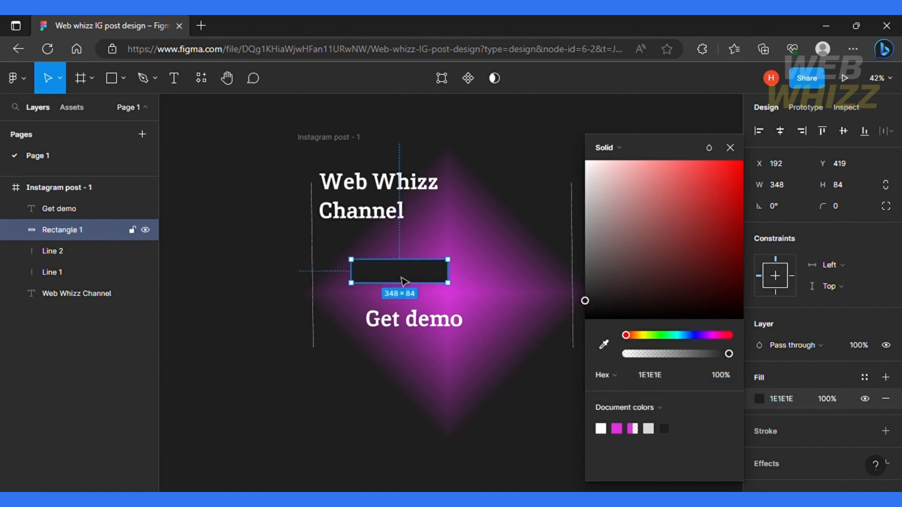
drag(400, 270, 397, 286)
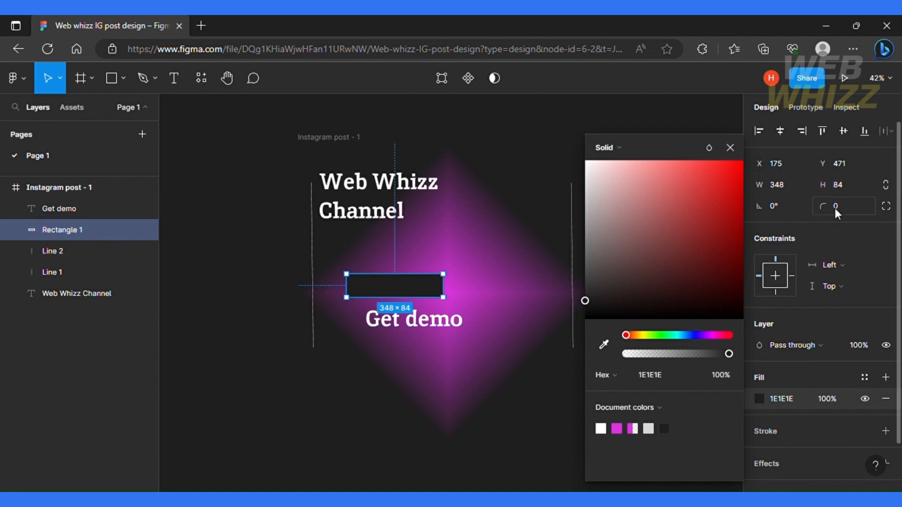
click(844, 206)
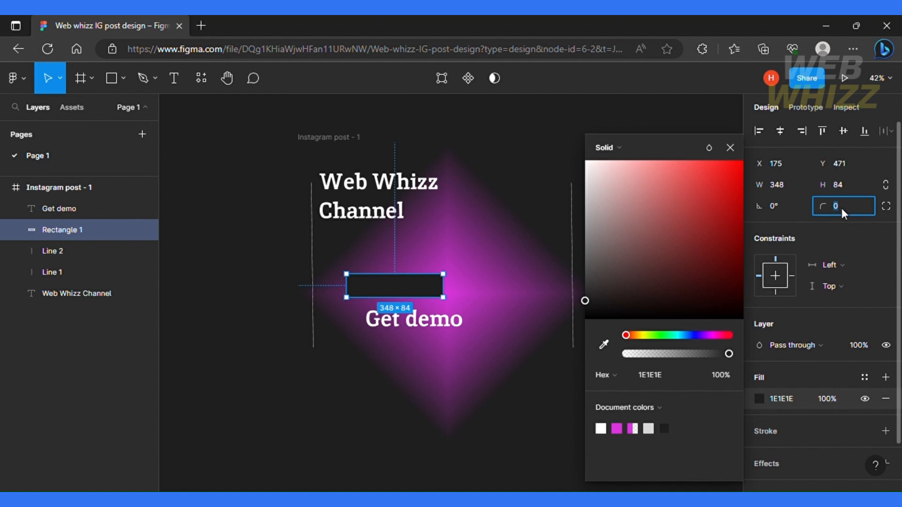
text(2)
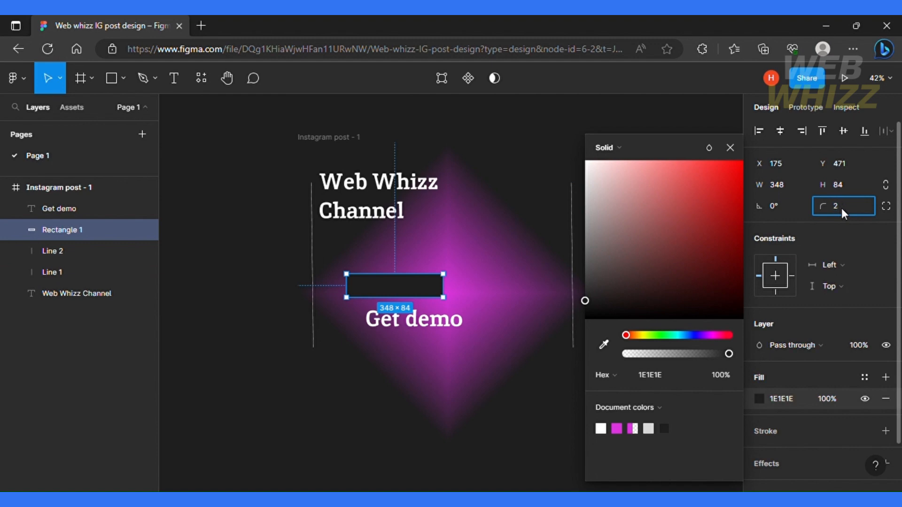
text(230)
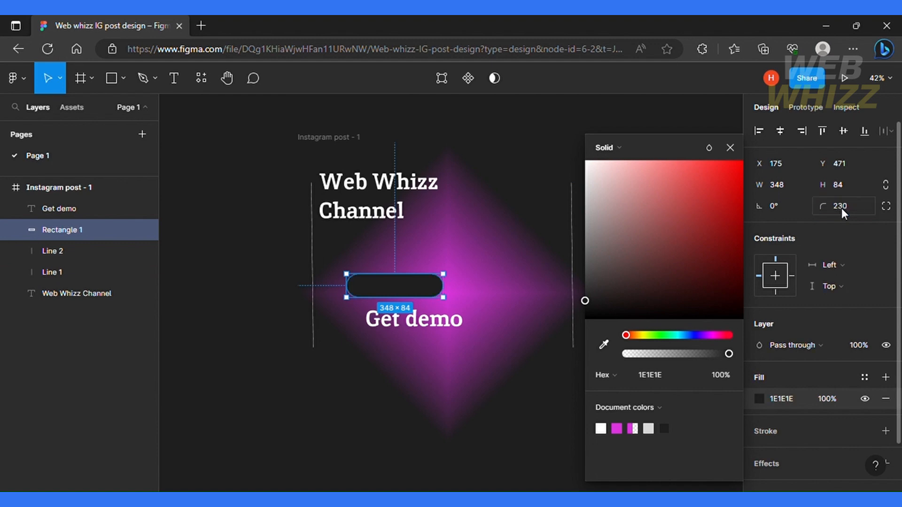
drag(394, 286, 386, 286)
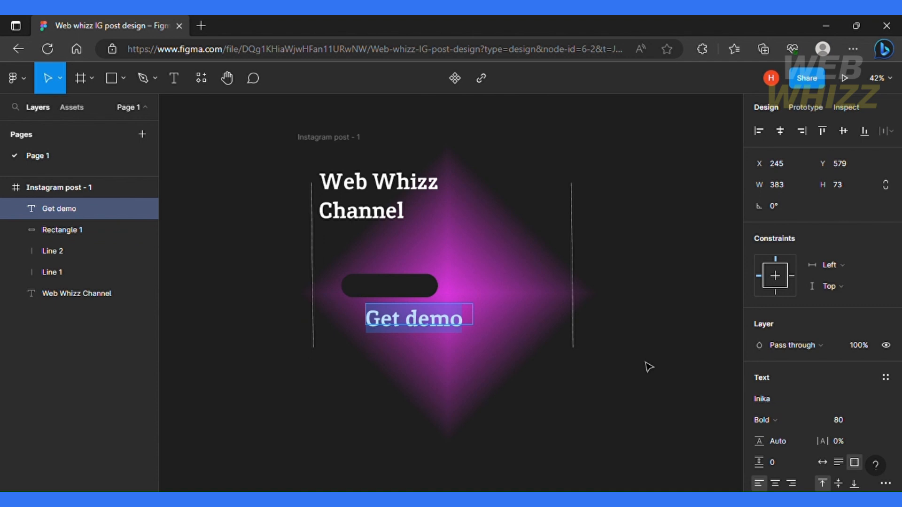
- Colour 'Get demo' salmon pink FD8A8A and set its font size to 40
scroll(down, 3)
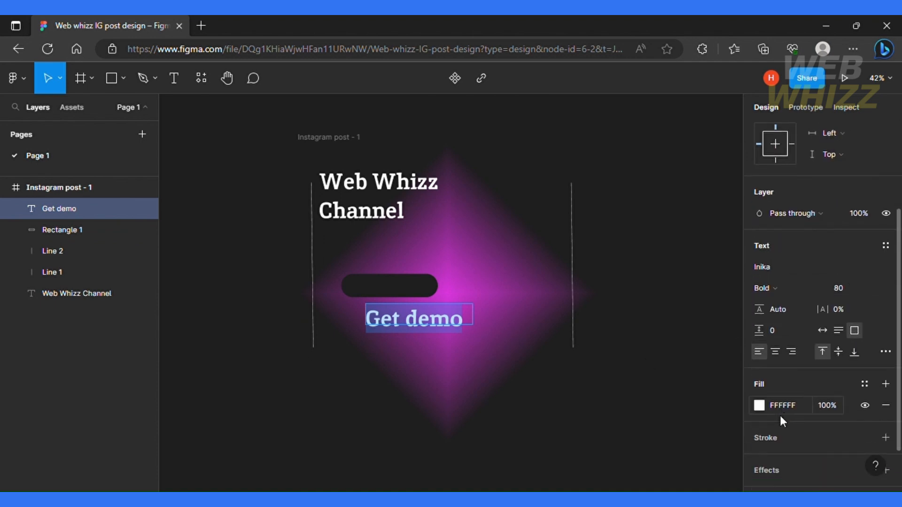
click(758, 406)
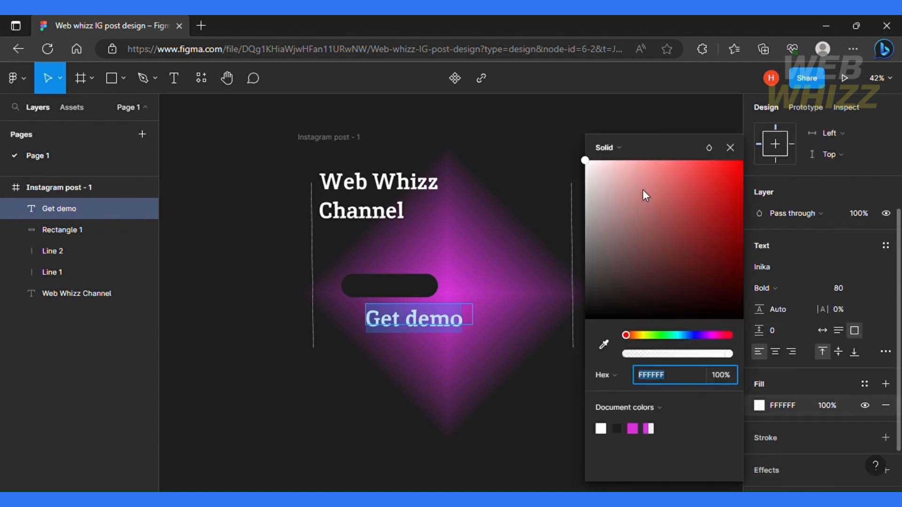
click(656, 161)
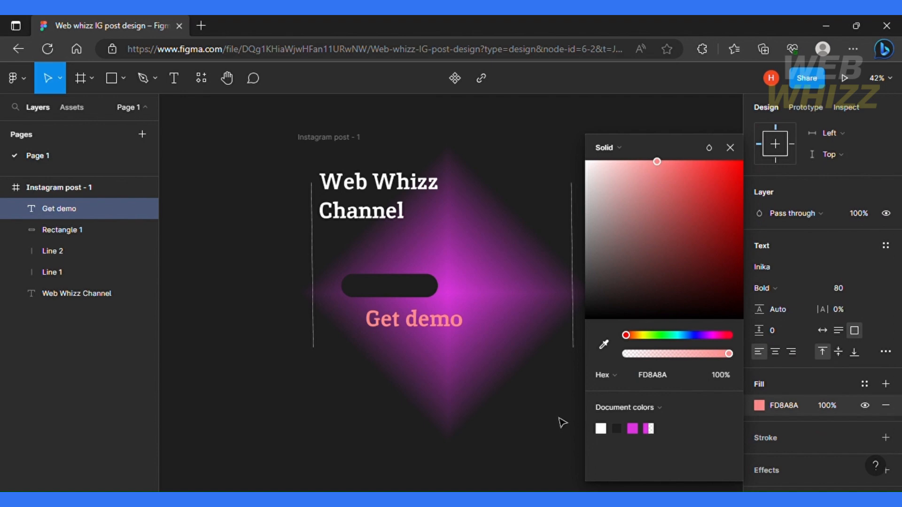
click(413, 319)
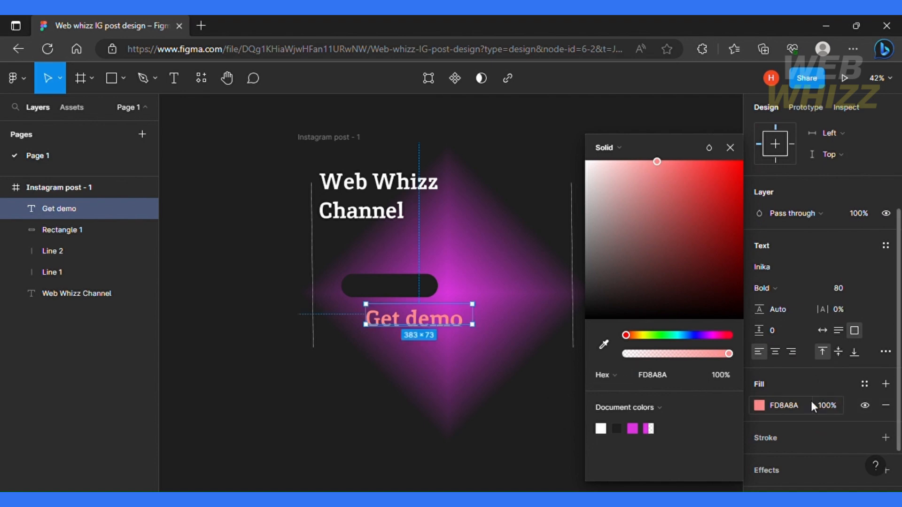
click(844, 288)
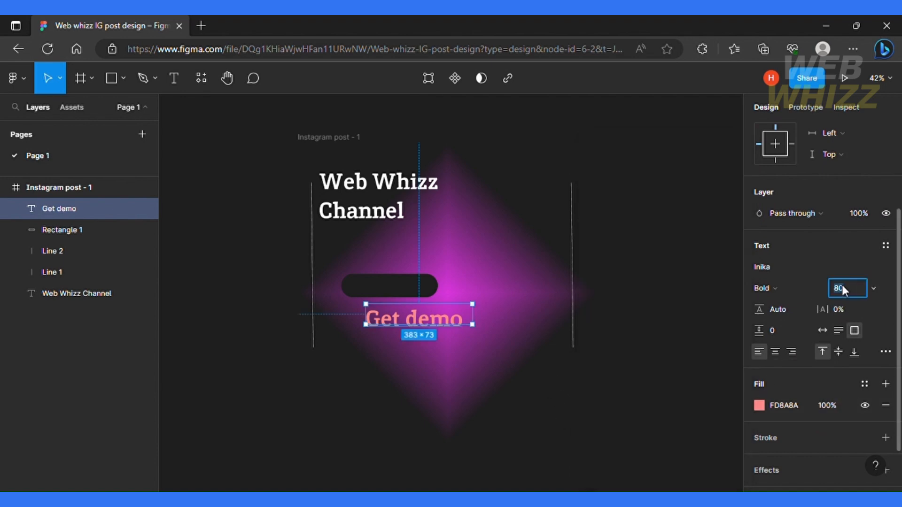
text(40)
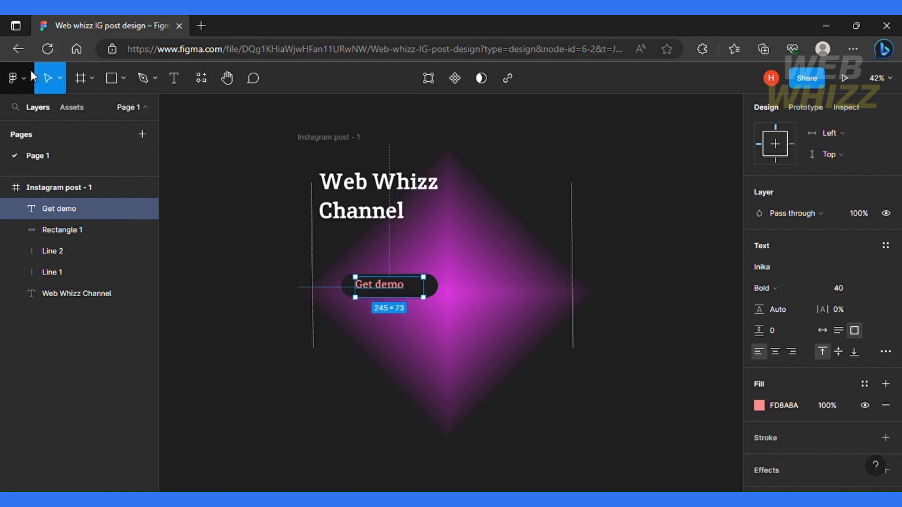
- Launch the Unsplash plugin from the main menu's resources
click(11, 78)
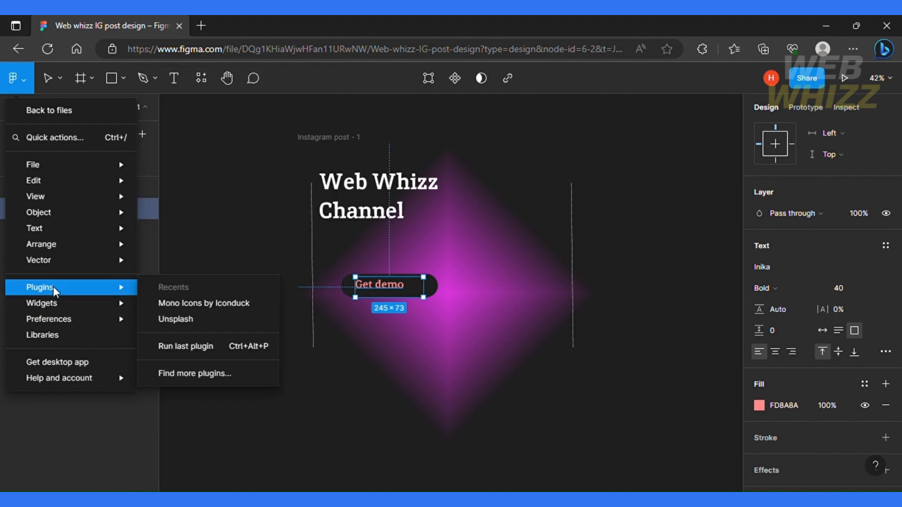
mouse_move(141, 295)
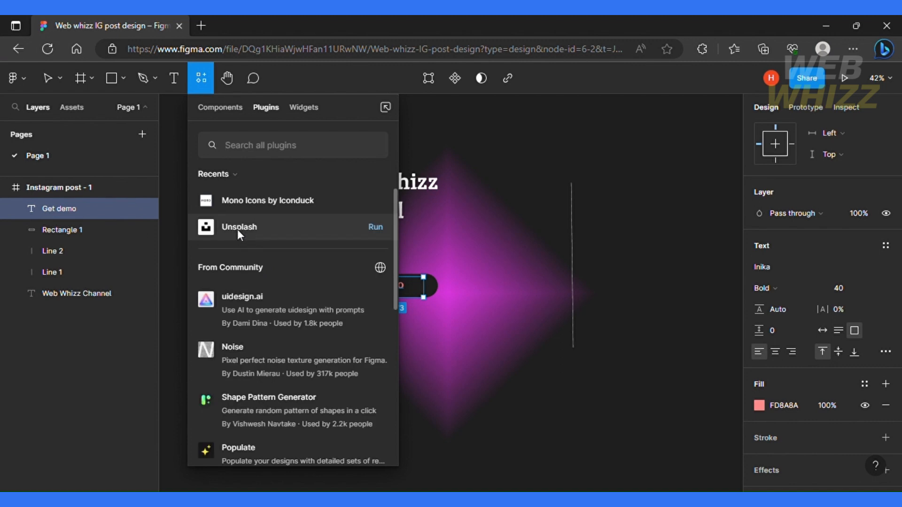
click(50, 78)
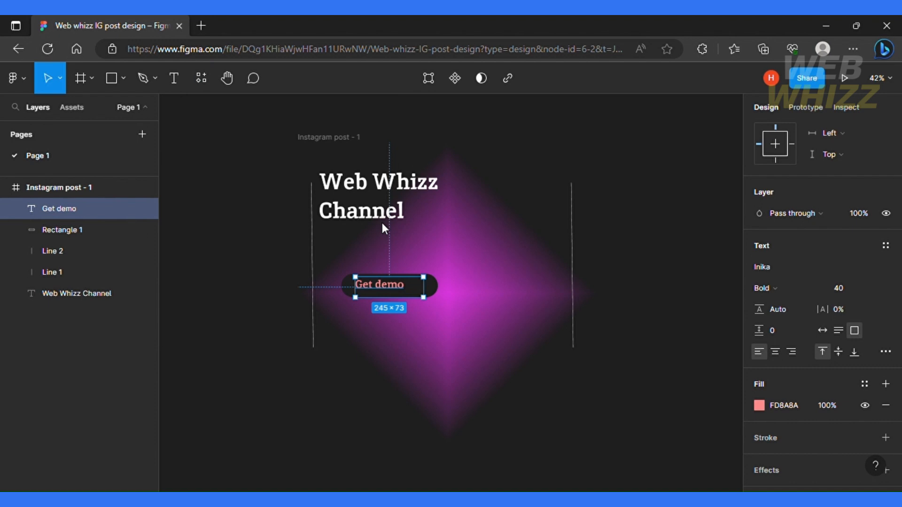
mouse_move(403, 276)
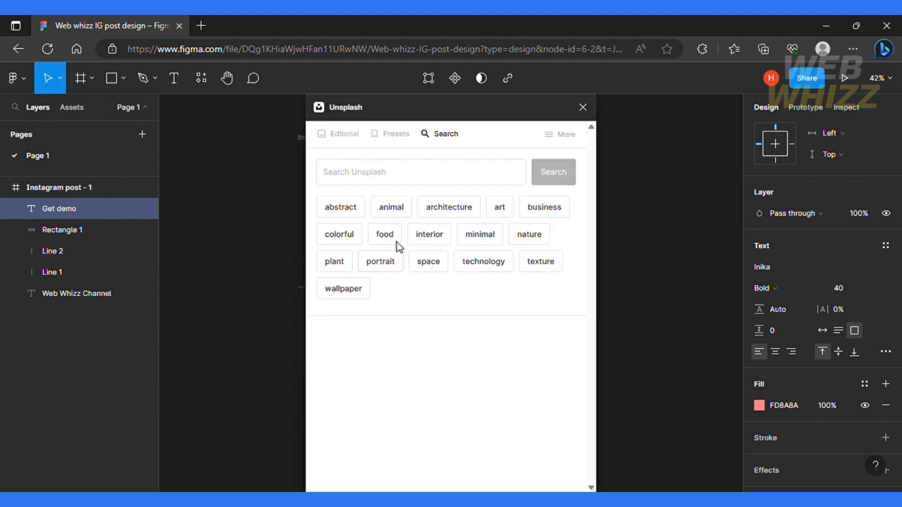
- Search Unsplash for 'Software', insert the photo of a man coding on a laptop, and close the plugin
click(420, 171)
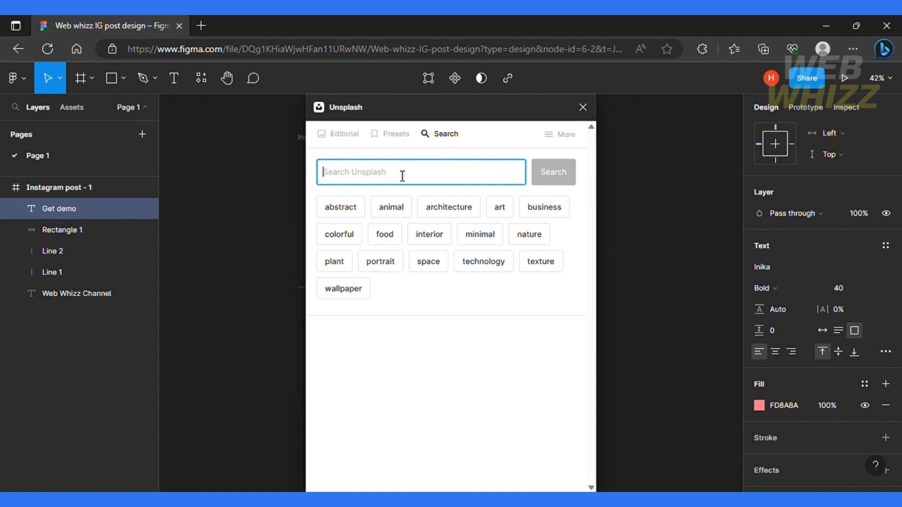
text(Sc)
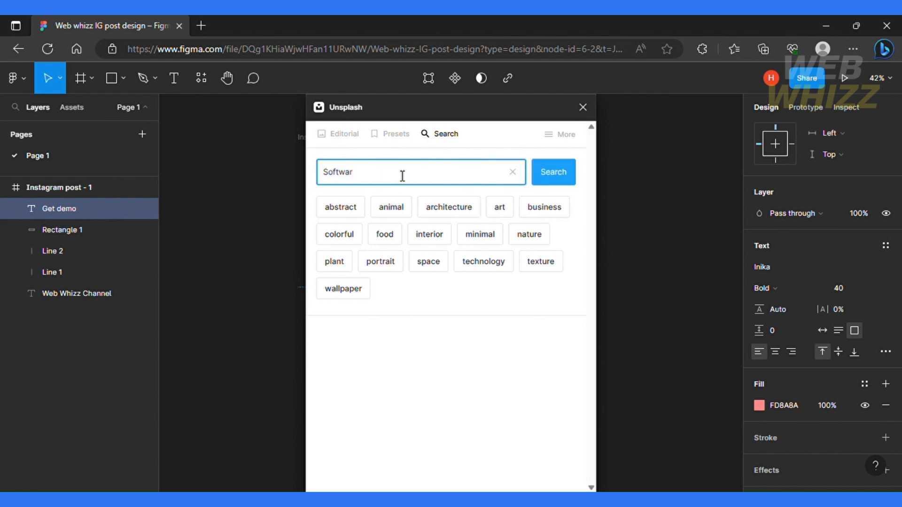
click(551, 172)
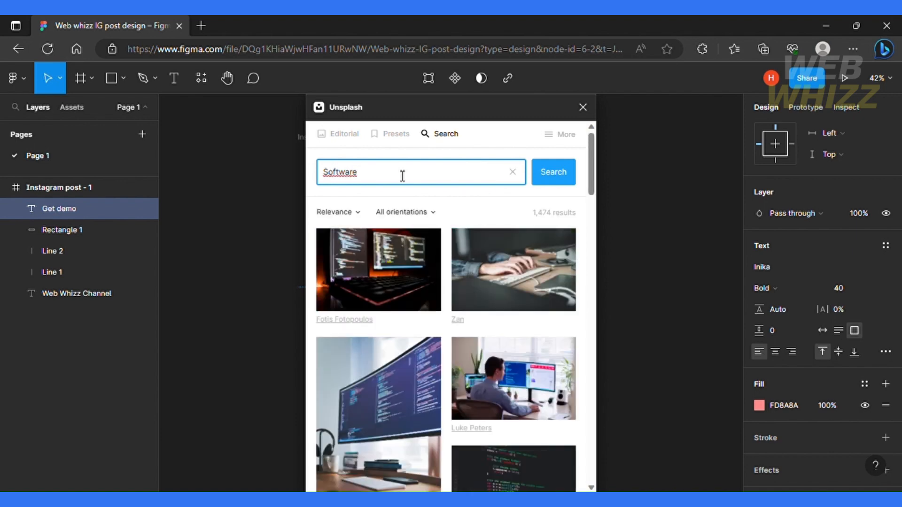
scroll(down, 3)
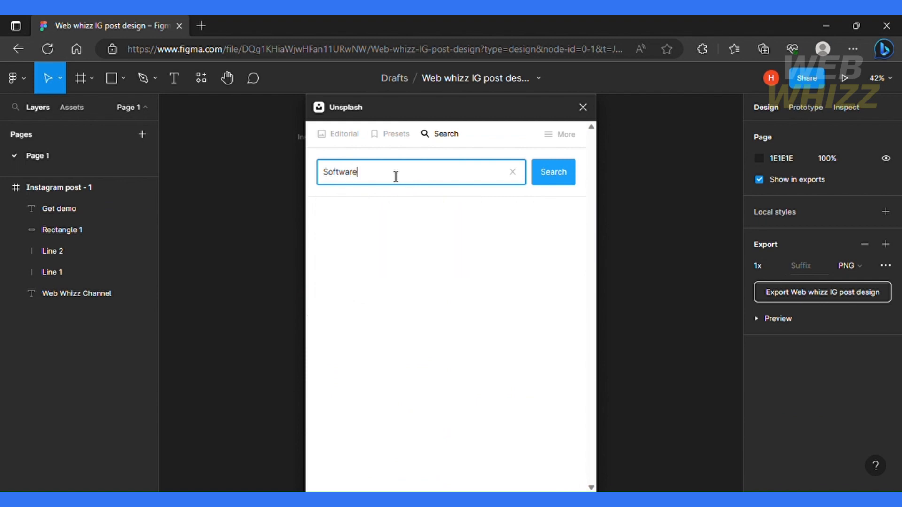
click(551, 171)
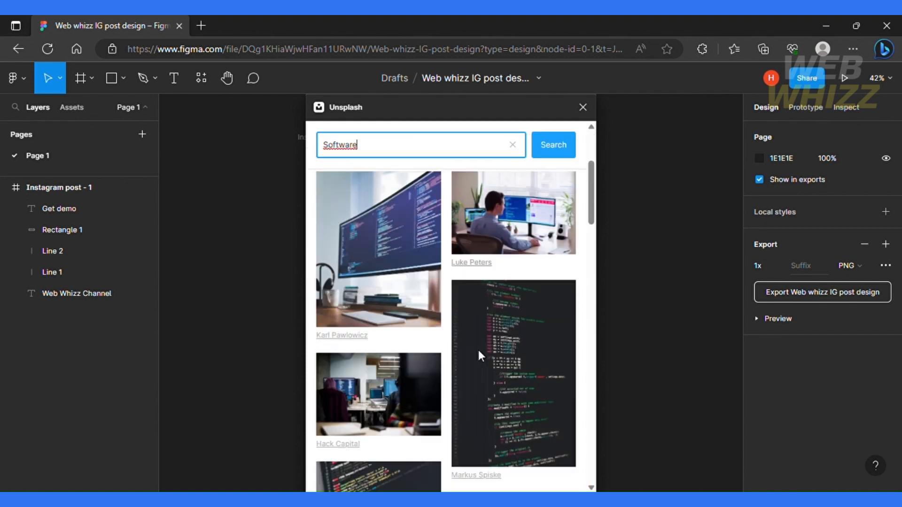
scroll(down, 3)
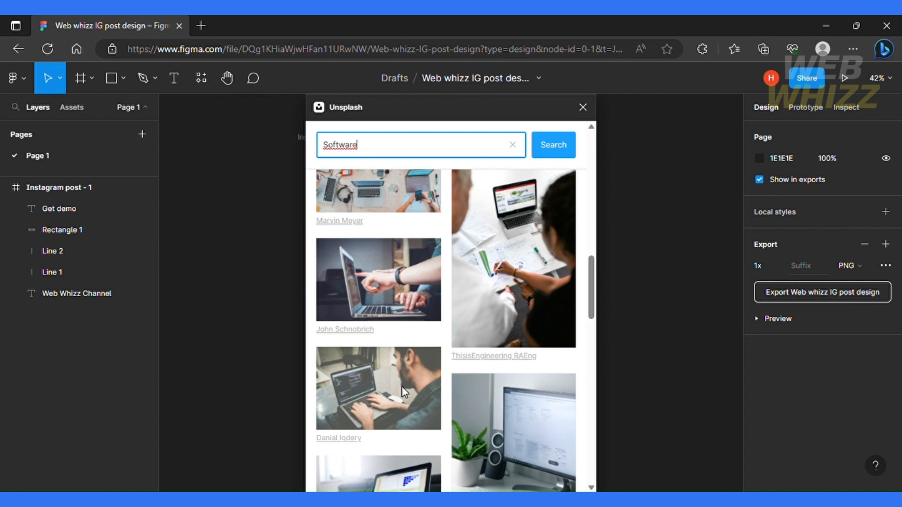
click(377, 388)
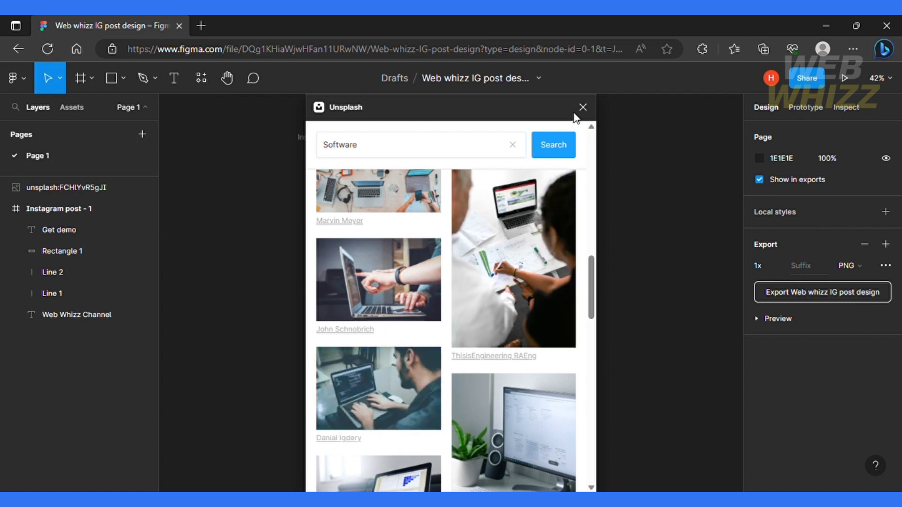
click(581, 107)
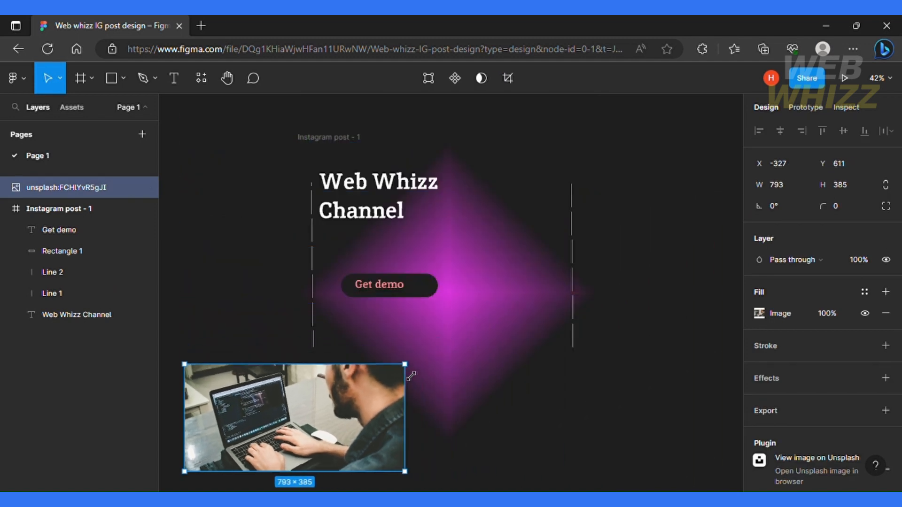
- Shrink the laptop photo and fit it beside the Get demo button, under the code-screens photo
drag(293, 417, 495, 316)
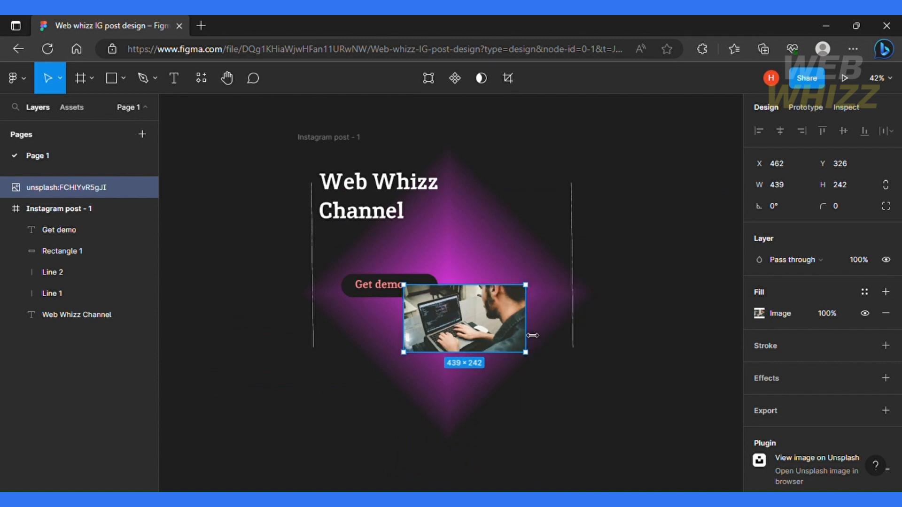
drag(464, 319, 508, 302)
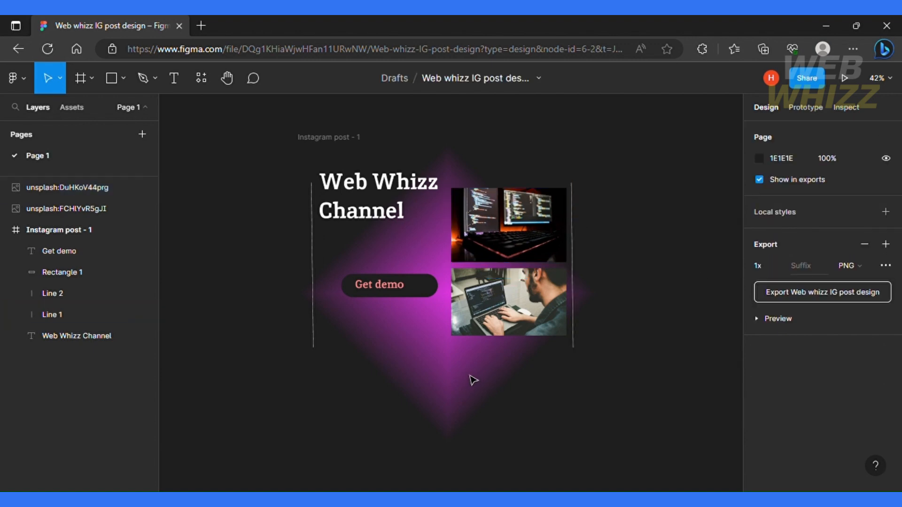
right_click(471, 380)
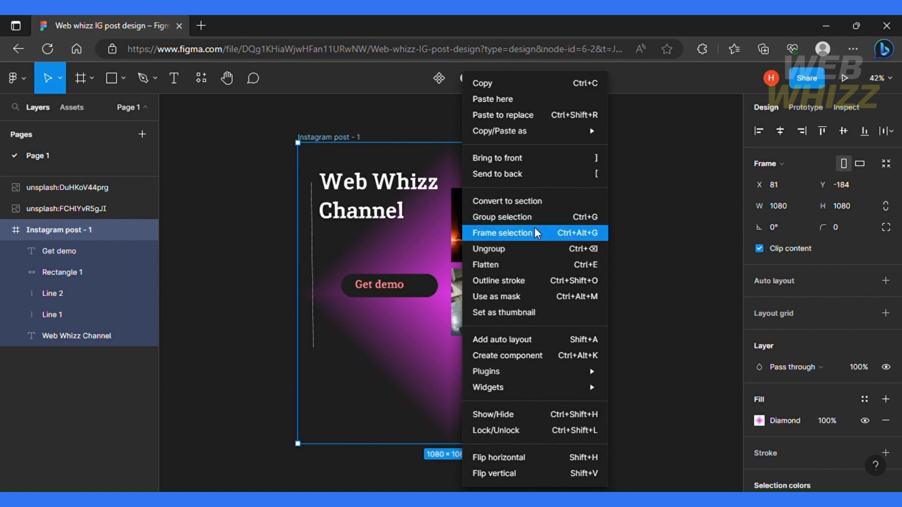
- Wrap the post's contents in a new 1080×1080 frame, Frame 1, via Frame selection
click(501, 233)
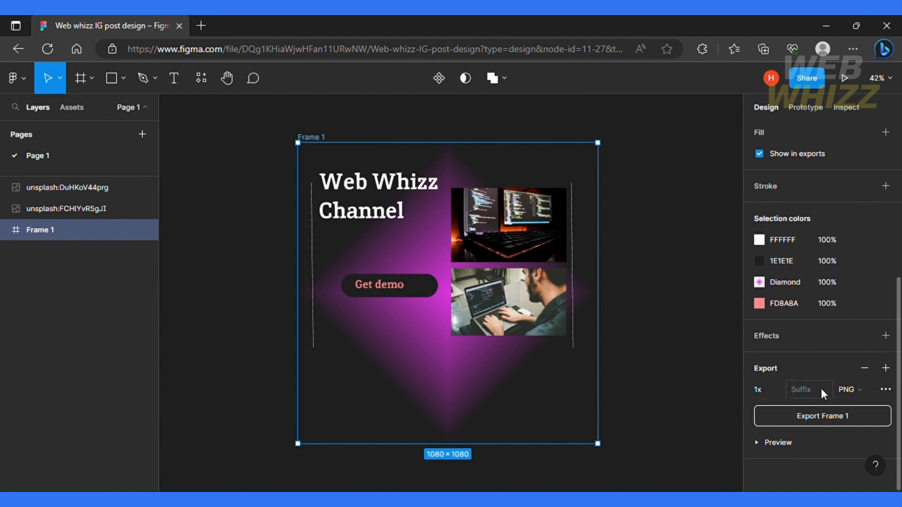
- Export Frame 1 as a JPG at 4x scale
click(758, 389)
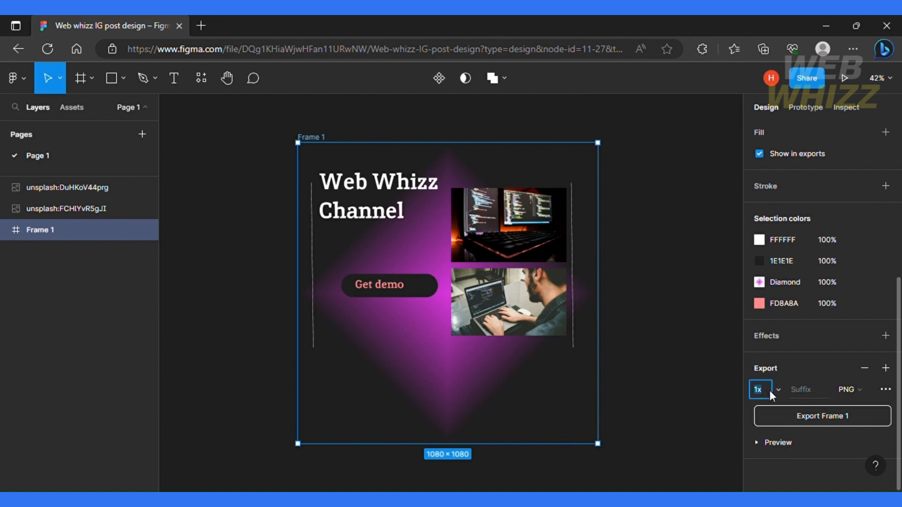
click(759, 389)
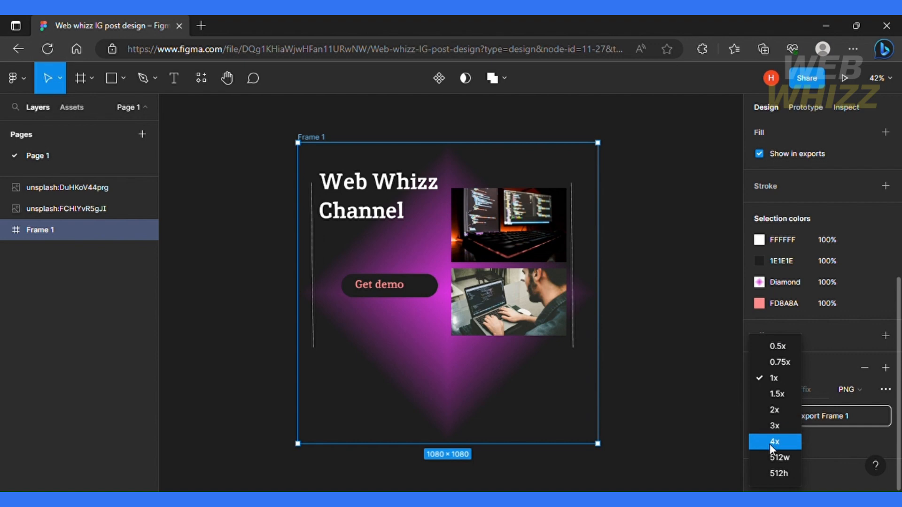
click(773, 442)
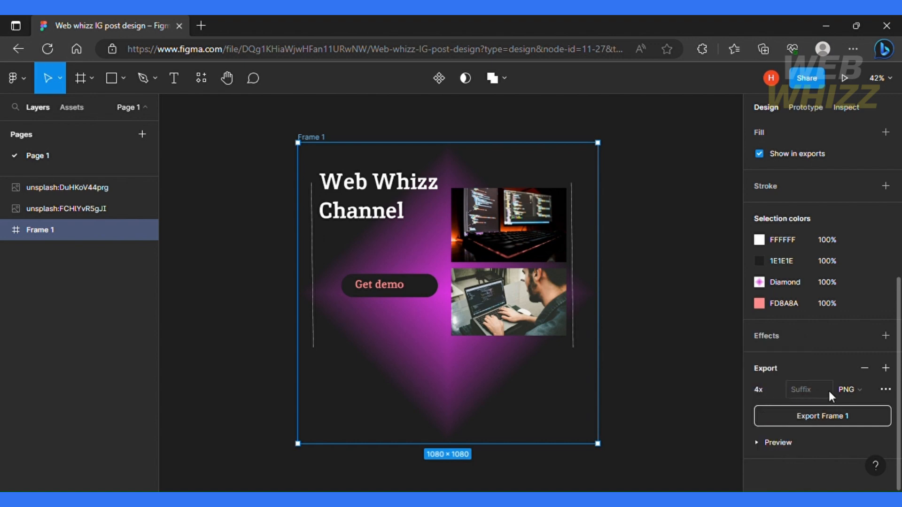
click(849, 389)
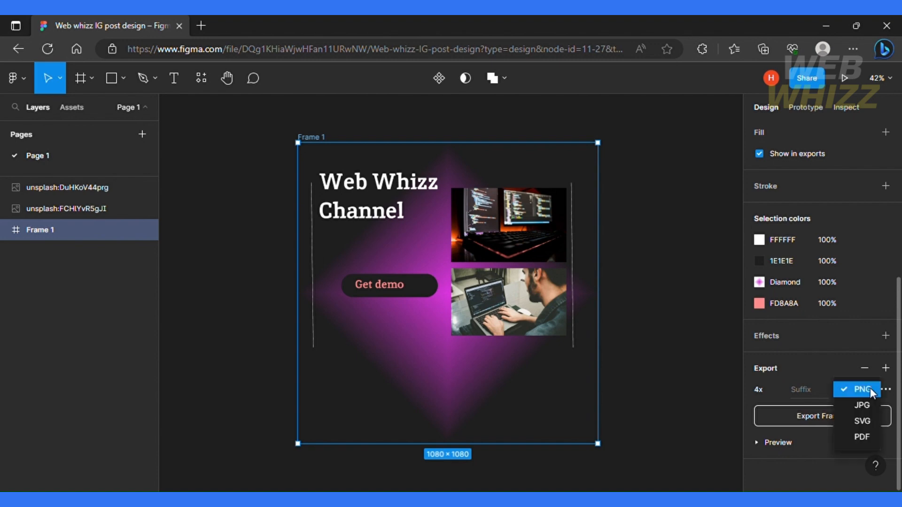
mouse_move(862, 406)
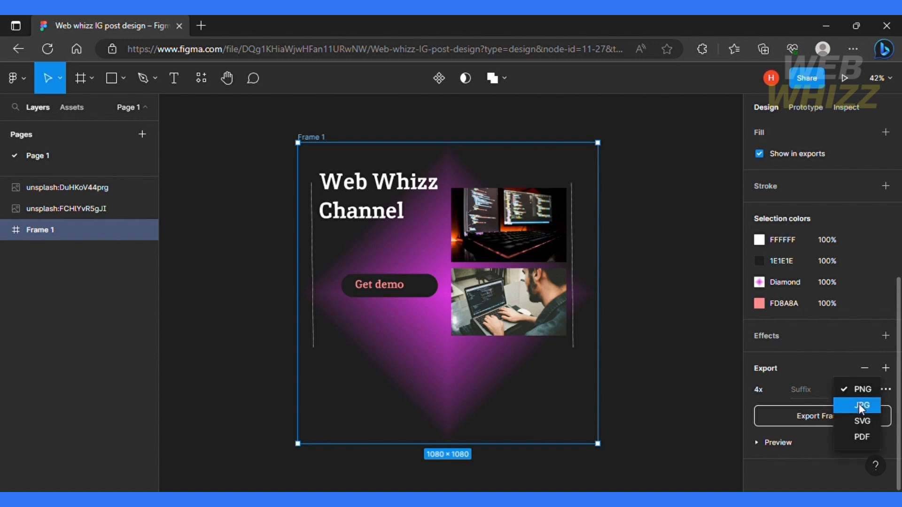
click(862, 405)
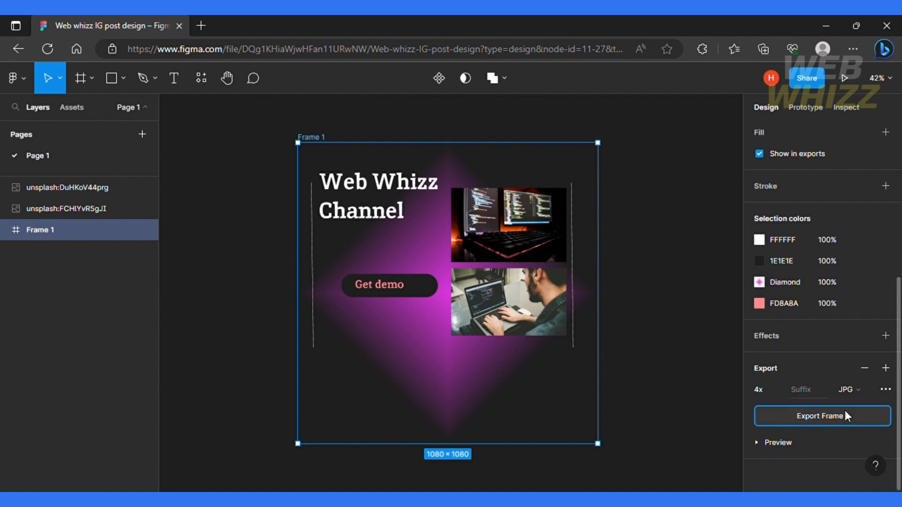
click(821, 416)
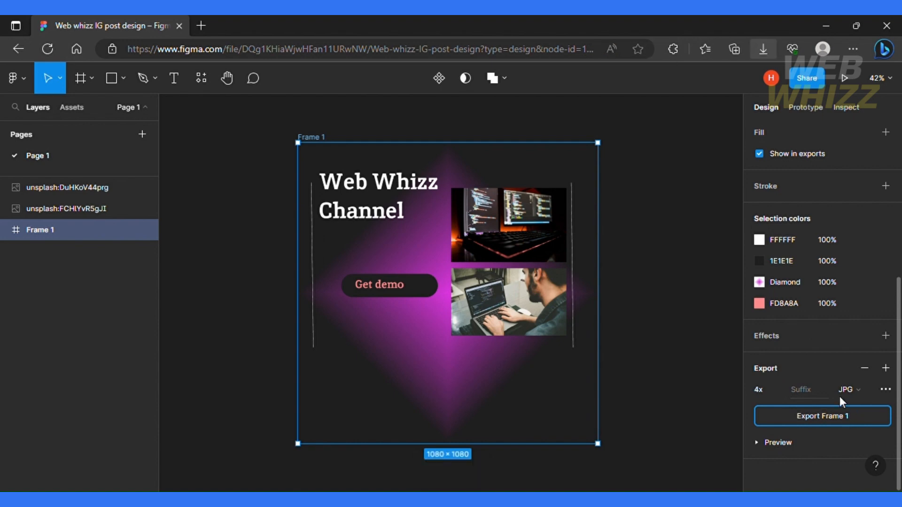
mouse_move(585, 116)
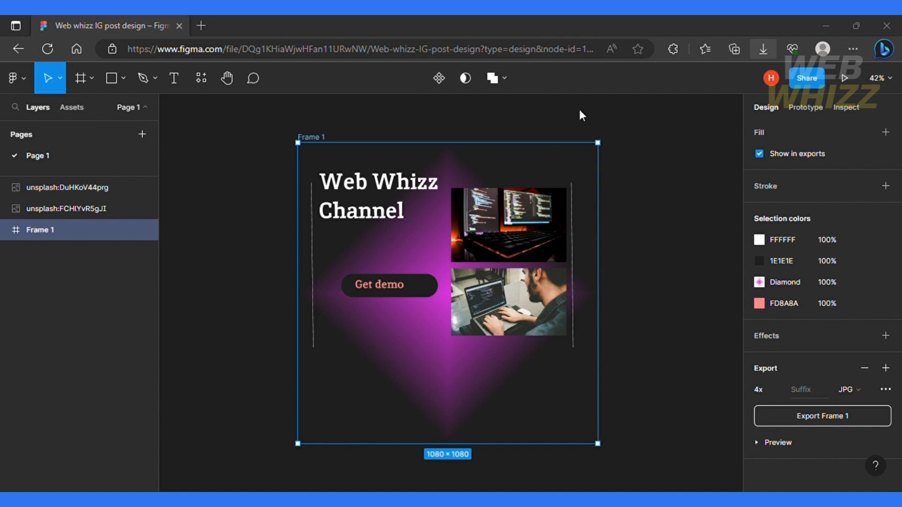
mouse_move(466, 194)
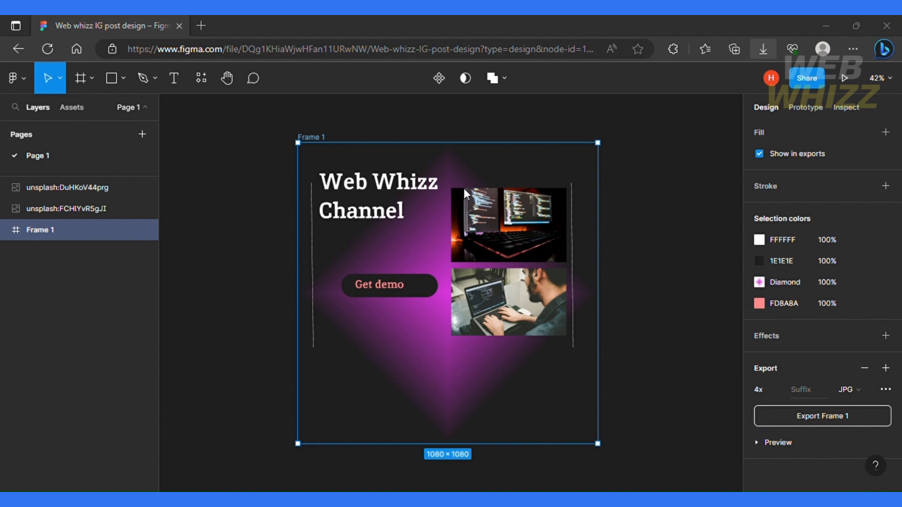
mouse_move(424, 224)
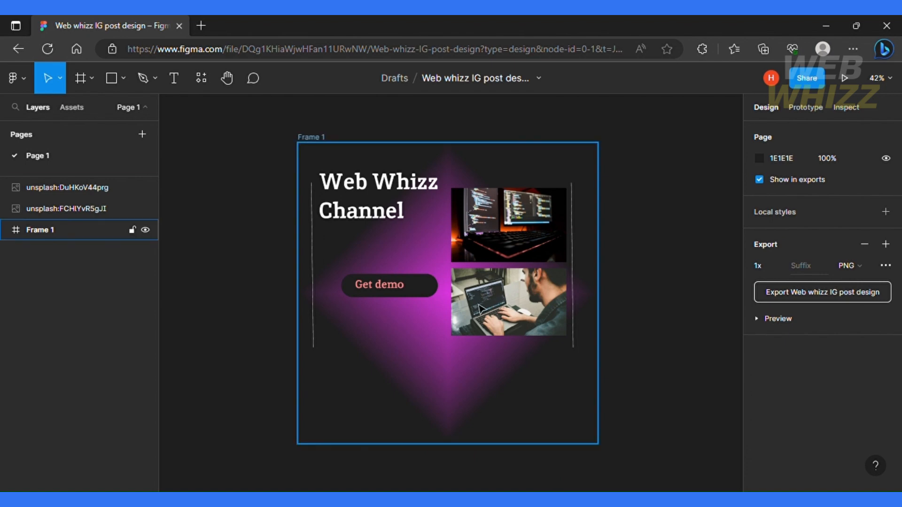
mouse_move(454, 377)
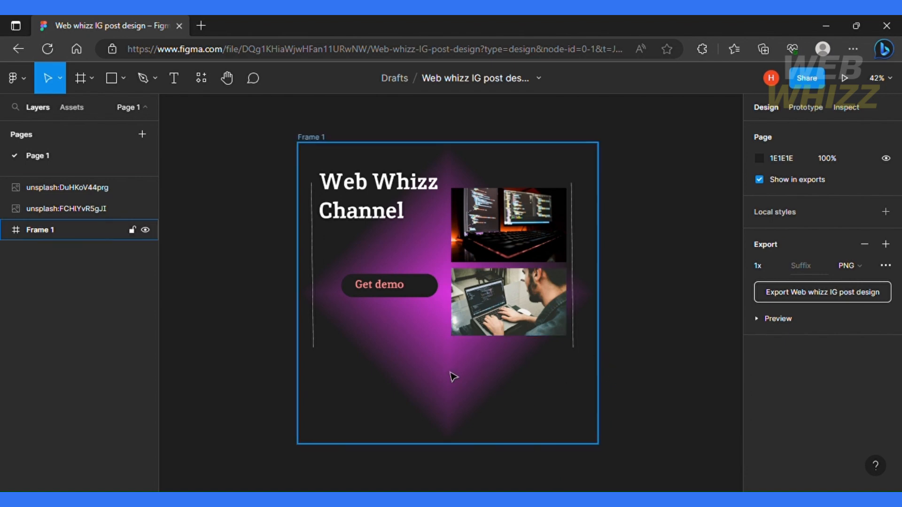
click(640, 369)
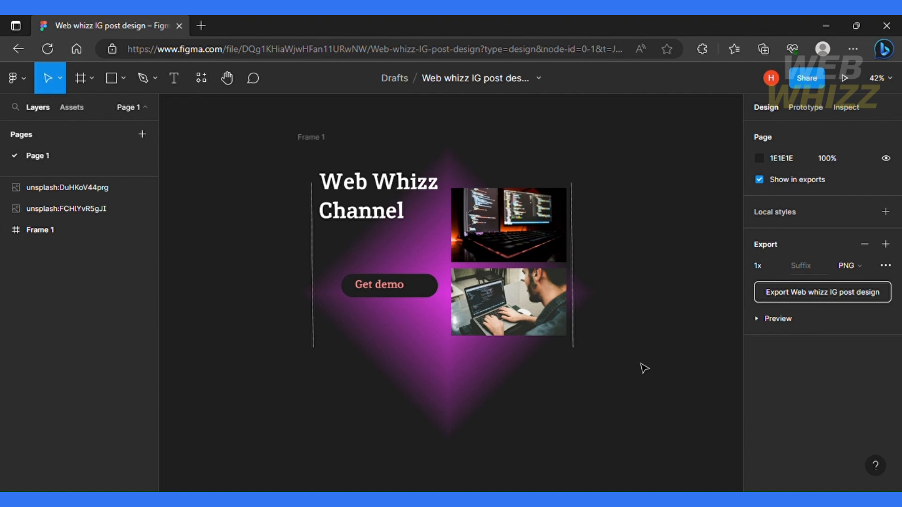
click(39, 229)
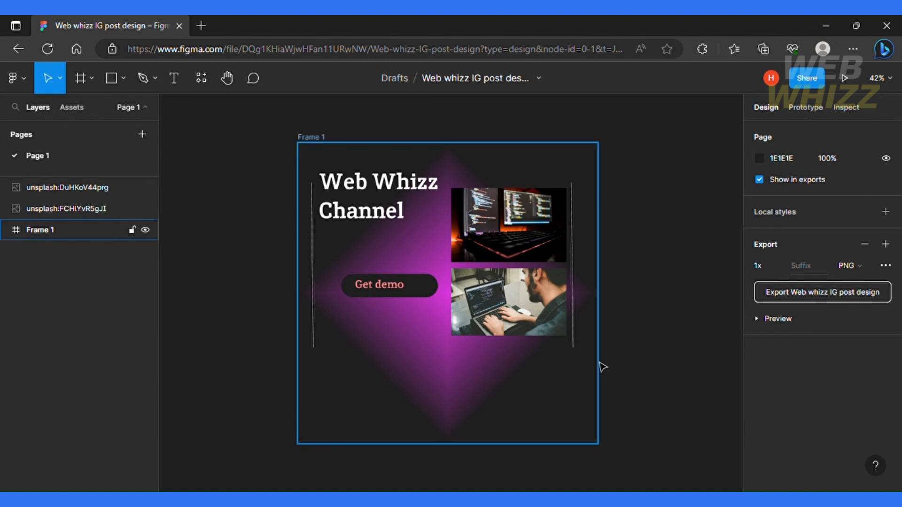